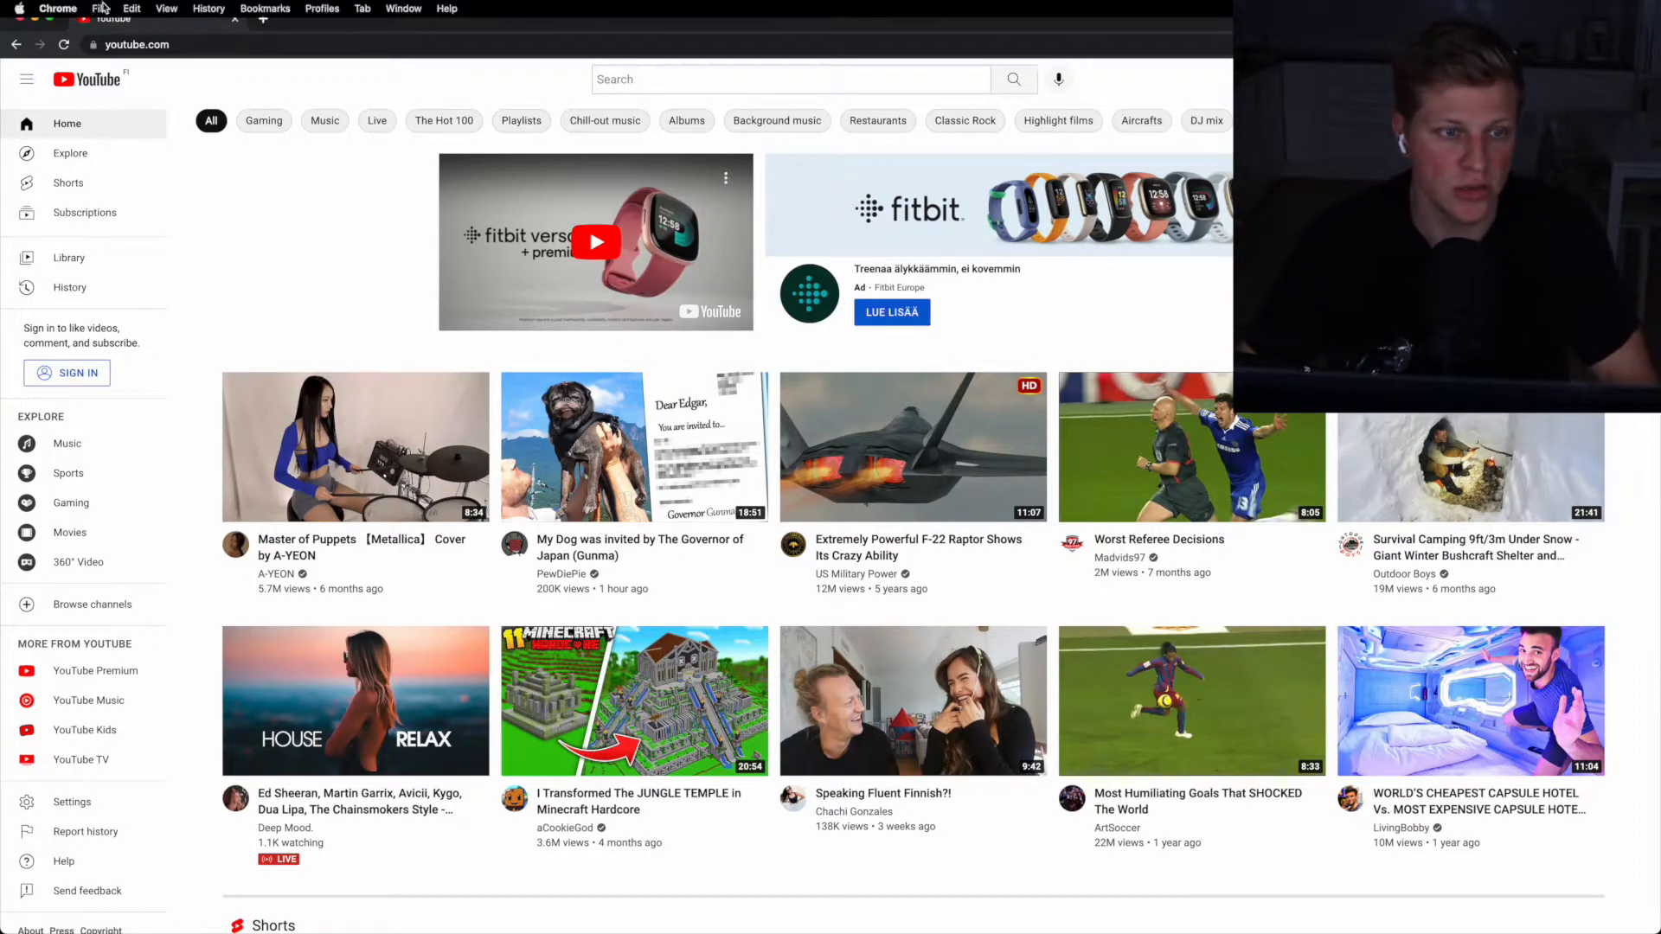
Type 'asana' into YouTube's search bar and browse suggestions like 'asana how to use'
{"action": "left_click", "coordinate": [99, 9]}
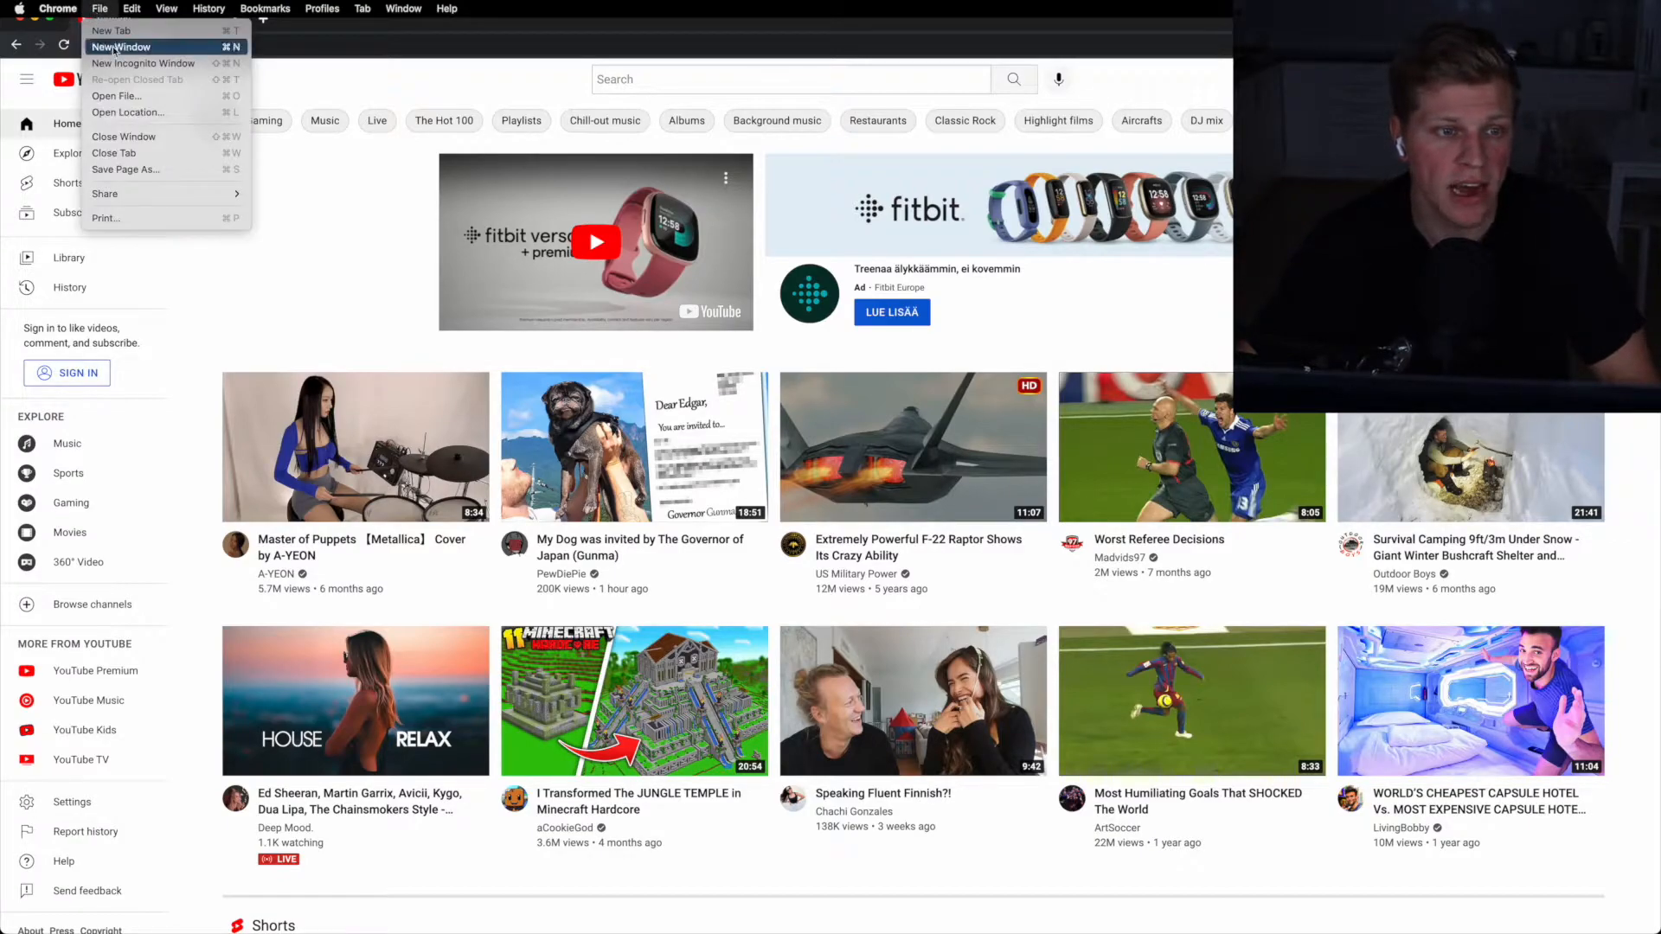
{"action": "mouse_move", "coordinate": [143, 62]}
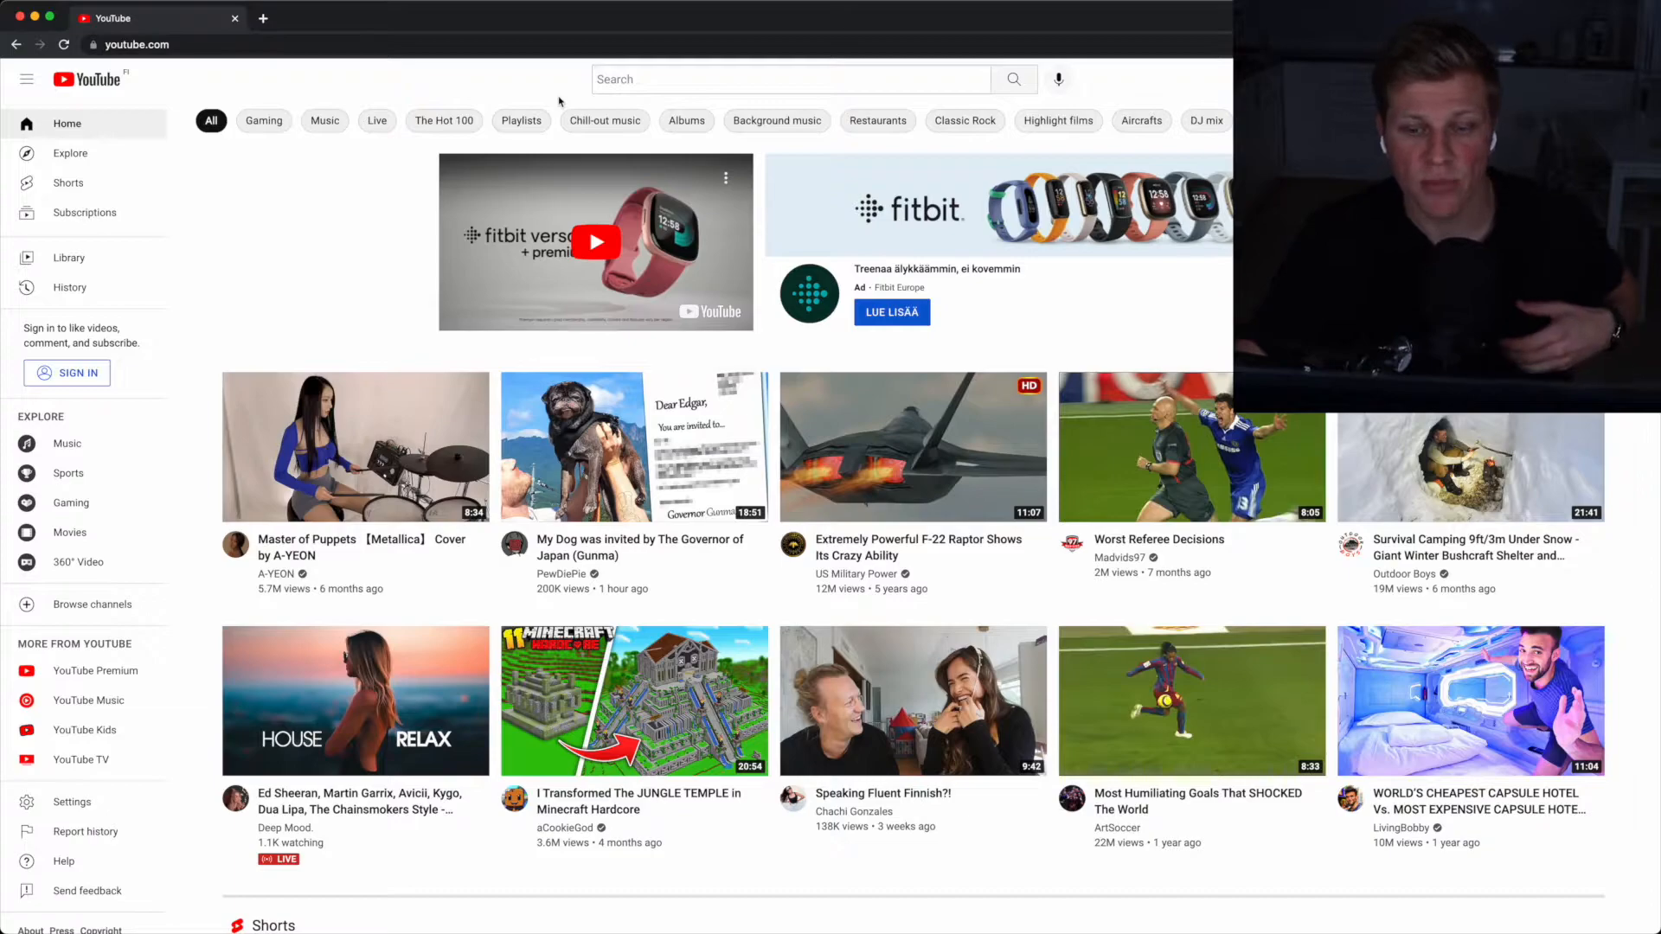
{"action": "left_click", "coordinate": [788, 79]}
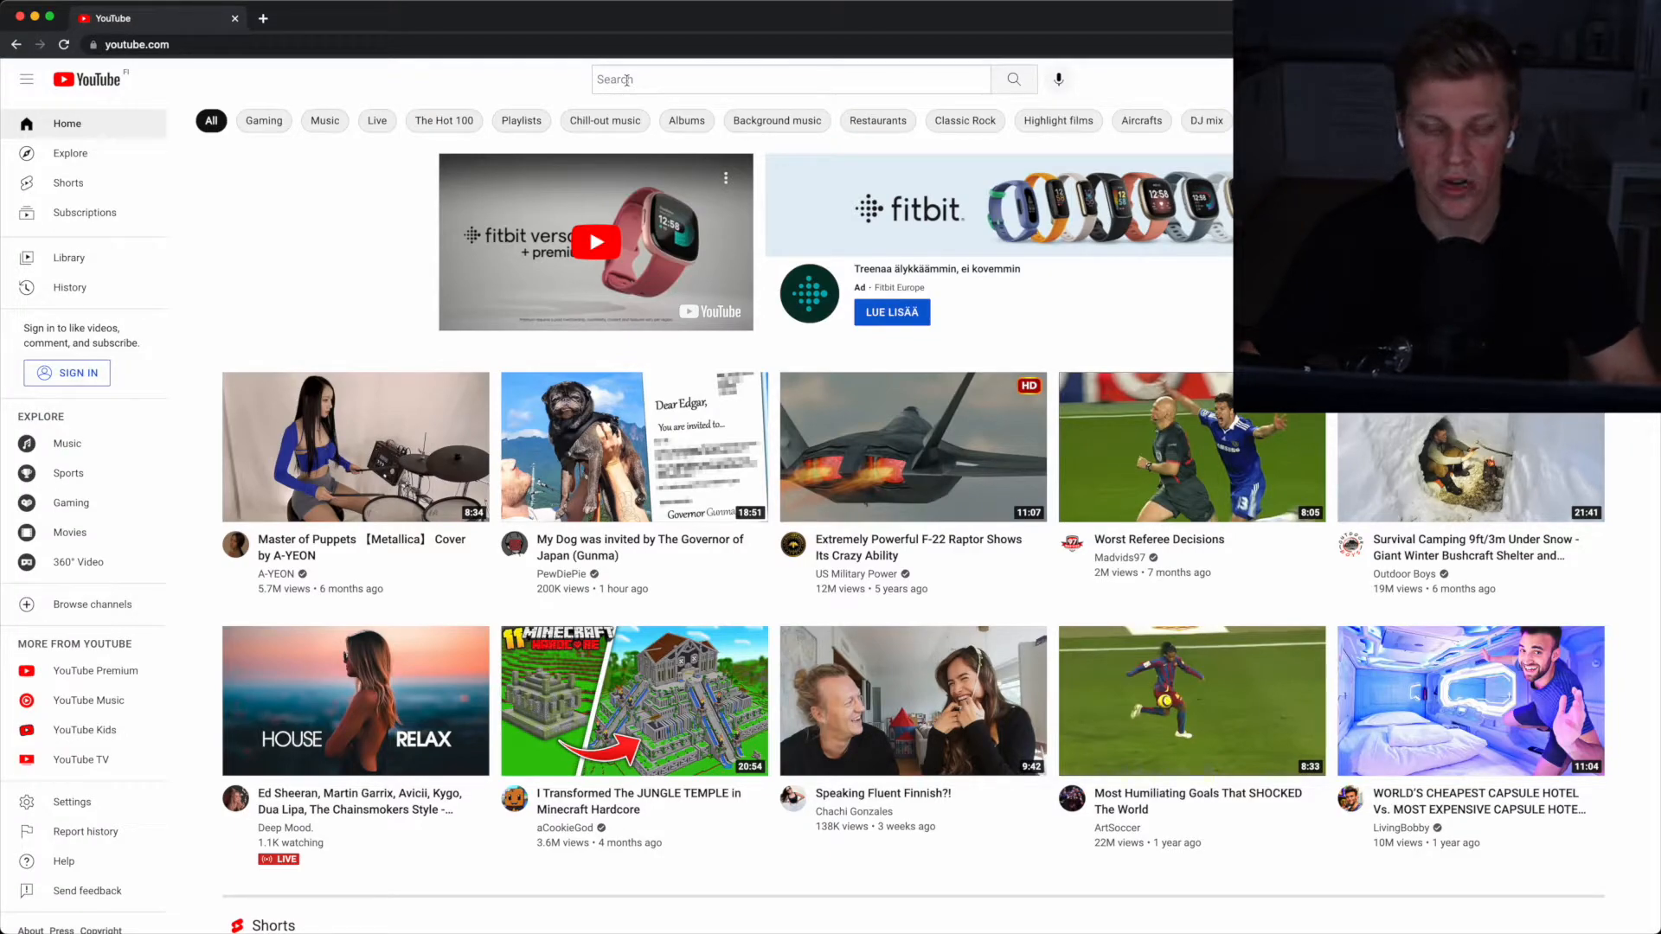
{"action": "mouse_move", "coordinate": [537, 86]}
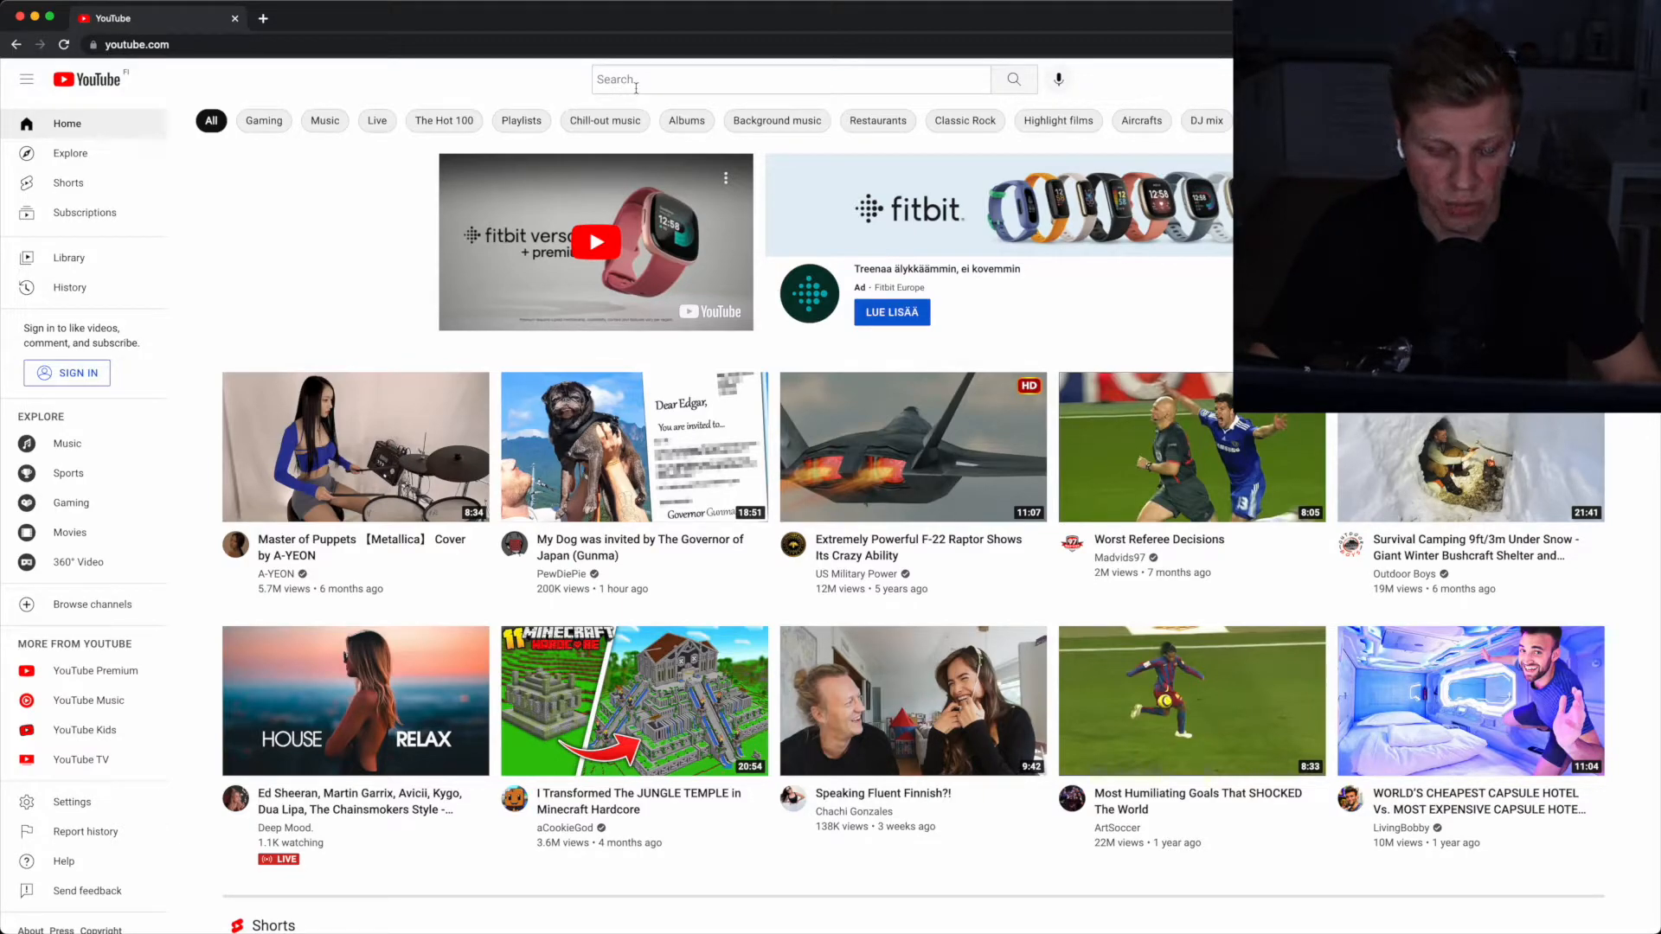
{"action": "left_click", "coordinate": [789, 79]}
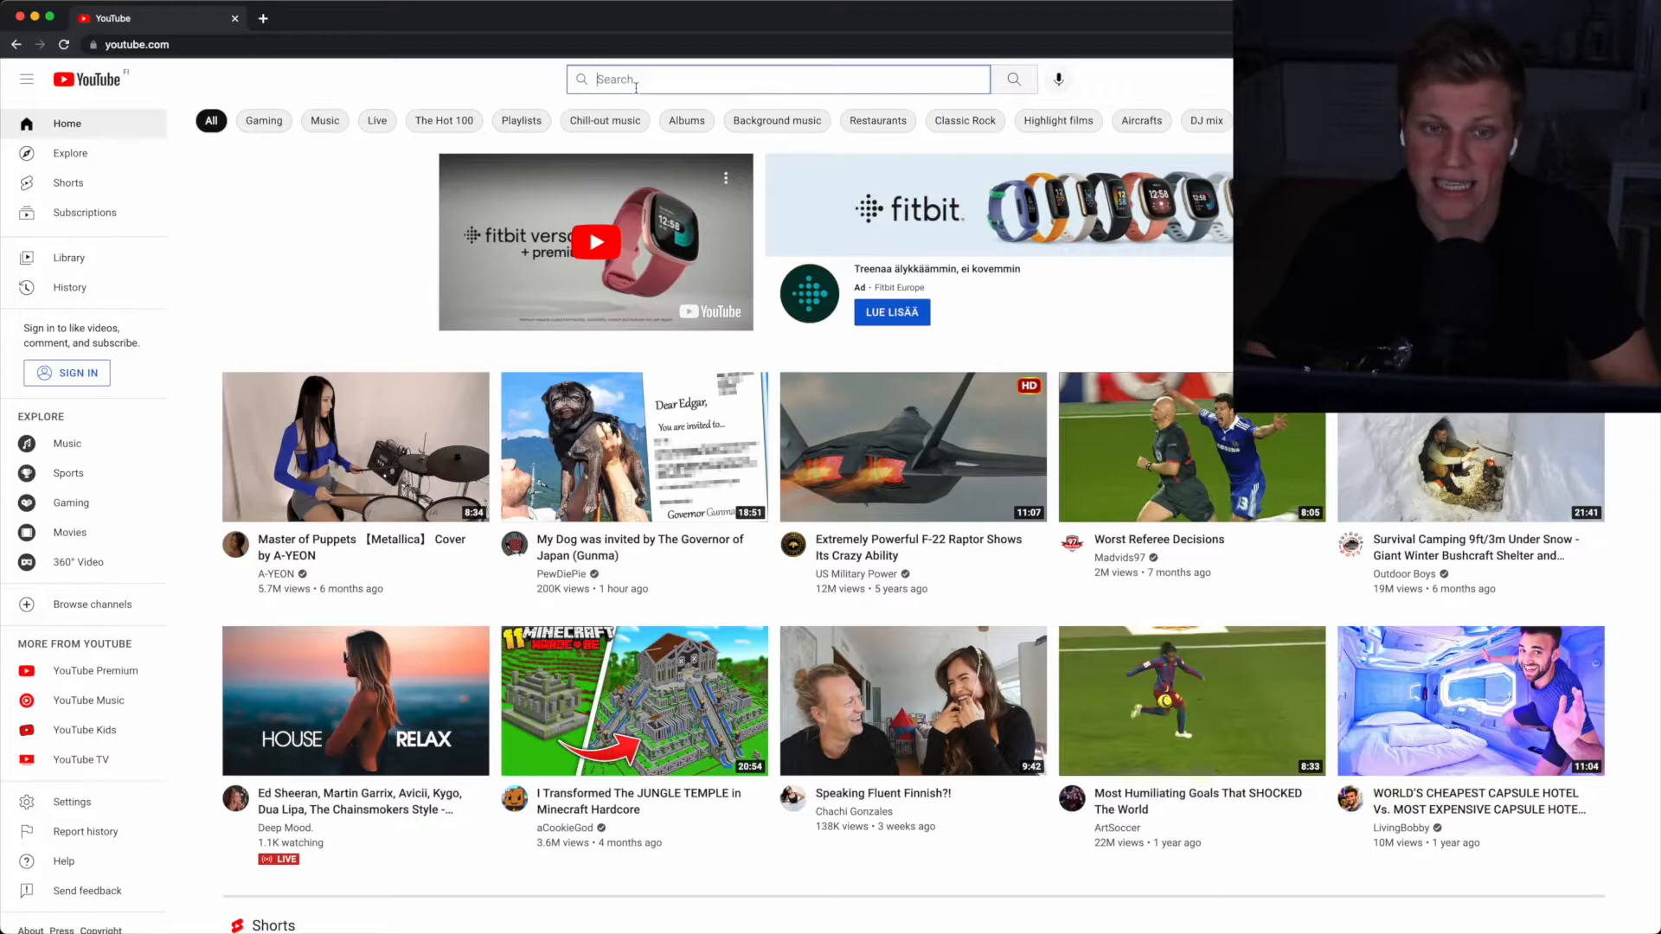
{"action": "type", "text": "asana how to"}
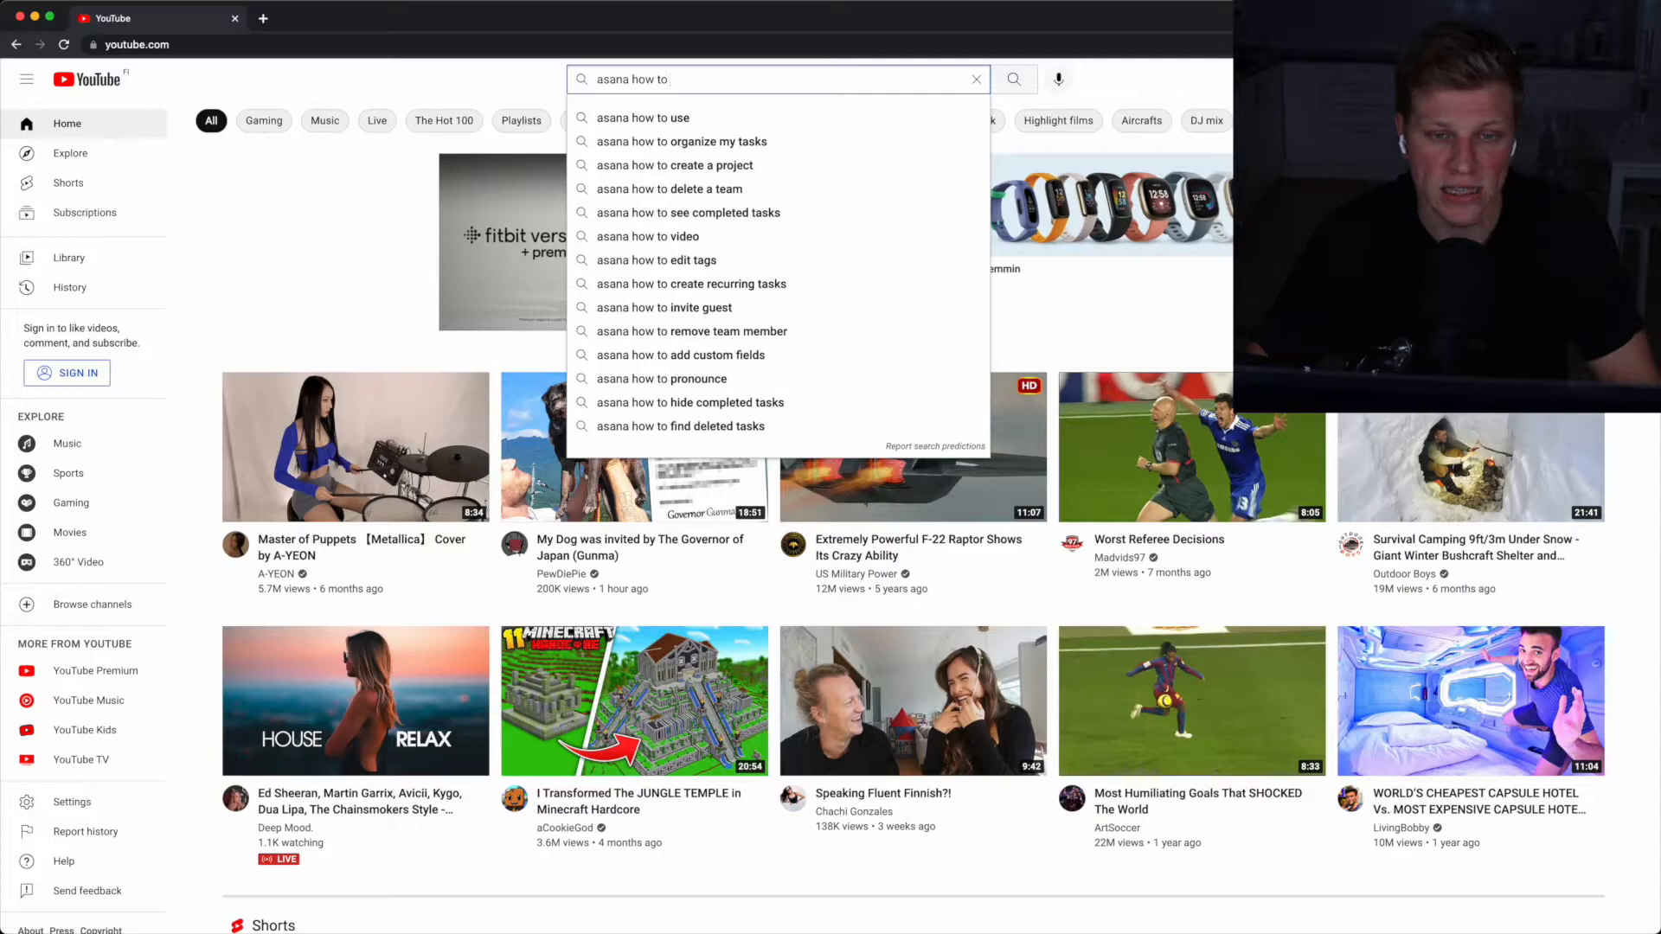
{"action": "left_click", "coordinate": [675, 166]}
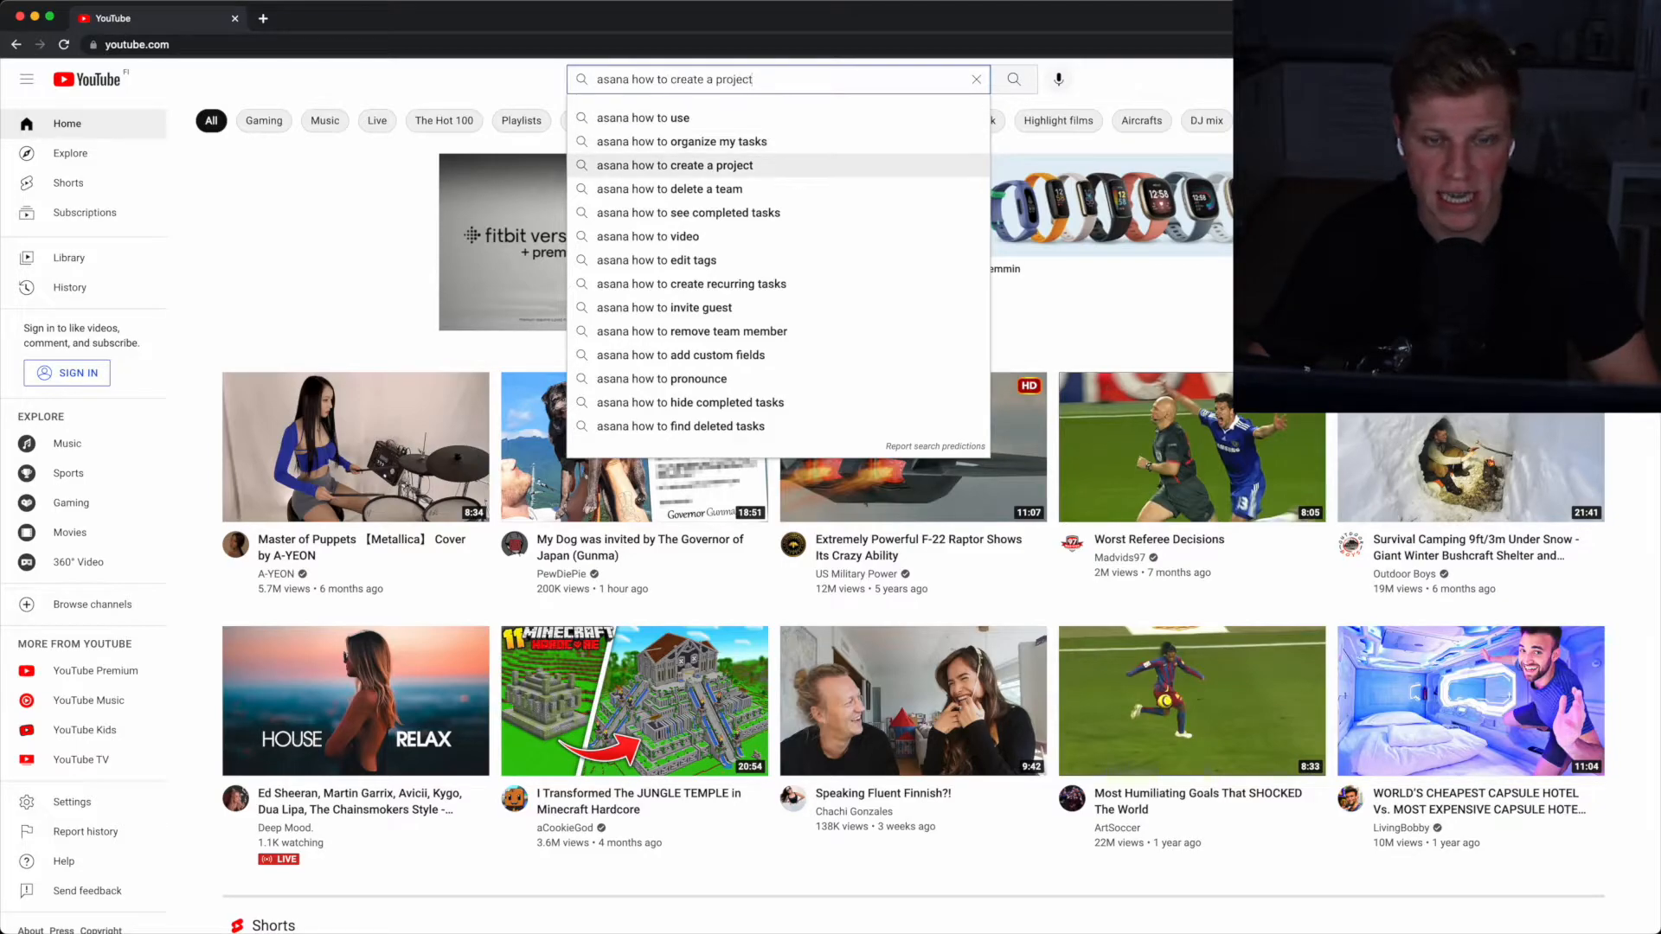
{"action": "left_click", "coordinate": [643, 118]}
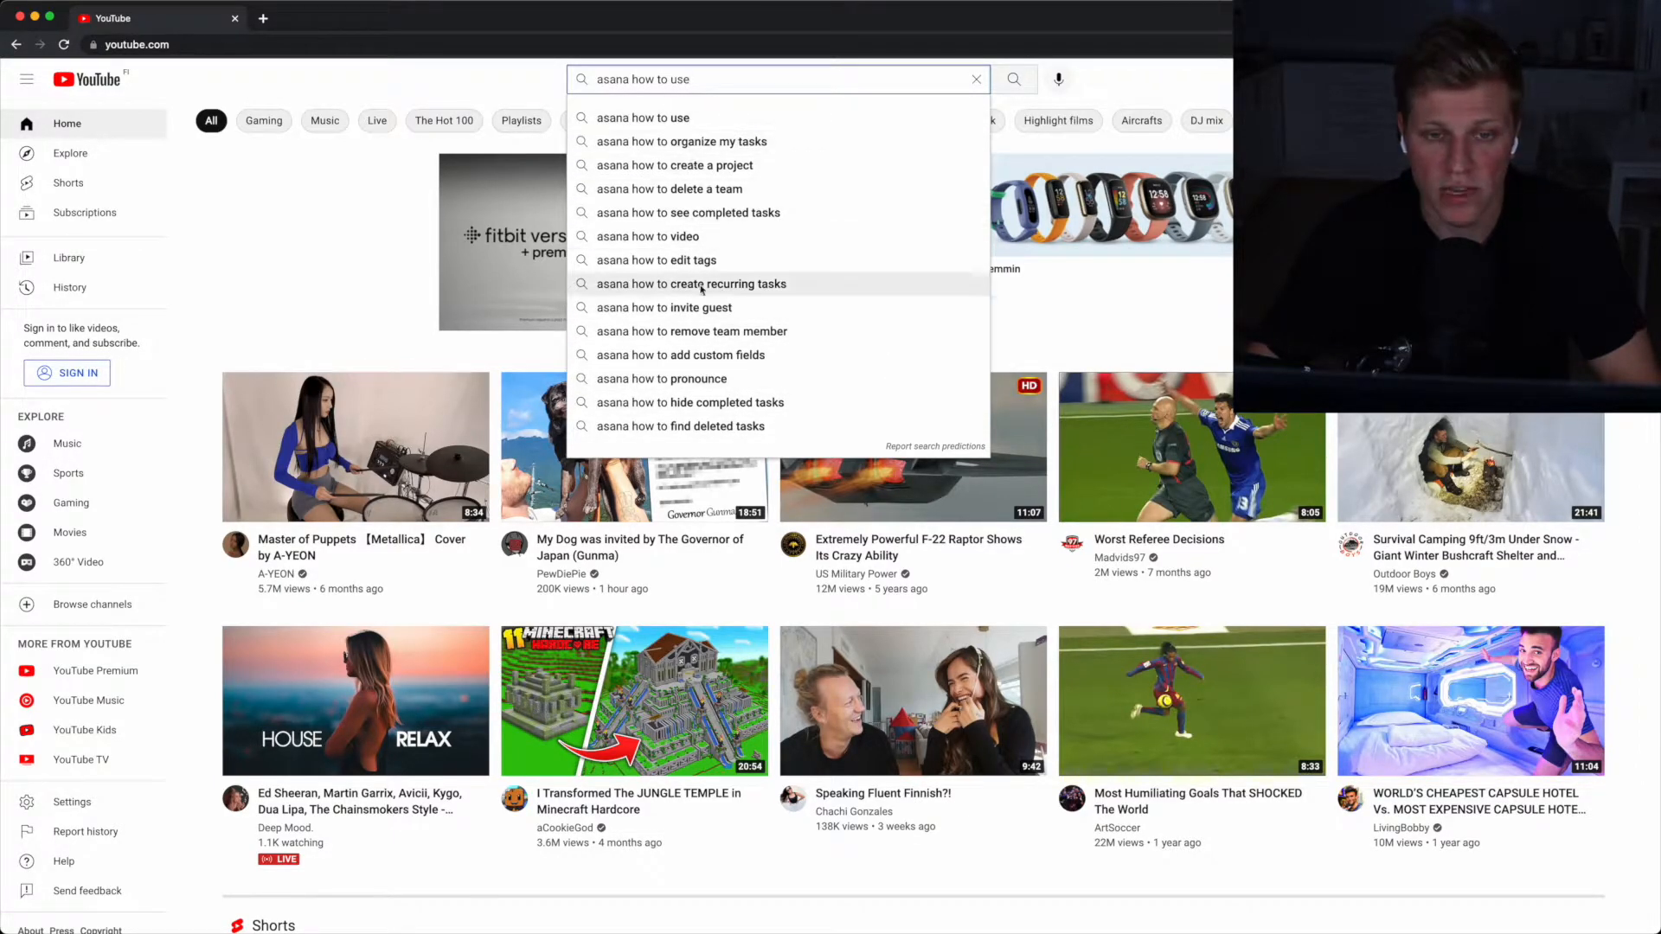
Search 'asana how to organize my tasks' and scroll down to smaller channels' videos
{"action": "left_click", "coordinate": [681, 141]}
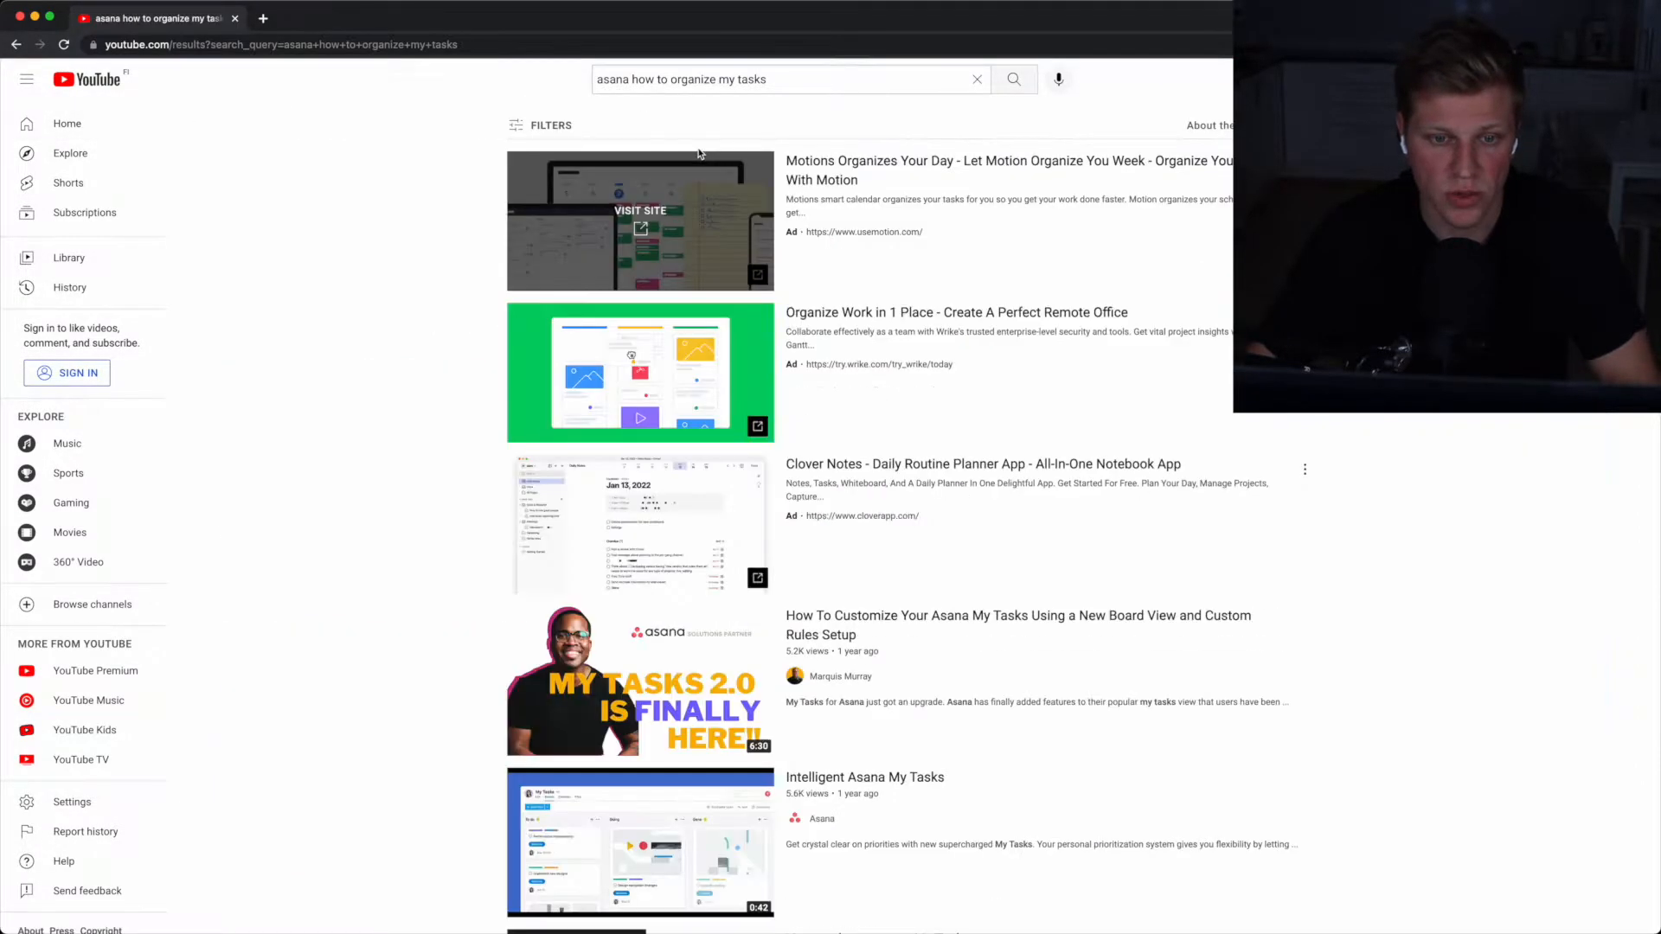
{"action": "scroll", "scroll_direction": "down", "scroll_amount": 3}
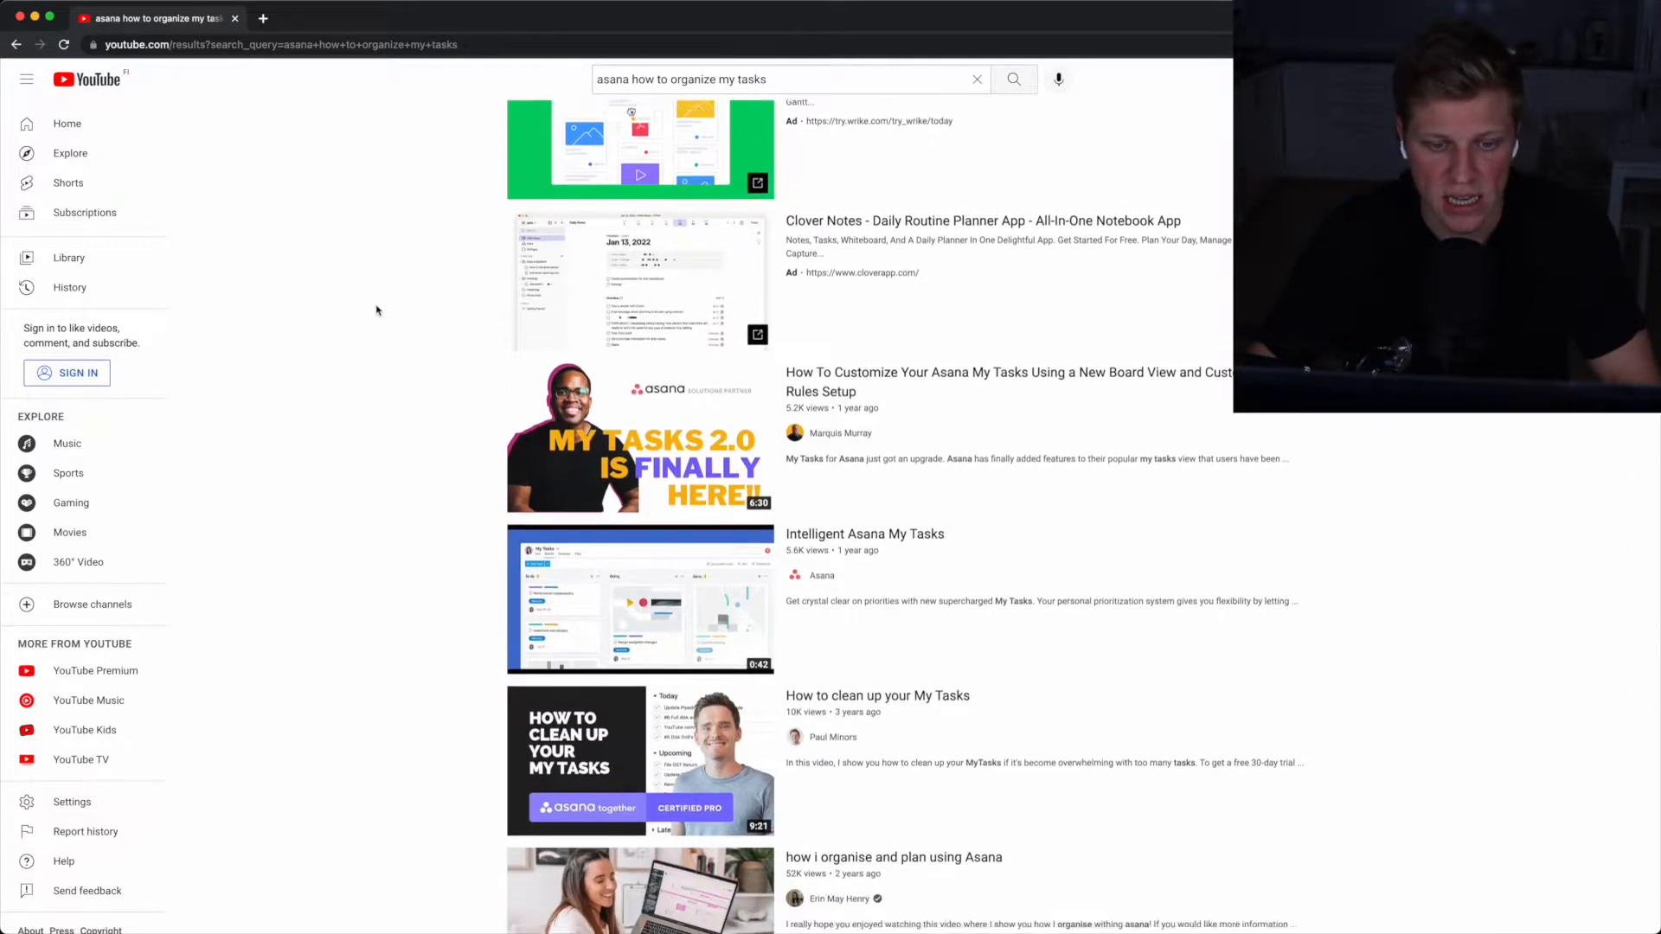
{"action": "scroll", "scroll_direction": "down", "scroll_amount": 3}
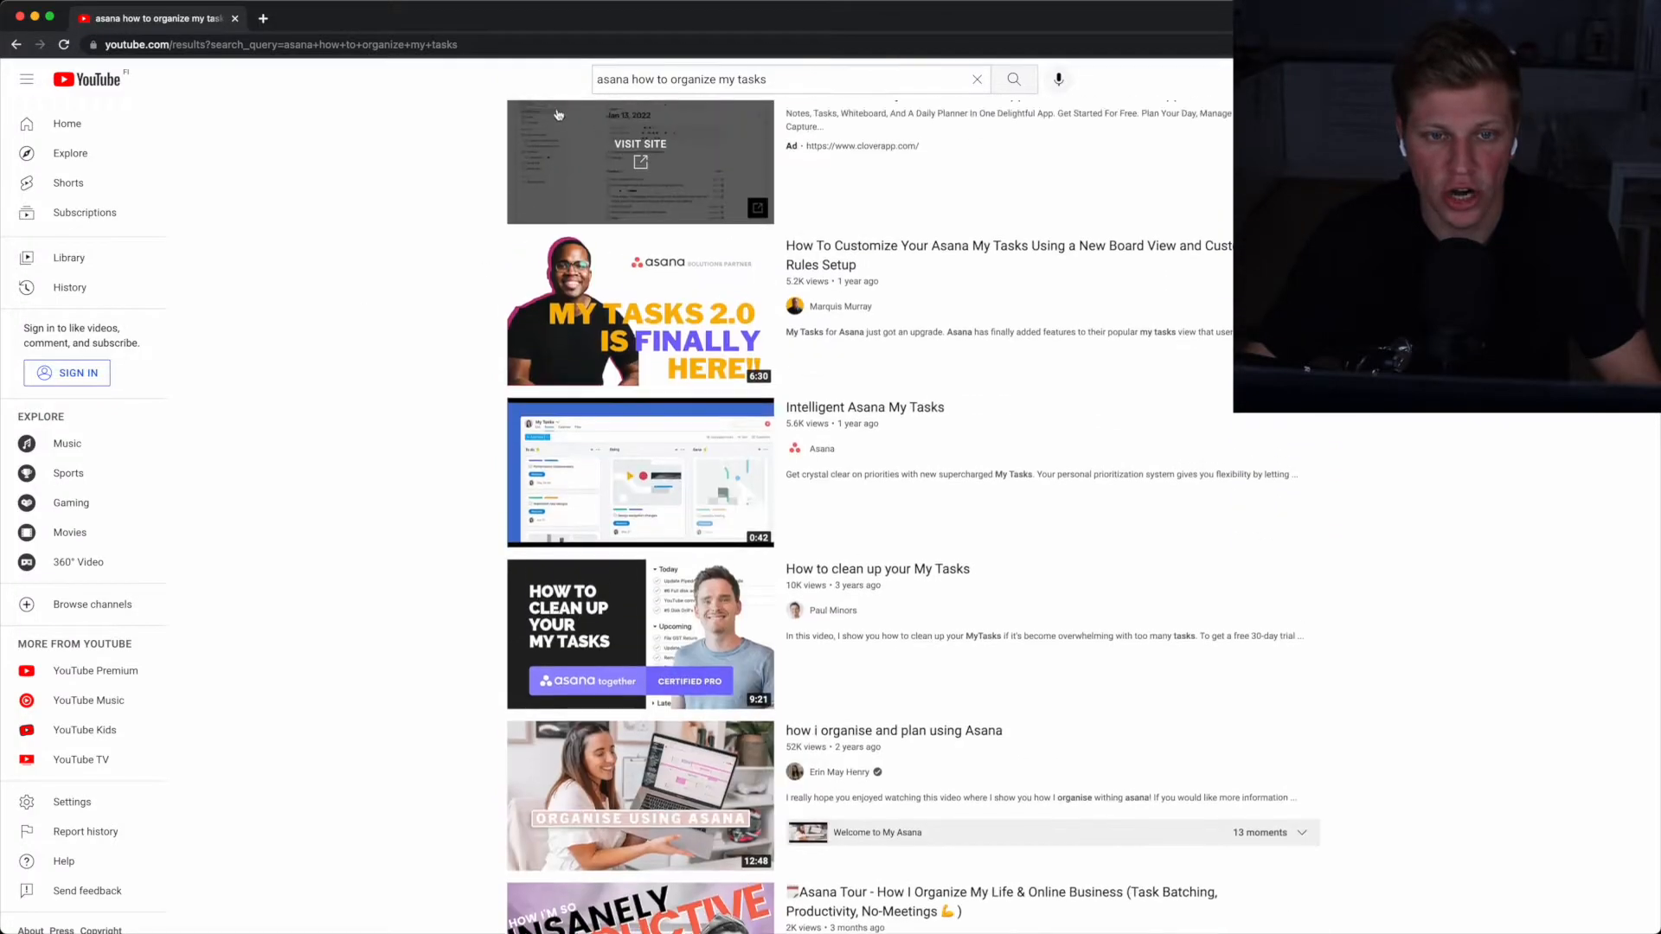
{"action": "scroll", "scroll_direction": "down", "scroll_amount": 3}
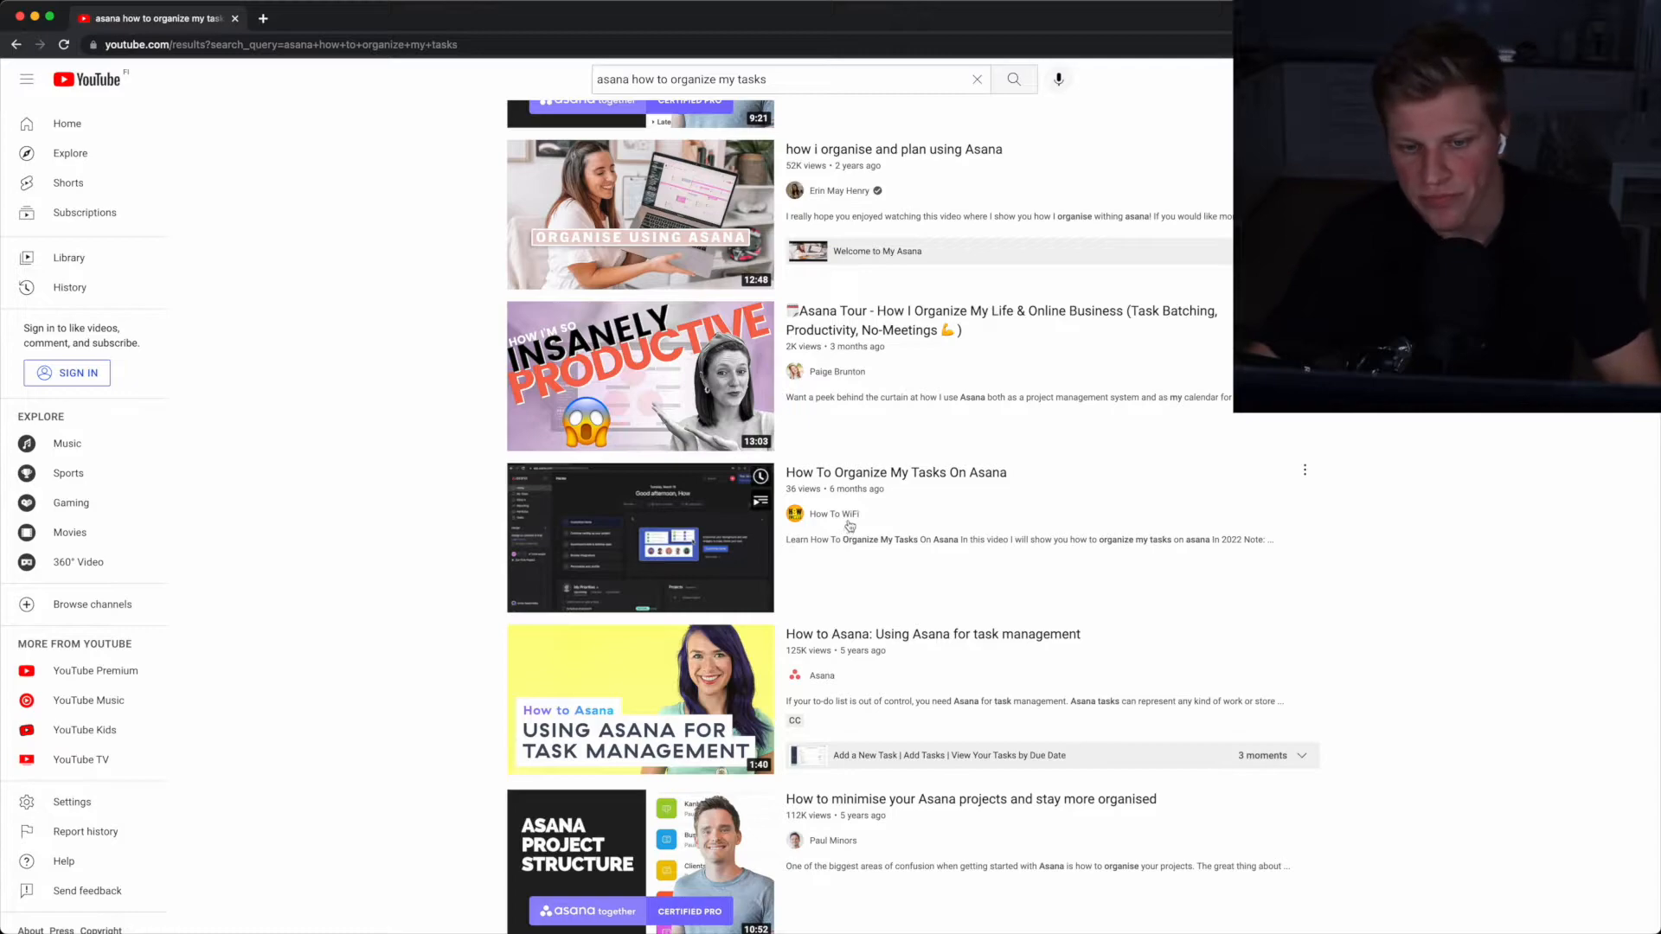
Open How To WiFi's Videos tab, load Social Blade, and select the channel ID in the URL
{"action": "left_click", "coordinate": [835, 514]}
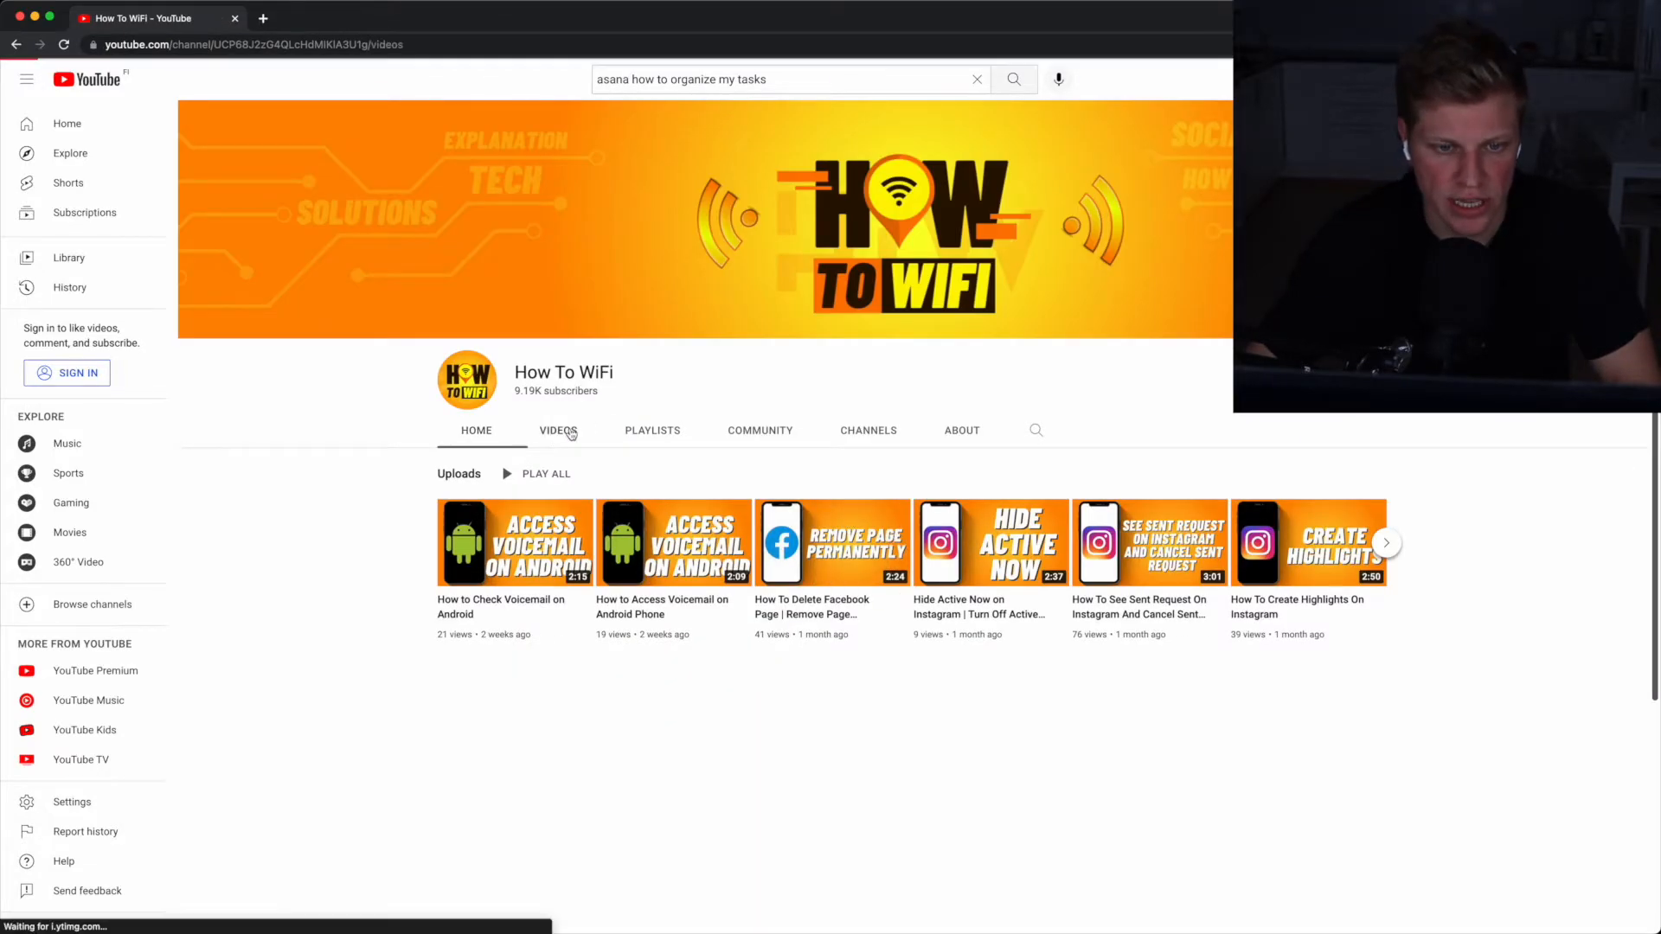
{"action": "left_click", "coordinate": [558, 430]}
{"action": "type", "text": "socia"}
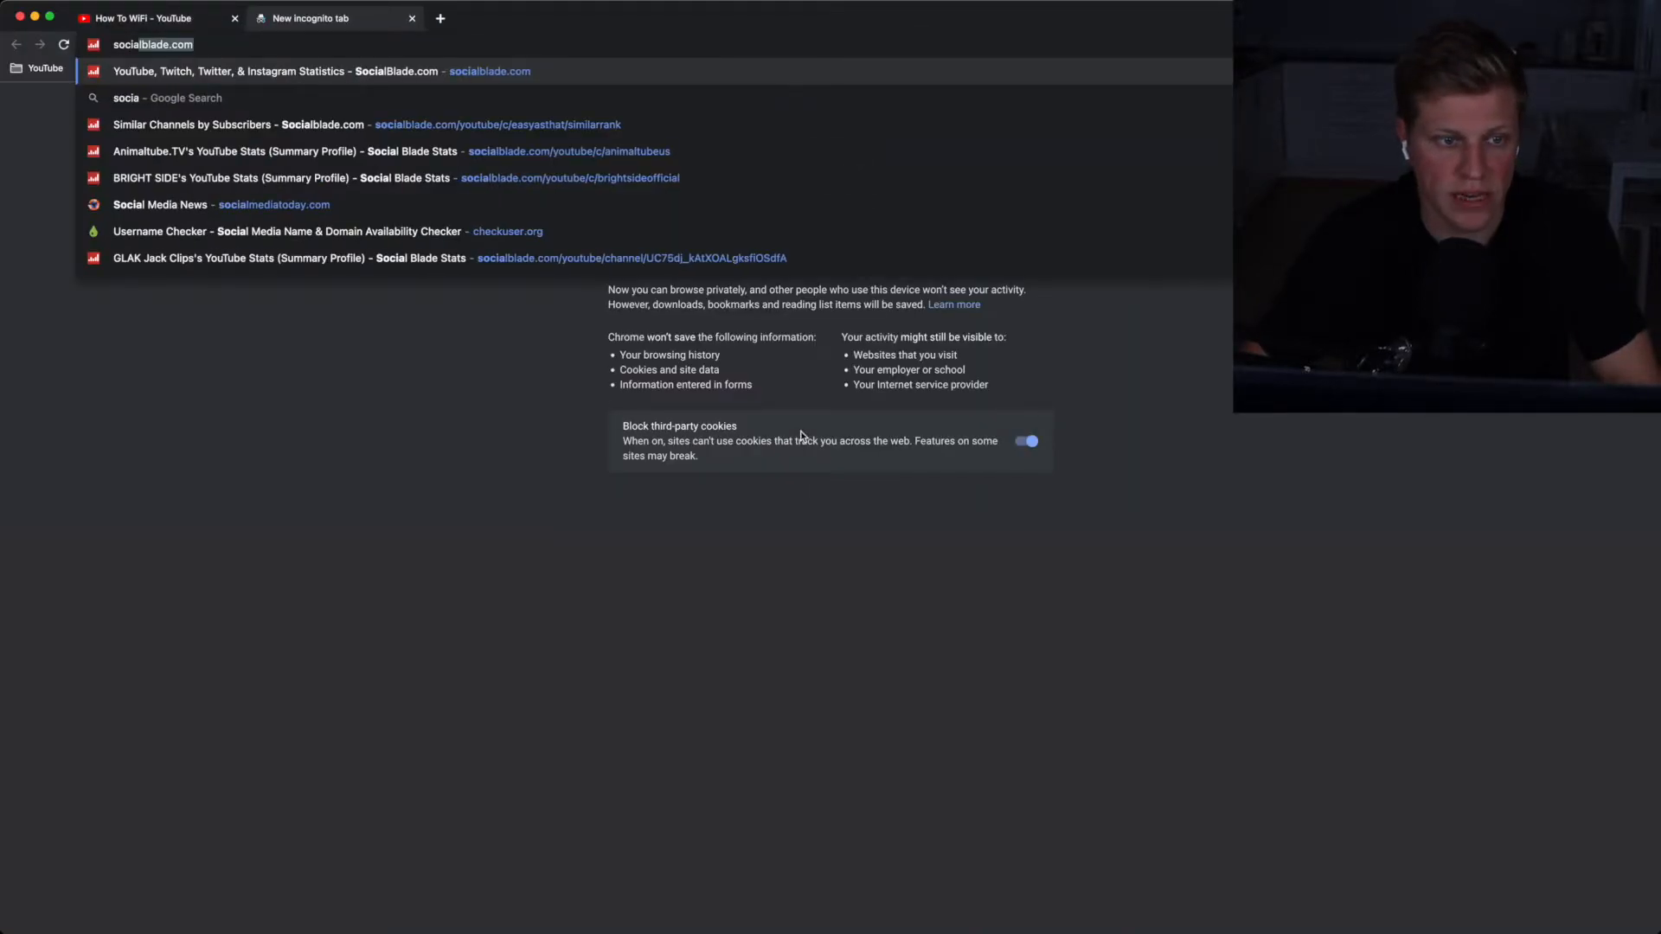
{"action": "left_click", "coordinate": [148, 18]}
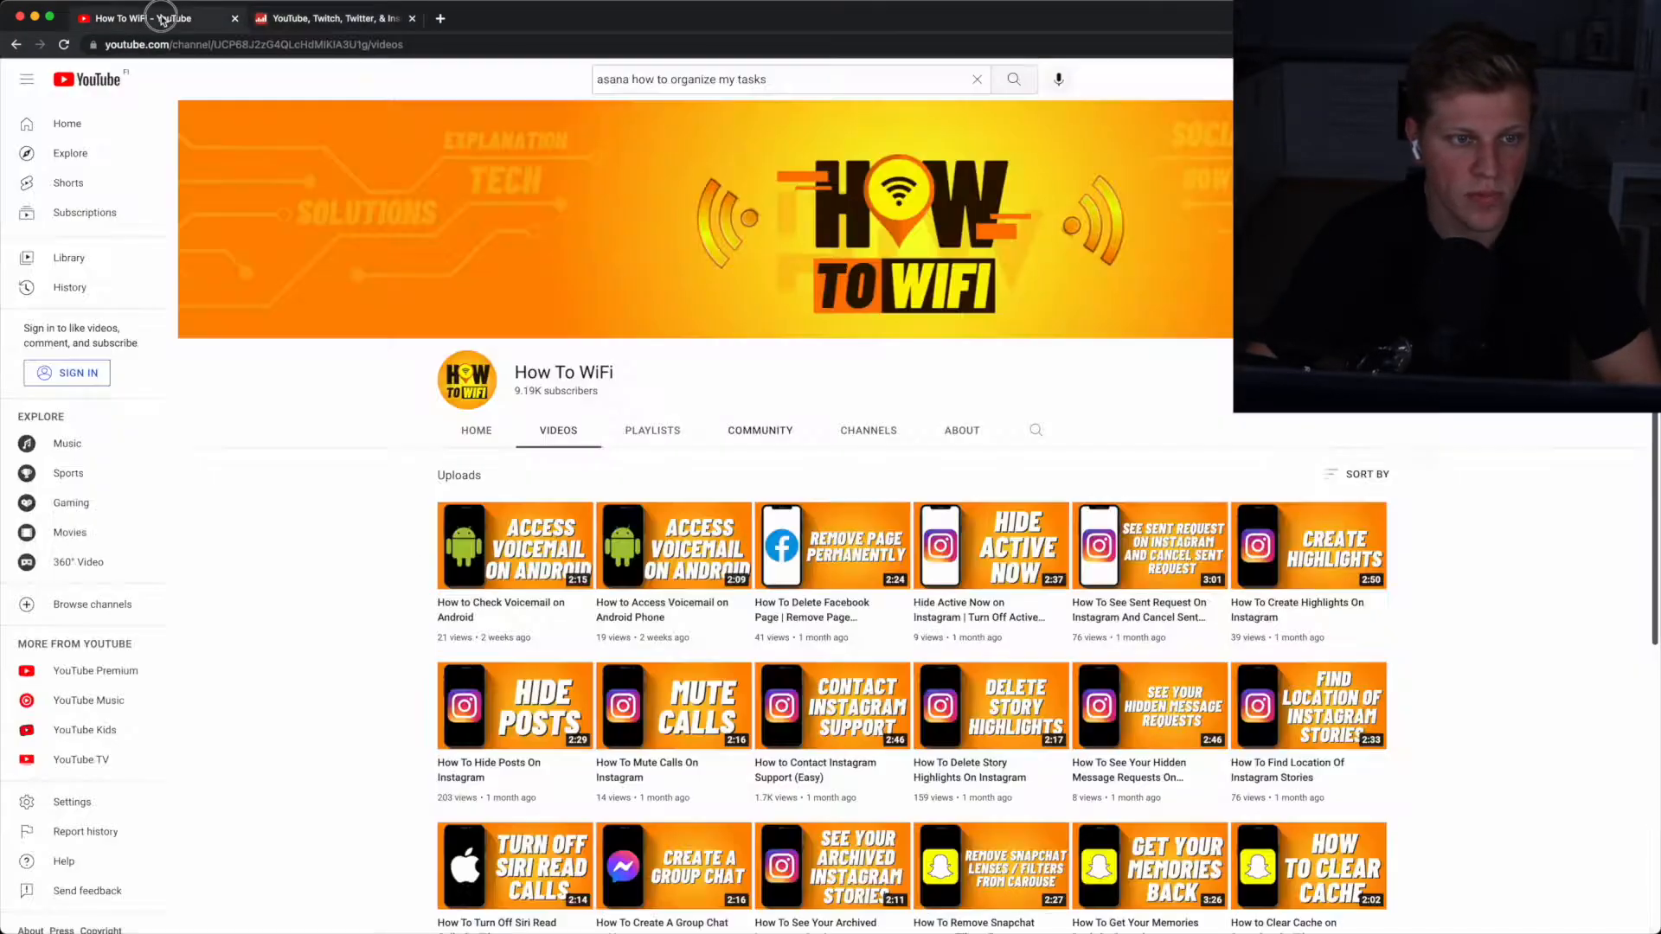
{"action": "left_click", "coordinate": [349, 44]}
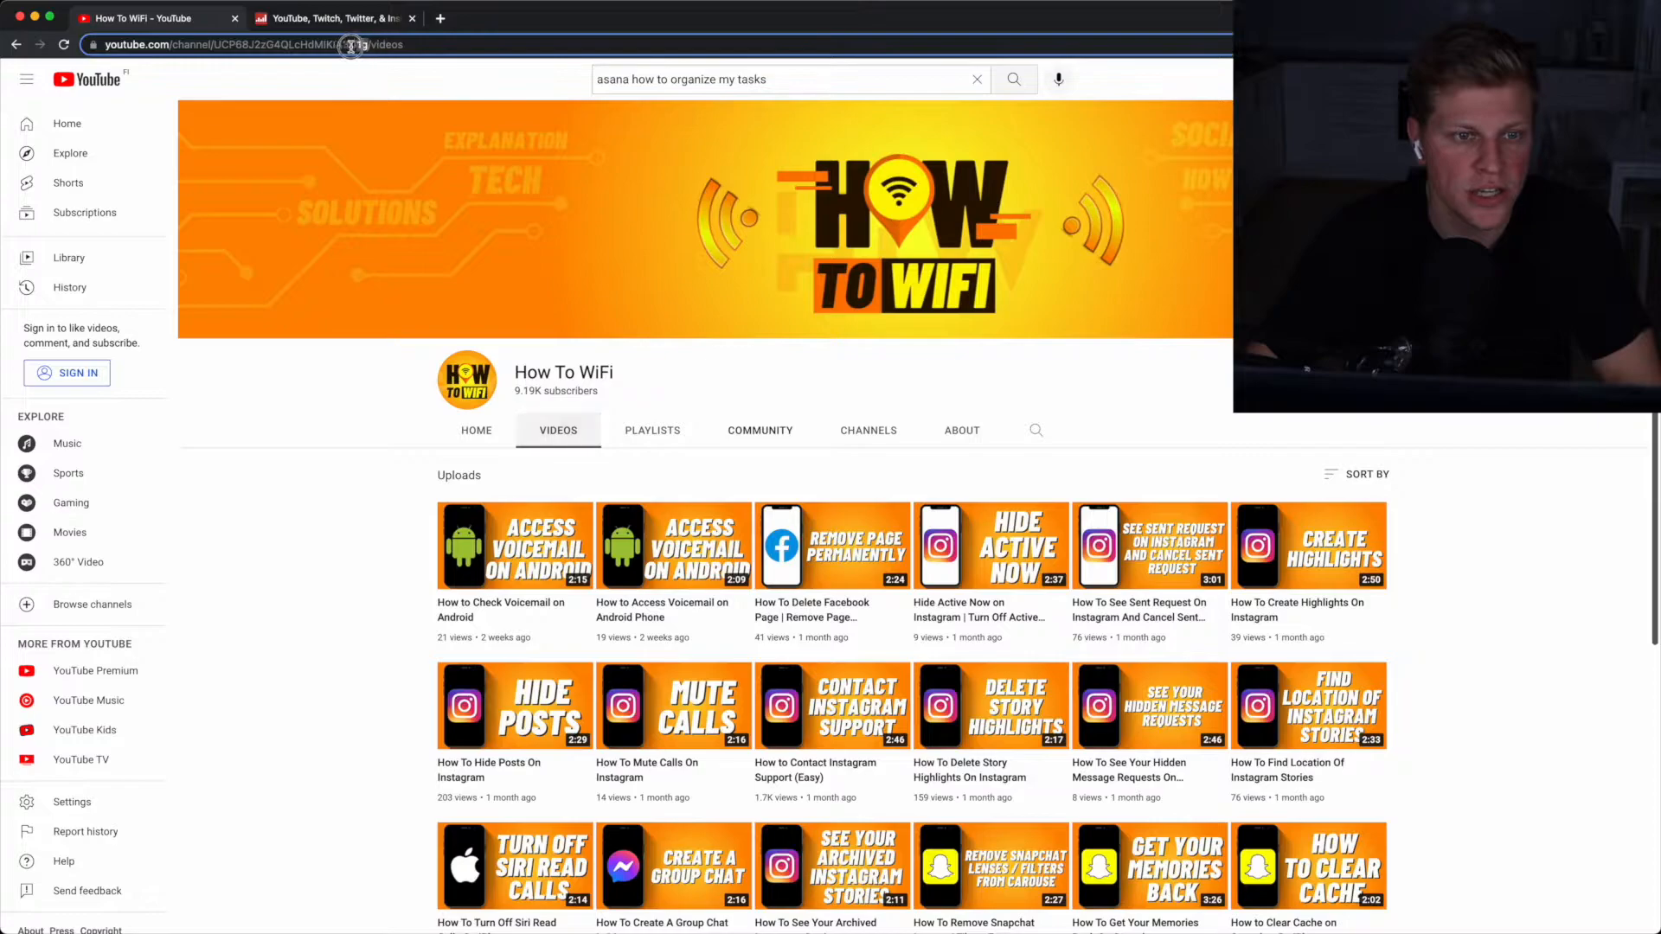
{"action": "left_click", "coordinate": [354, 44]}
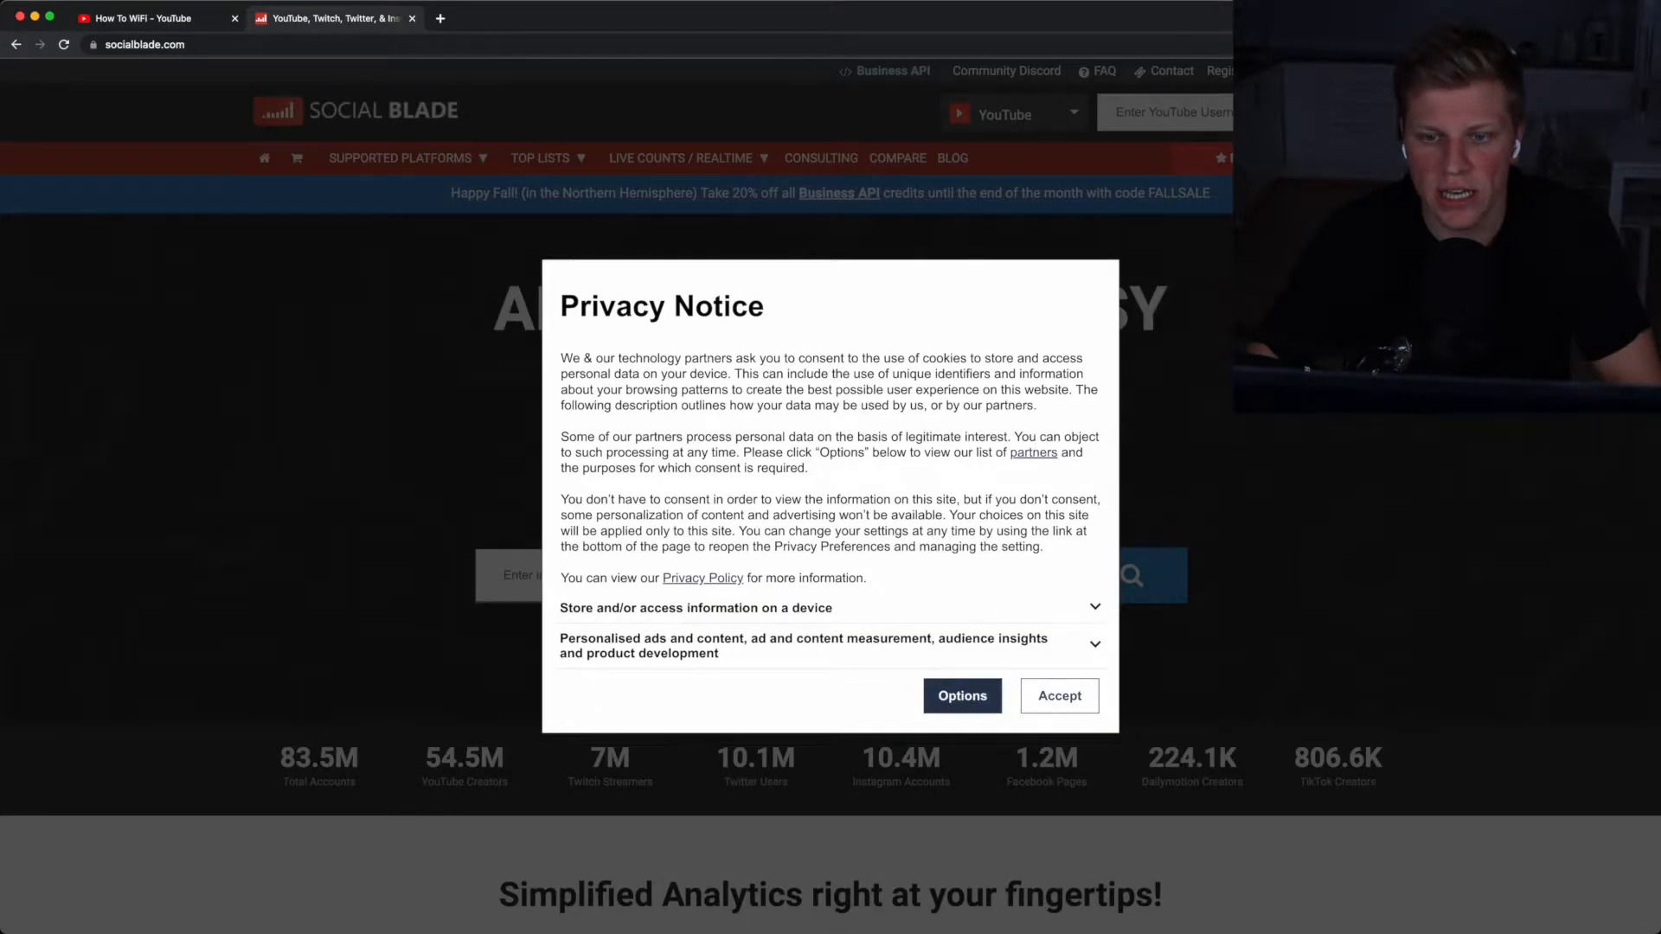
Dismiss Social Blade's privacy notice and scroll How To WiFi's stats: B- grade, €30–€476 monthly
{"action": "left_click", "coordinate": [1057, 696]}
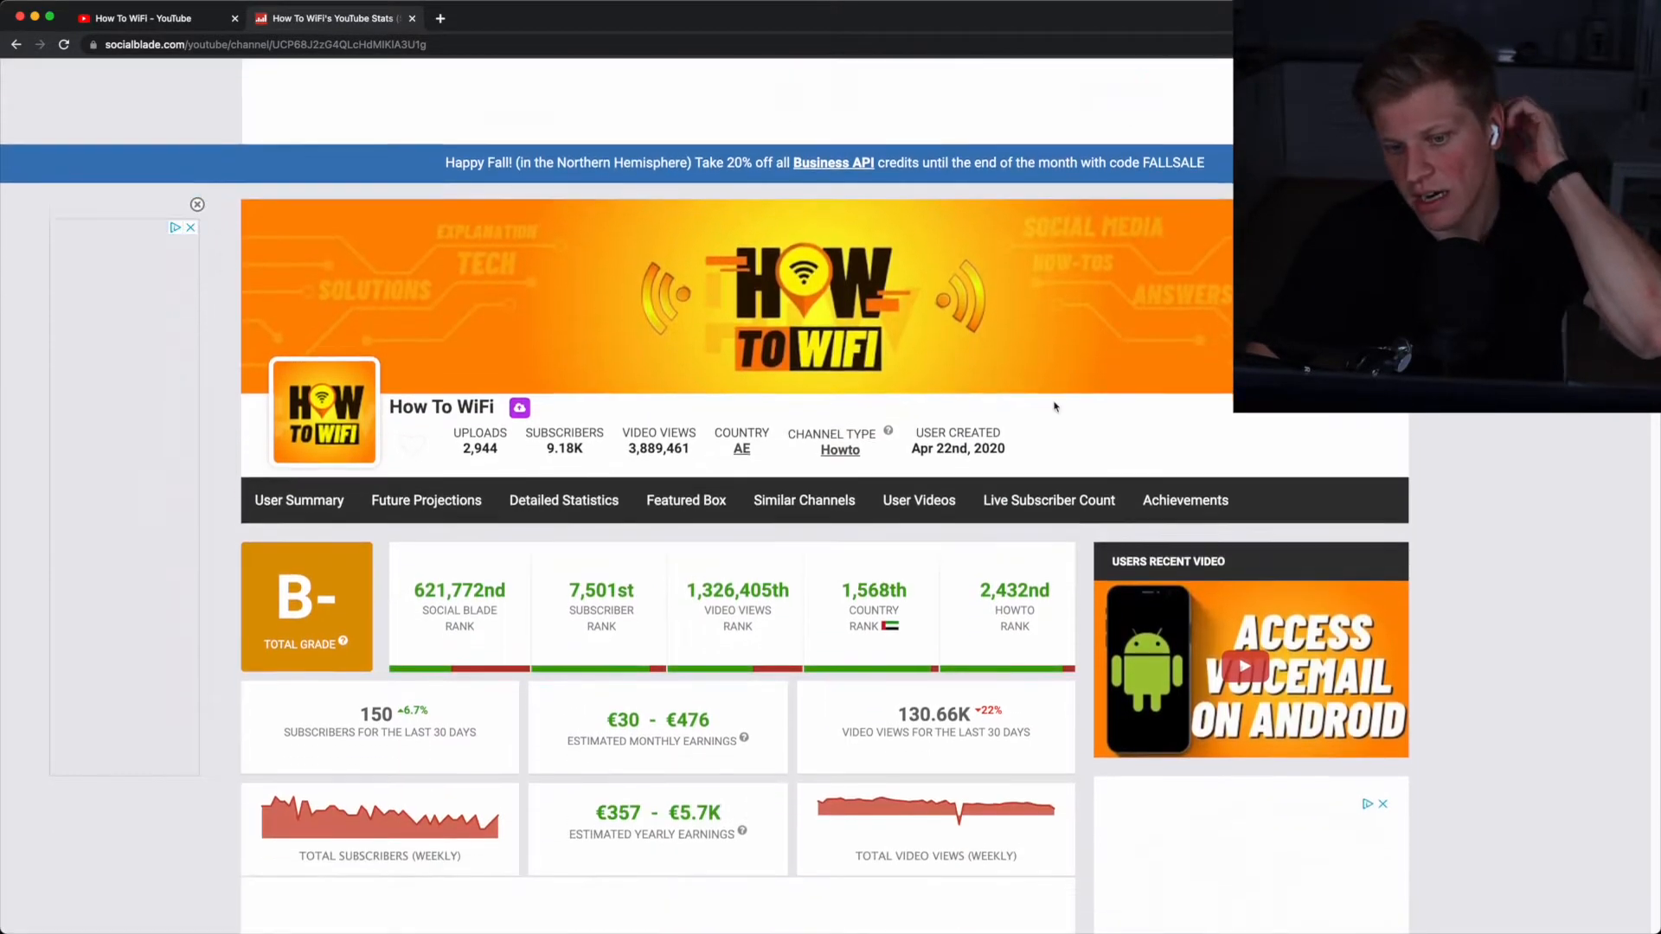
{"action": "scroll", "scroll_direction": "down", "scroll_amount": 3}
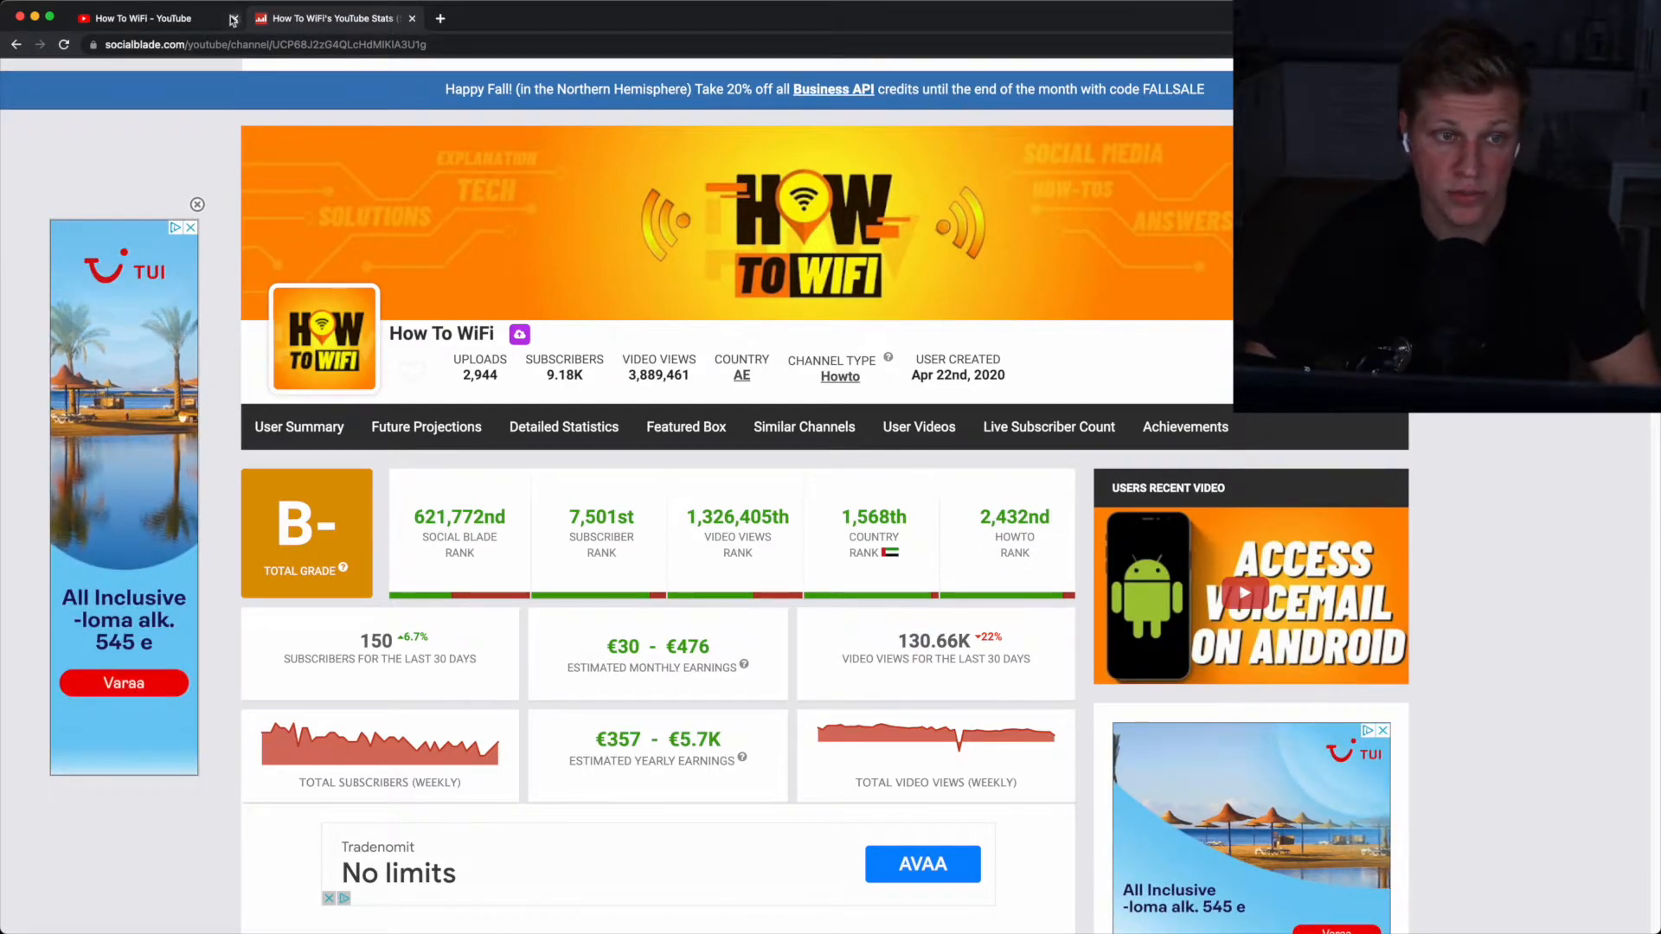
Scroll through How To WiFi's uploaded short how-to videos on YouTube, then back to the top
{"action": "left_click", "coordinate": [138, 18]}
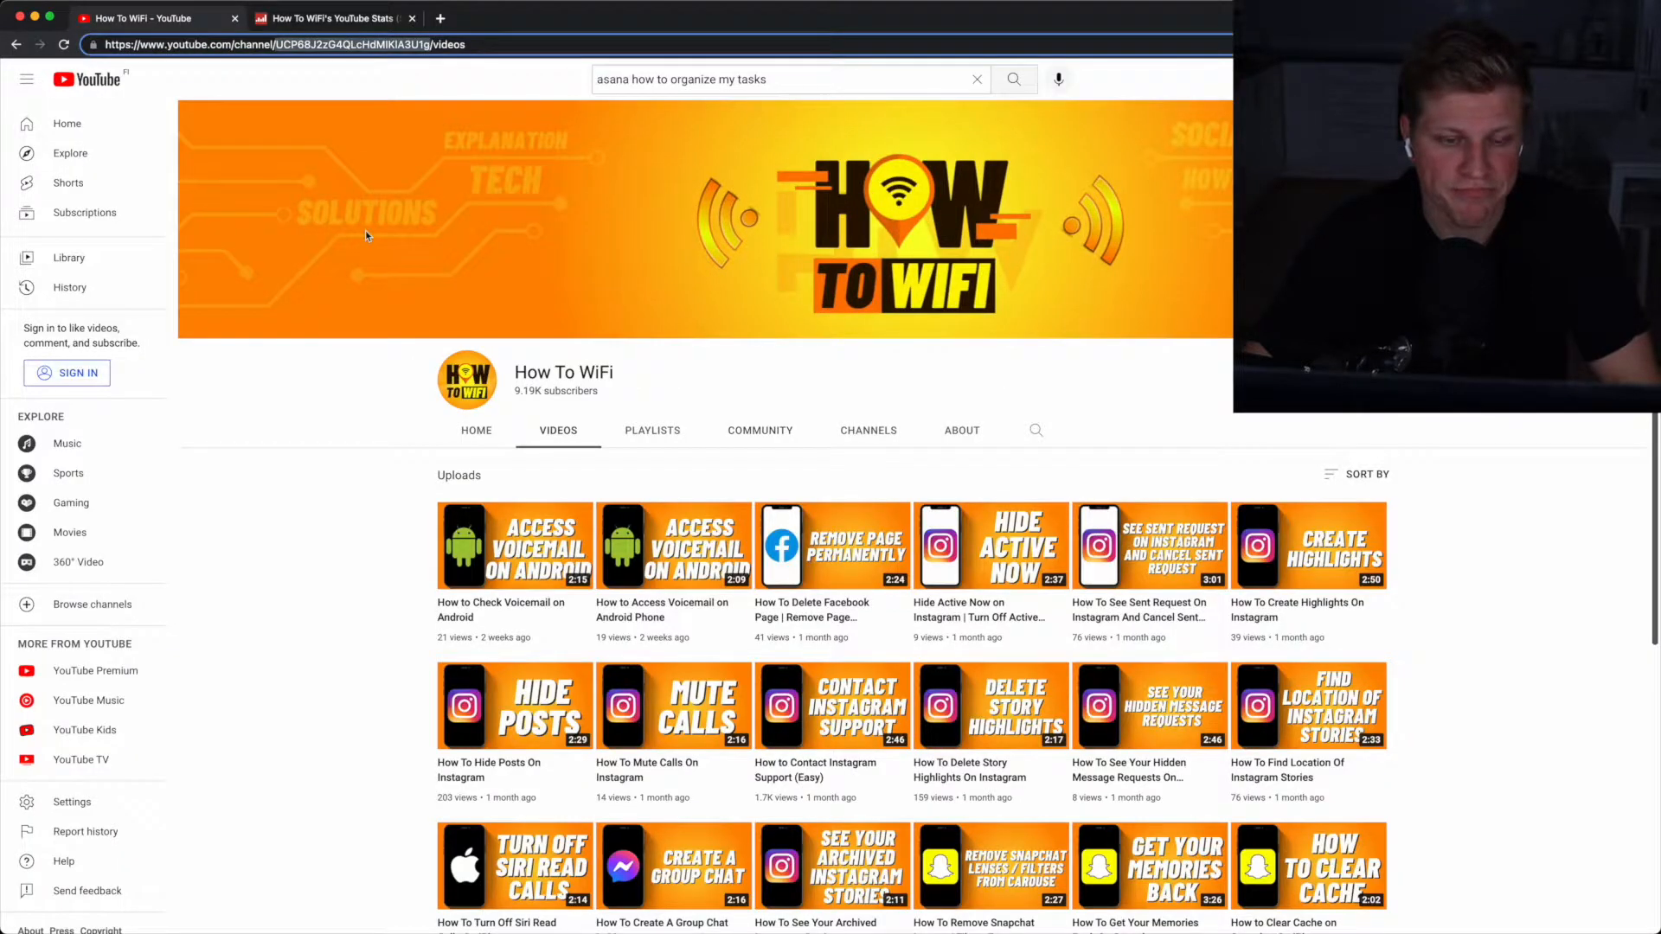
{"action": "scroll", "scroll_direction": "down", "scroll_amount": 3}
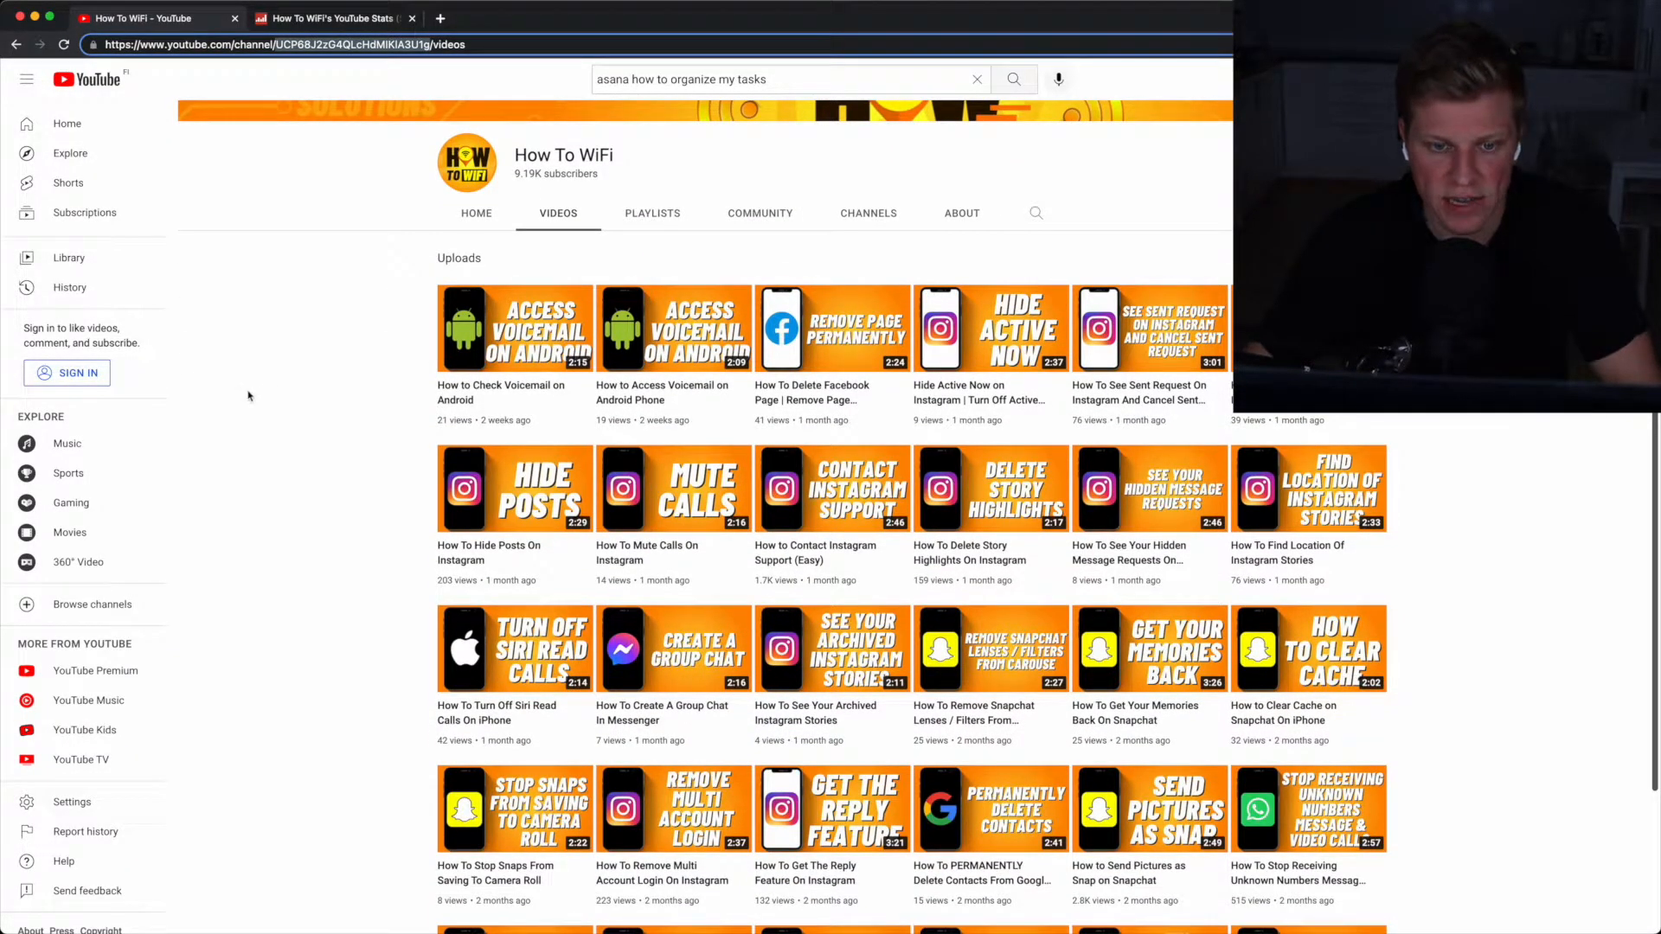
{"action": "mouse_move", "coordinate": [363, 506]}
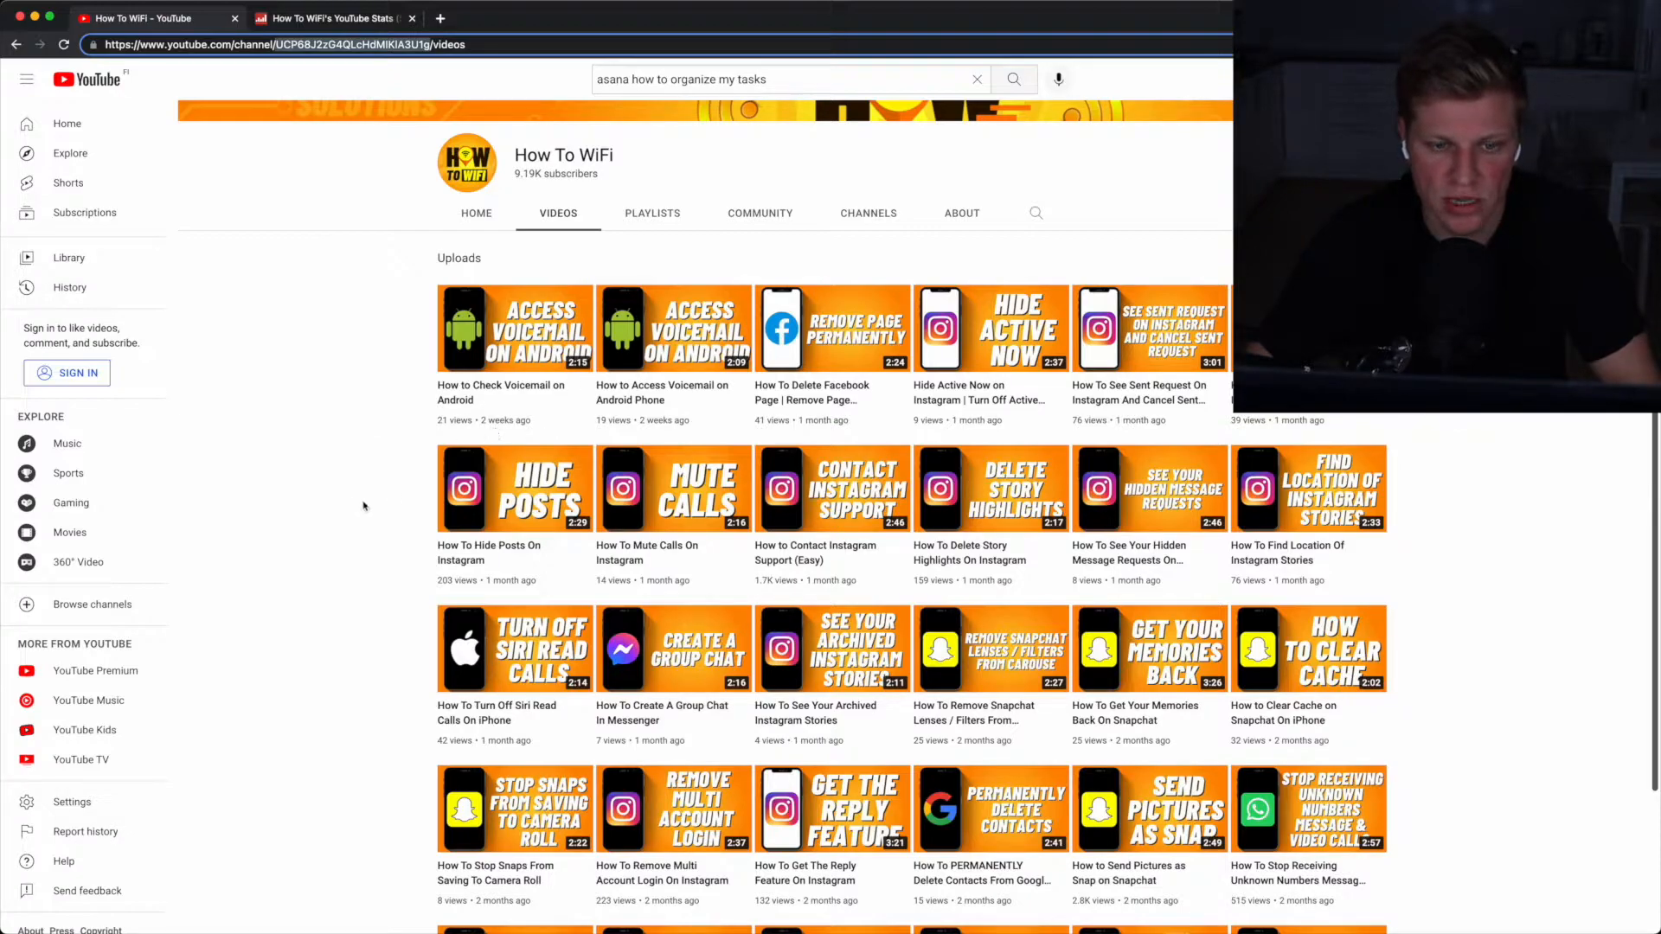
{"action": "scroll", "scroll_direction": "down", "scroll_amount": 3}
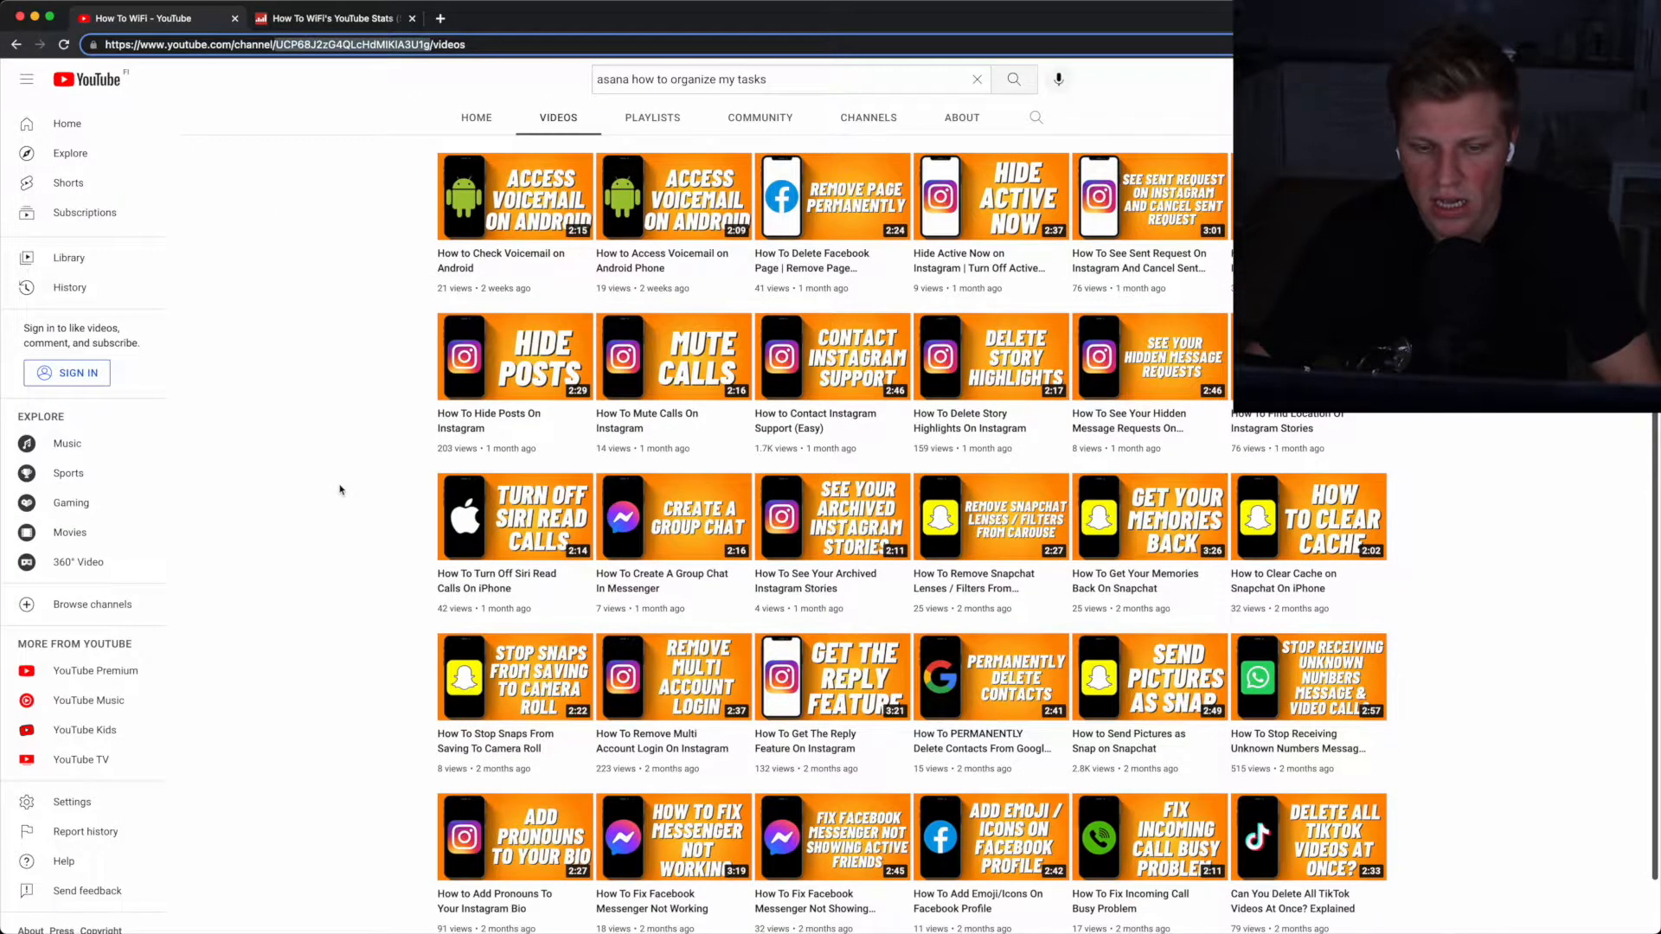
{"action": "scroll", "scroll_direction": "down", "scroll_amount": 3}
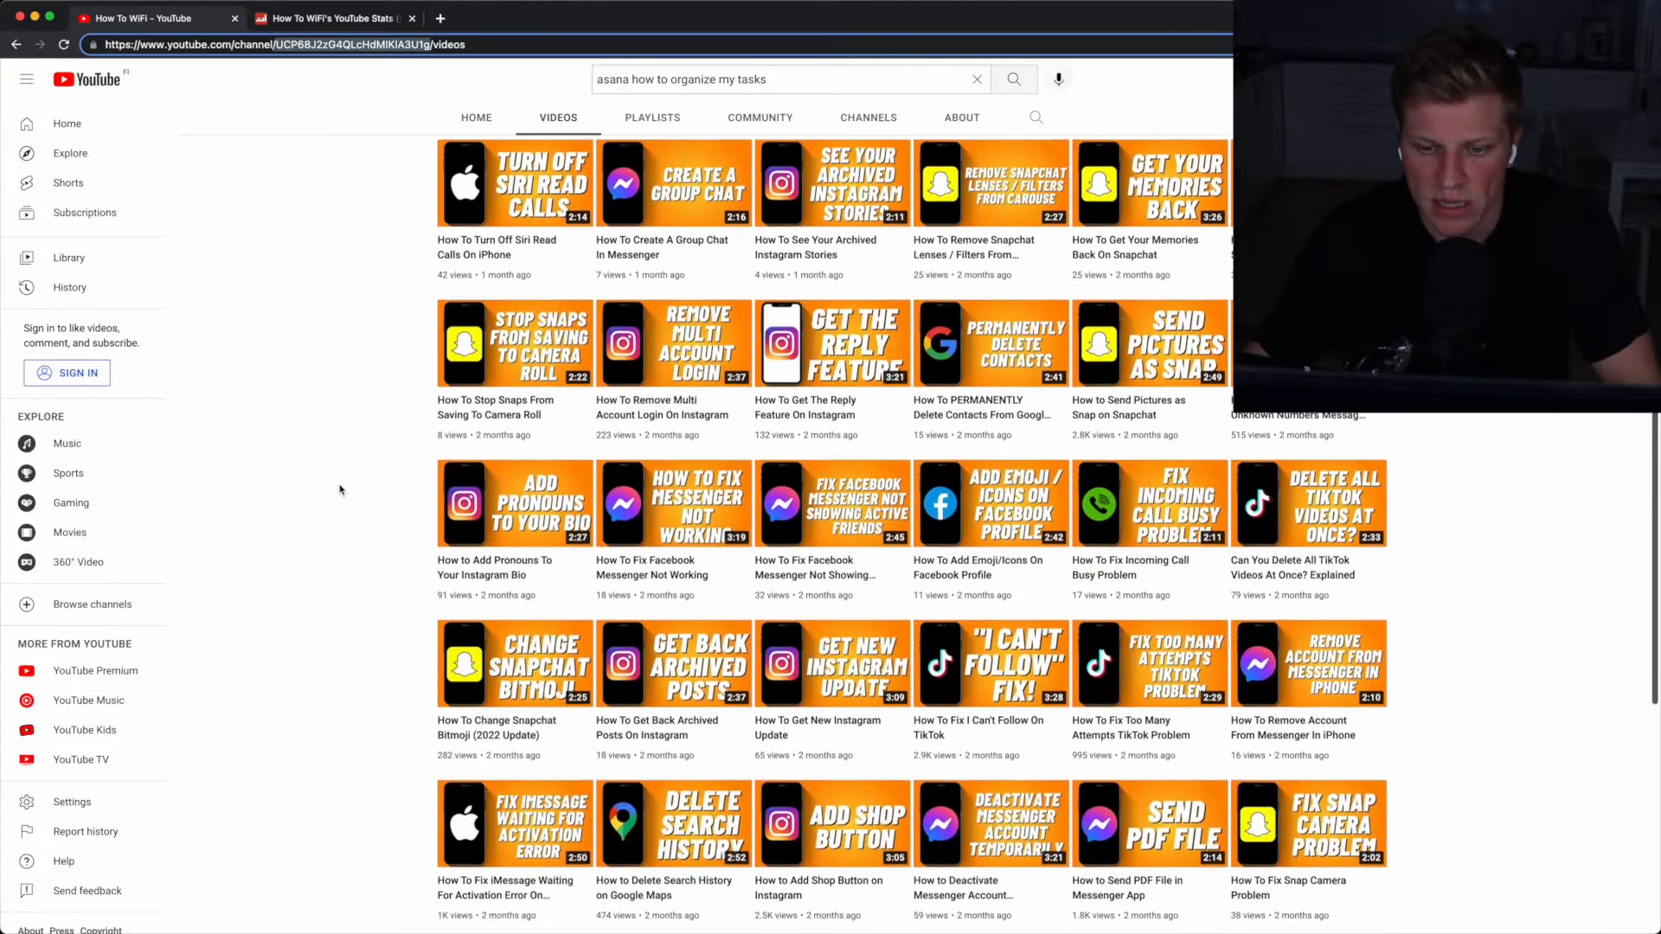
{"action": "scroll", "scroll_direction": "down", "scroll_amount": 3}
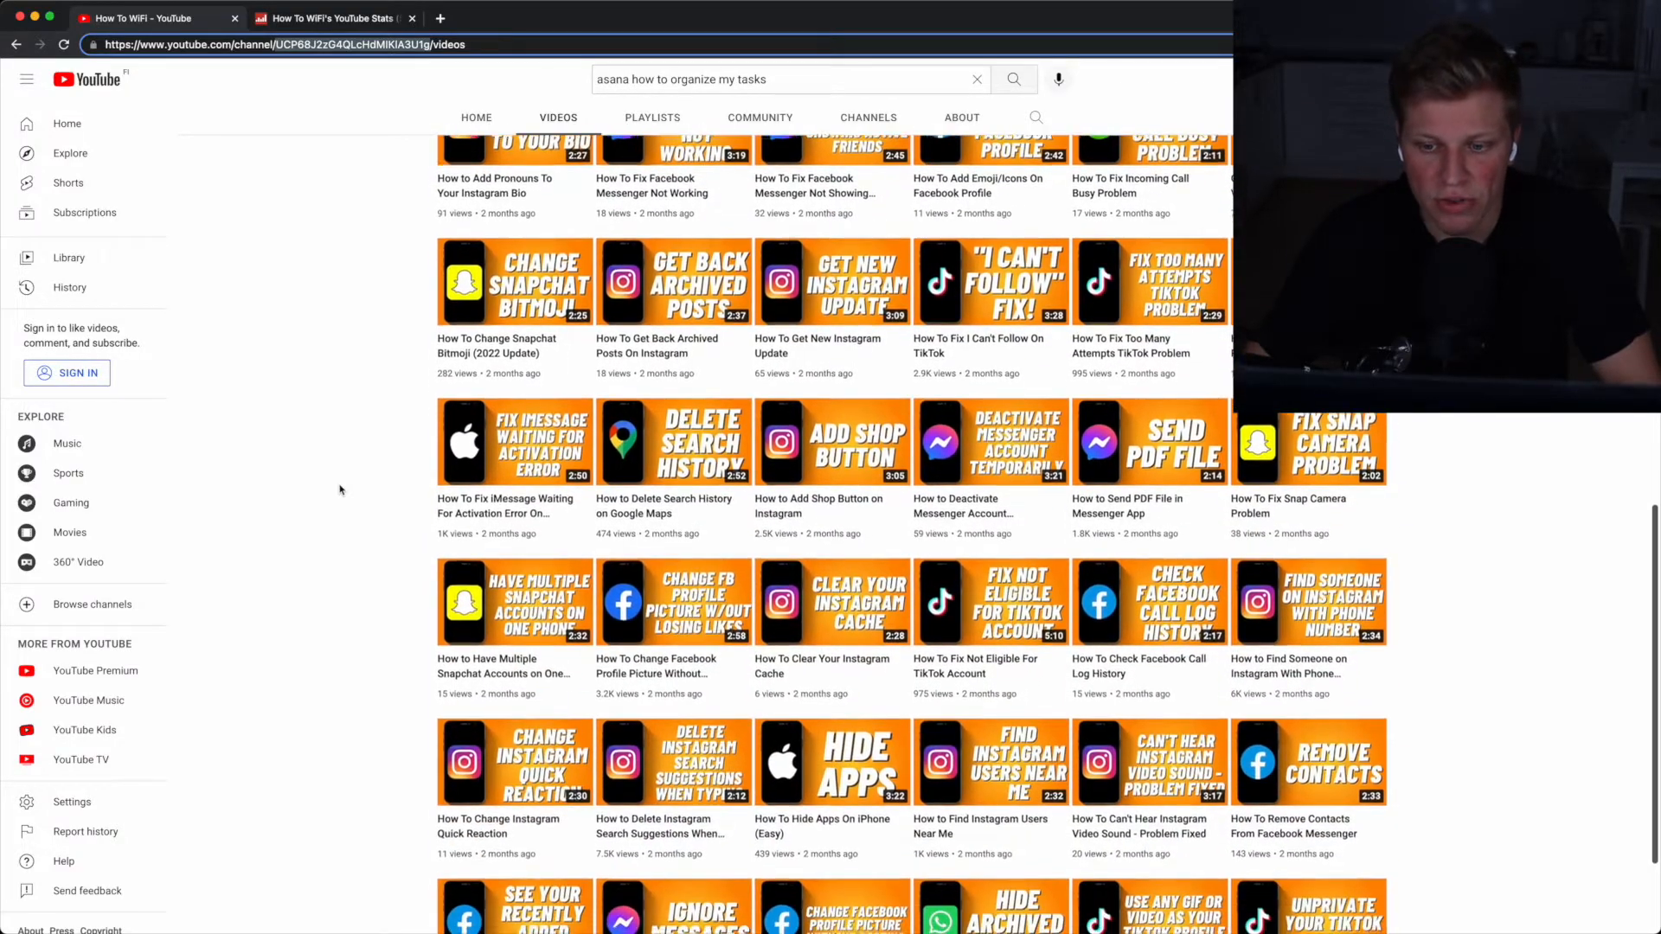
{"action": "scroll", "scroll_direction": "down", "scroll_amount": 3}
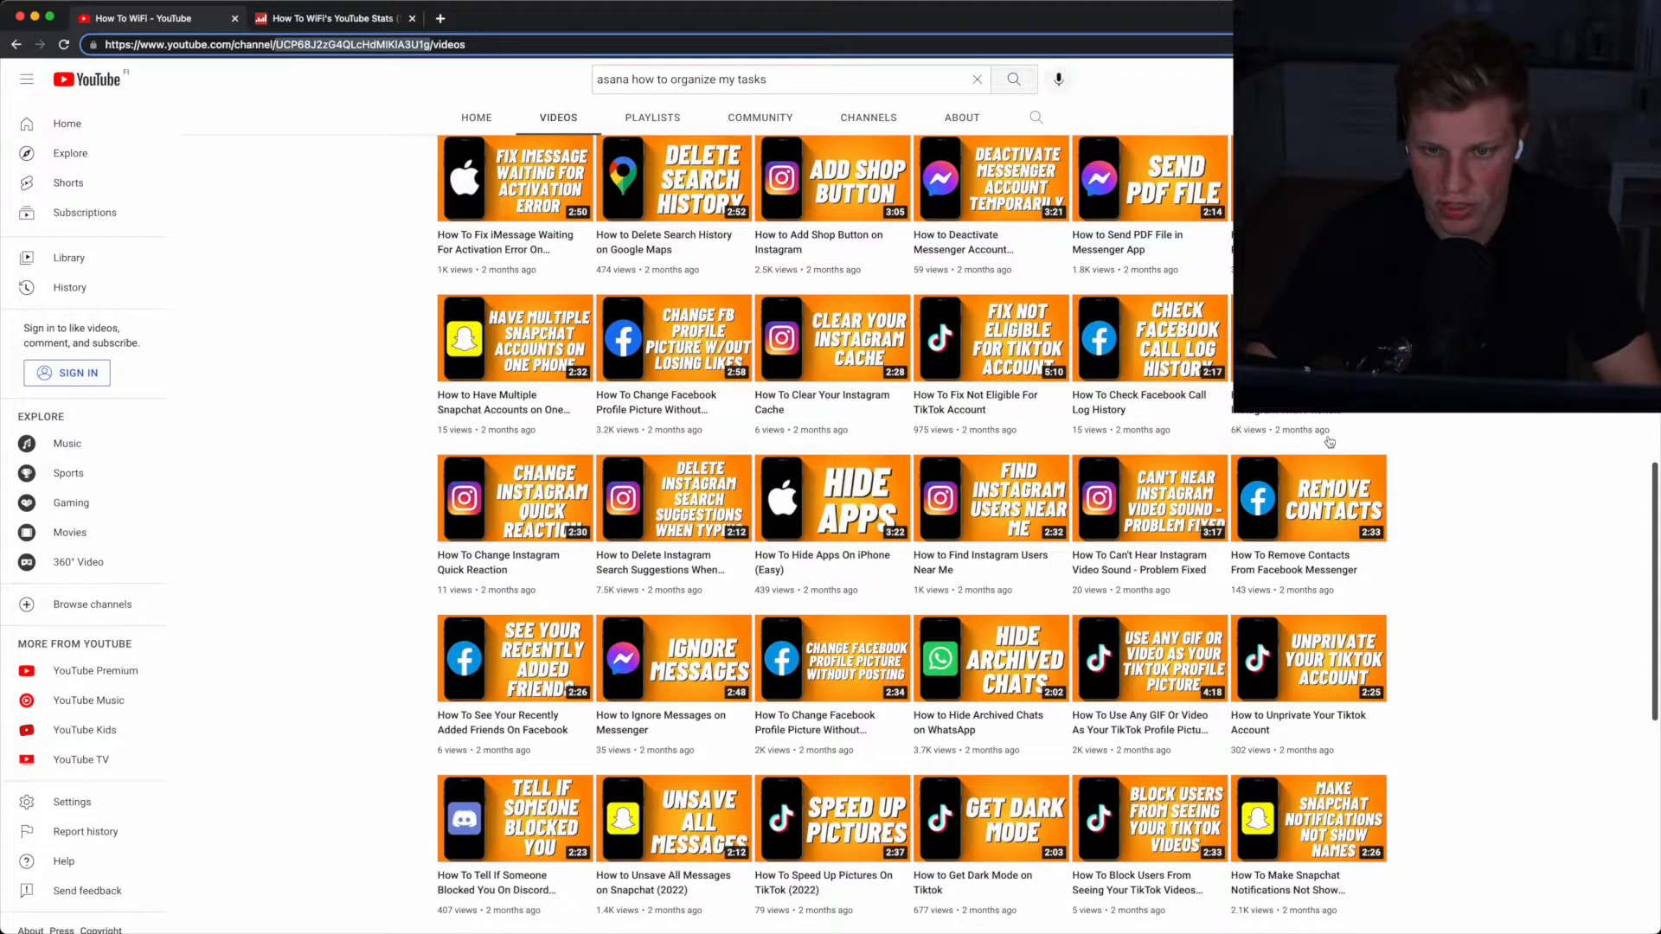
{"action": "mouse_move", "coordinate": [1133, 450]}
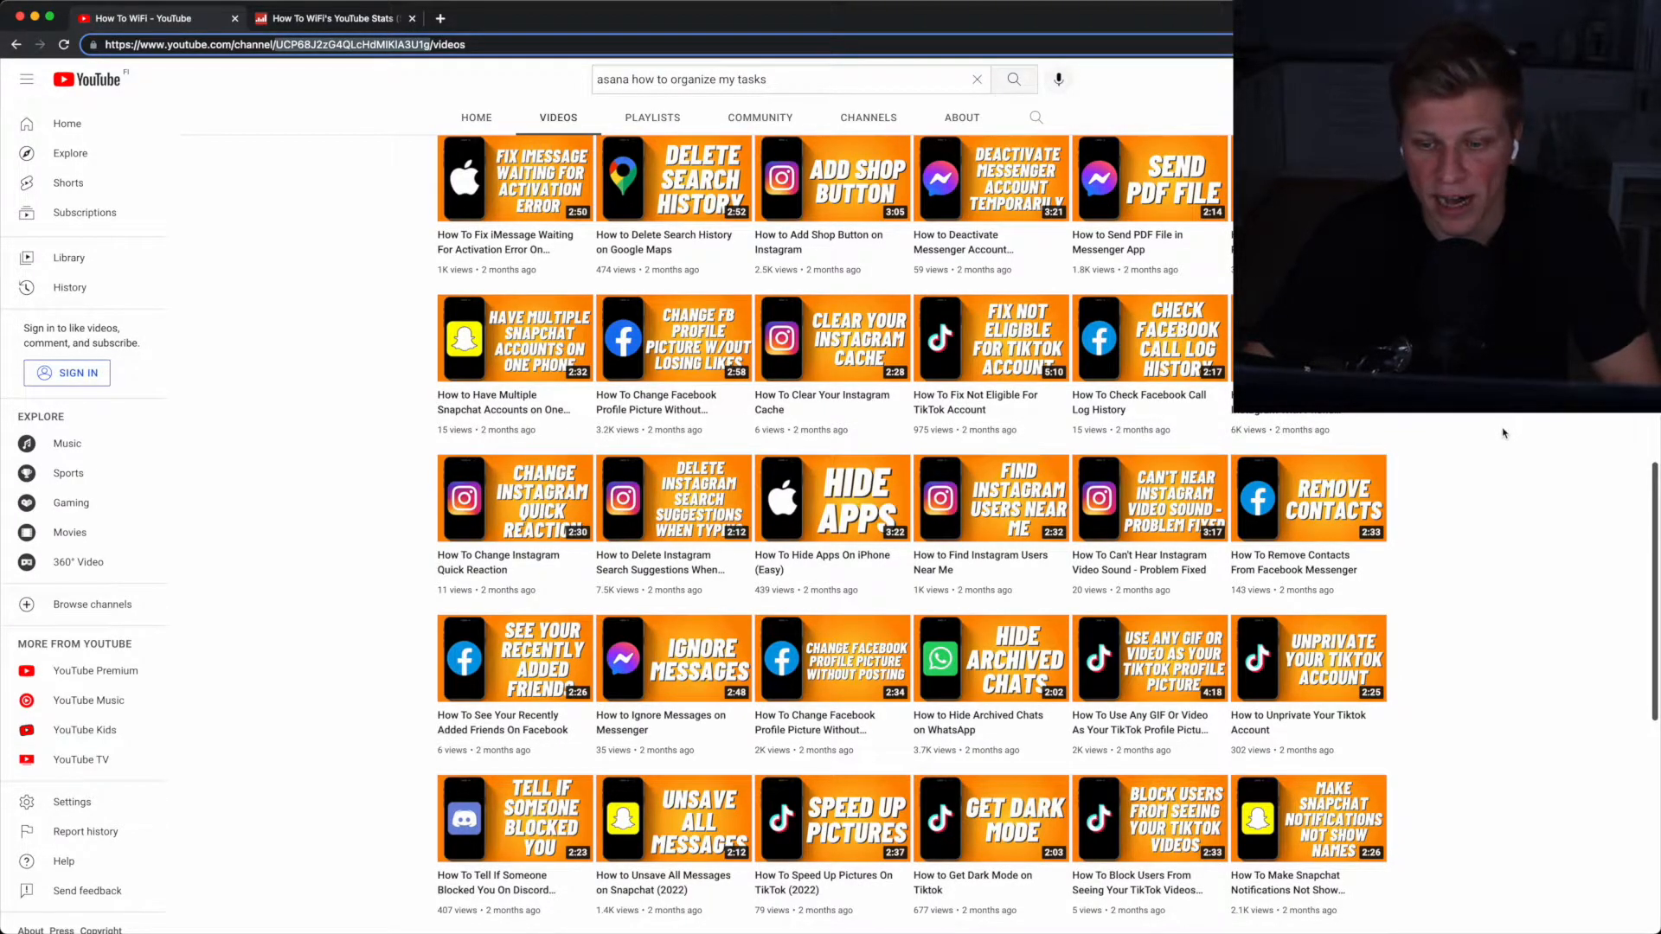
{"action": "scroll", "scroll_direction": "down", "scroll_amount": 3}
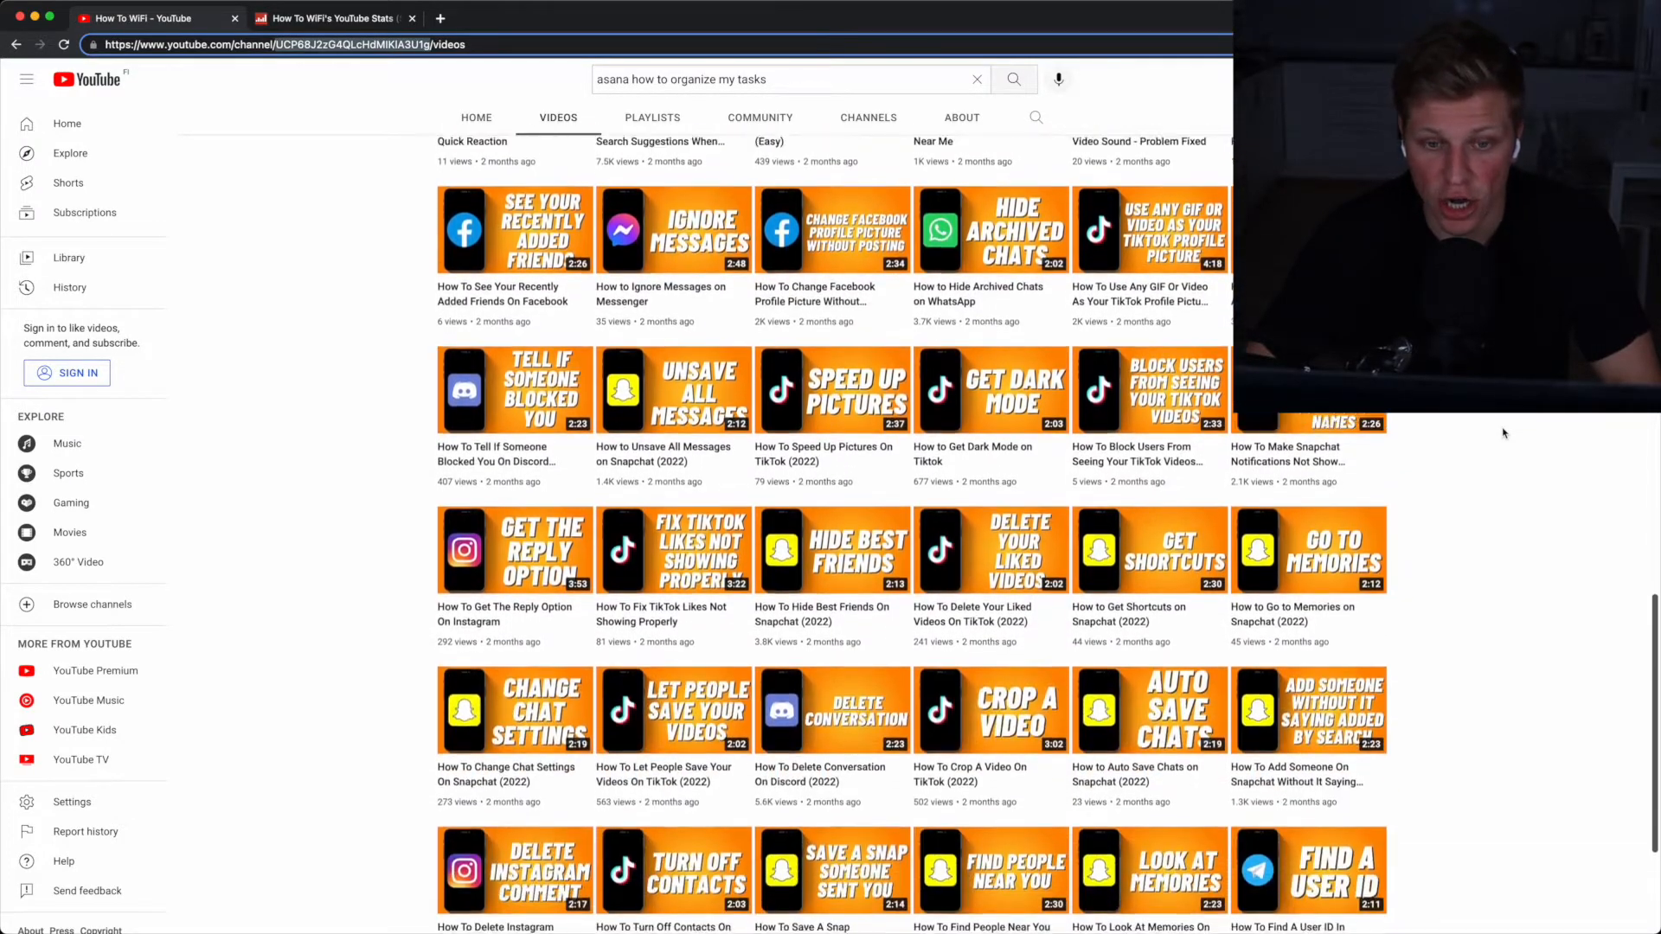
{"action": "scroll", "scroll_direction": "up", "scroll_amount": 3}
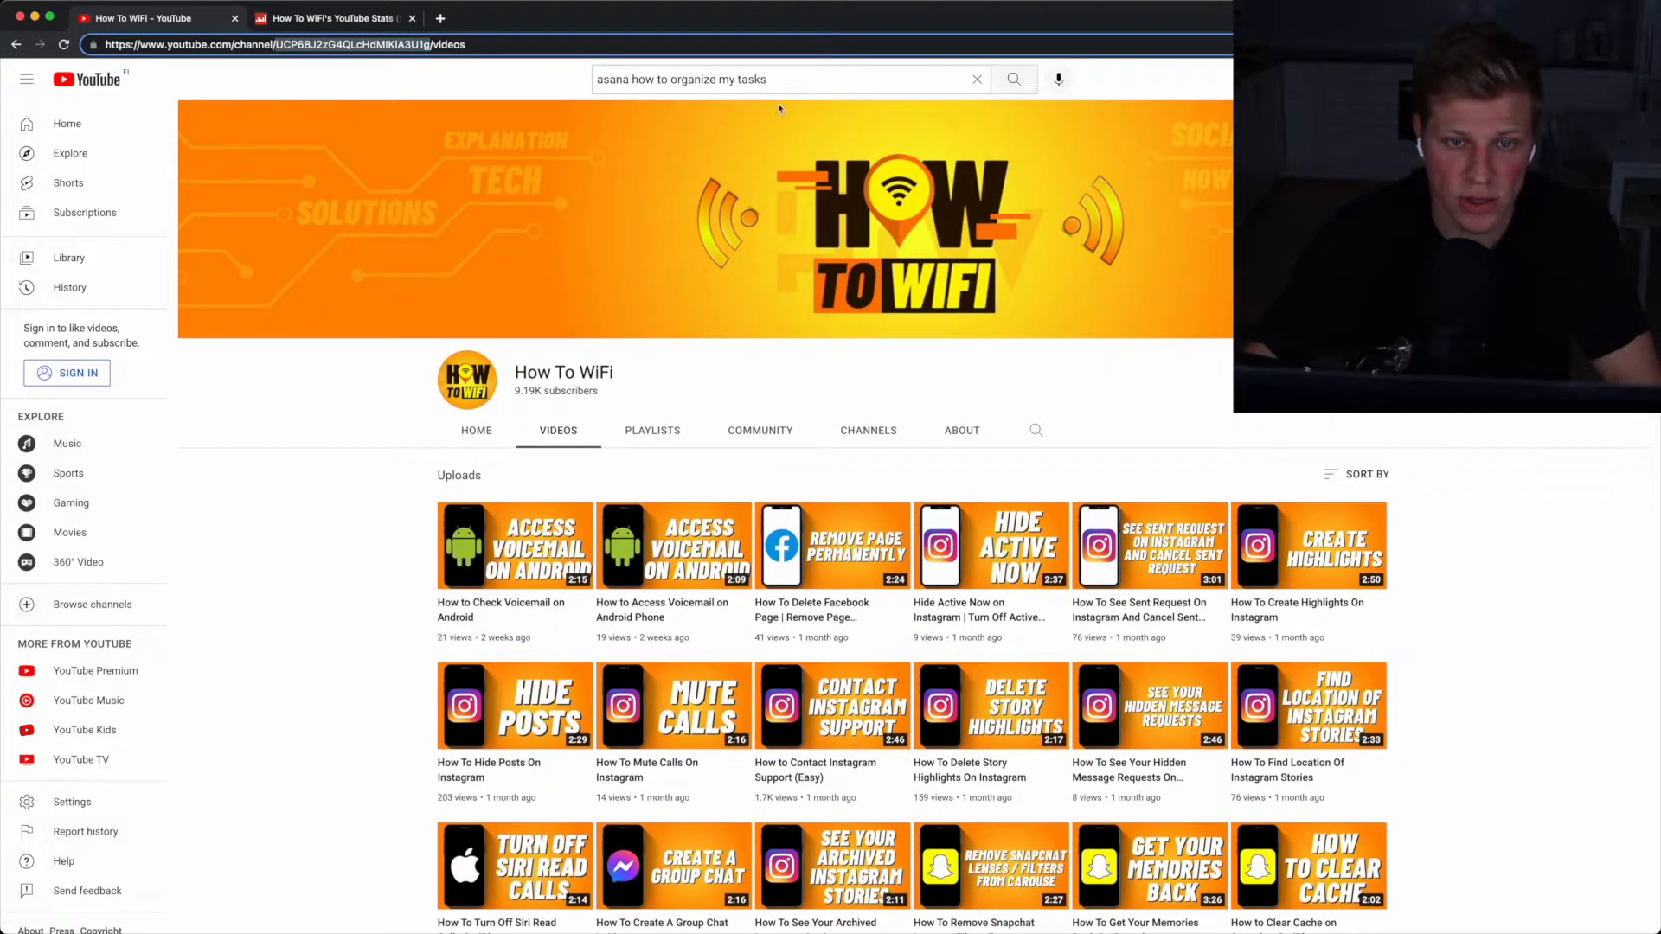
Type 'asana how to o' in YouTube search and trim it to explore other suggestions
{"action": "left_click", "coordinate": [778, 79]}
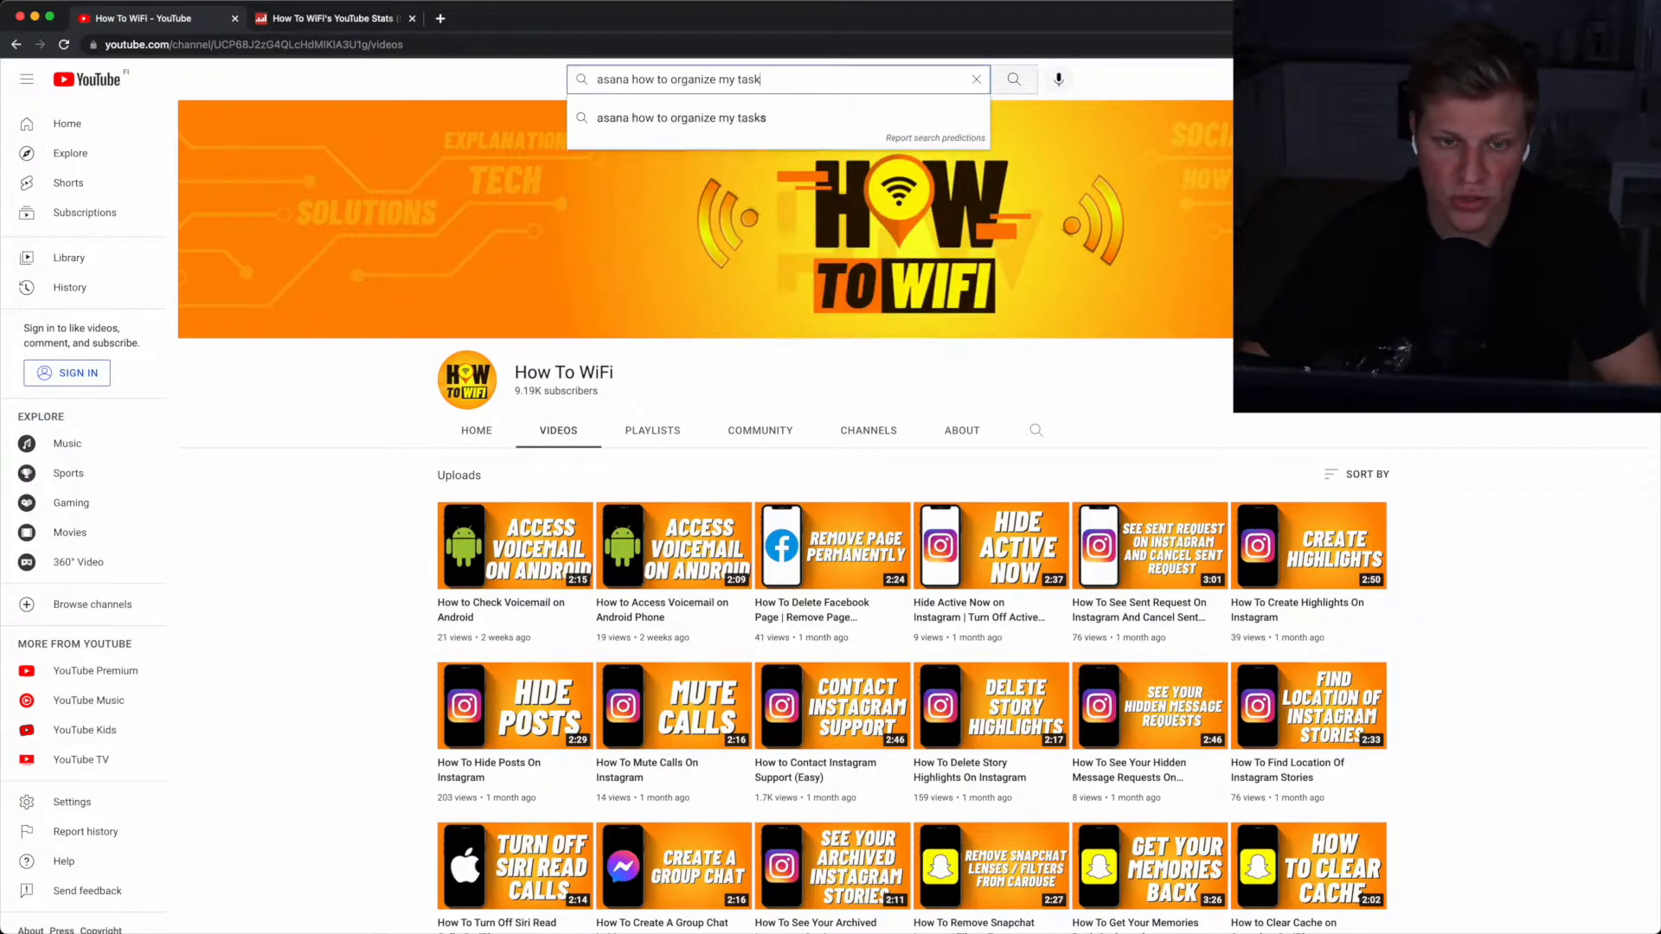
{"action": "type", "text": "asana how to o"}
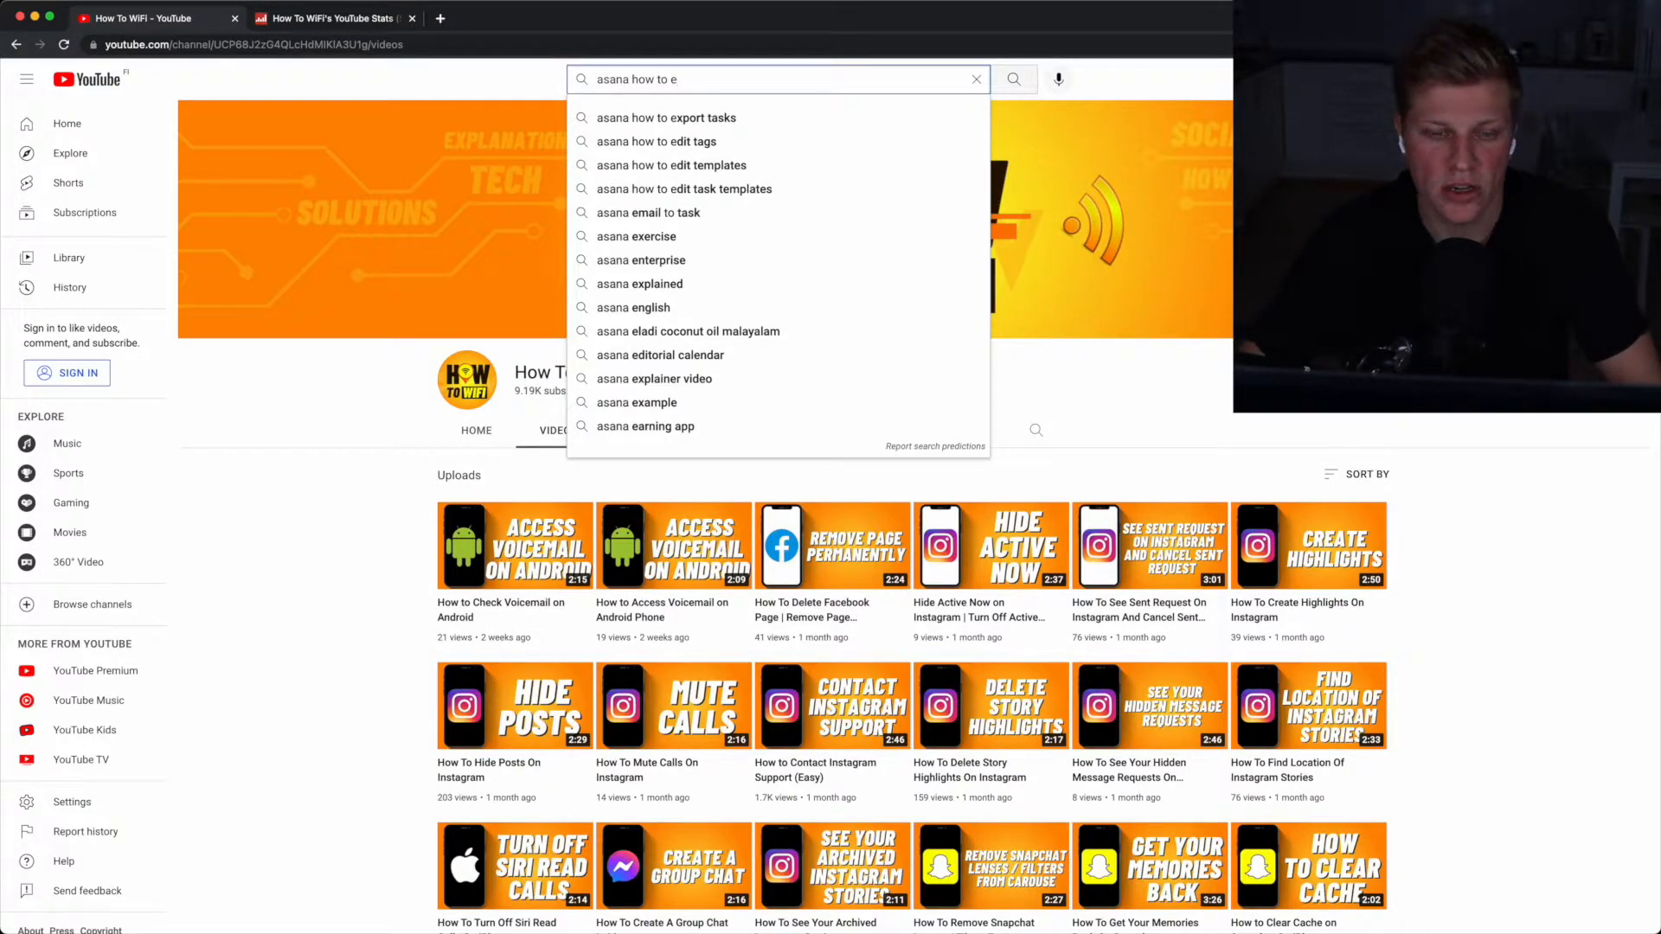
{"action": "key", "text": "Backspace"}
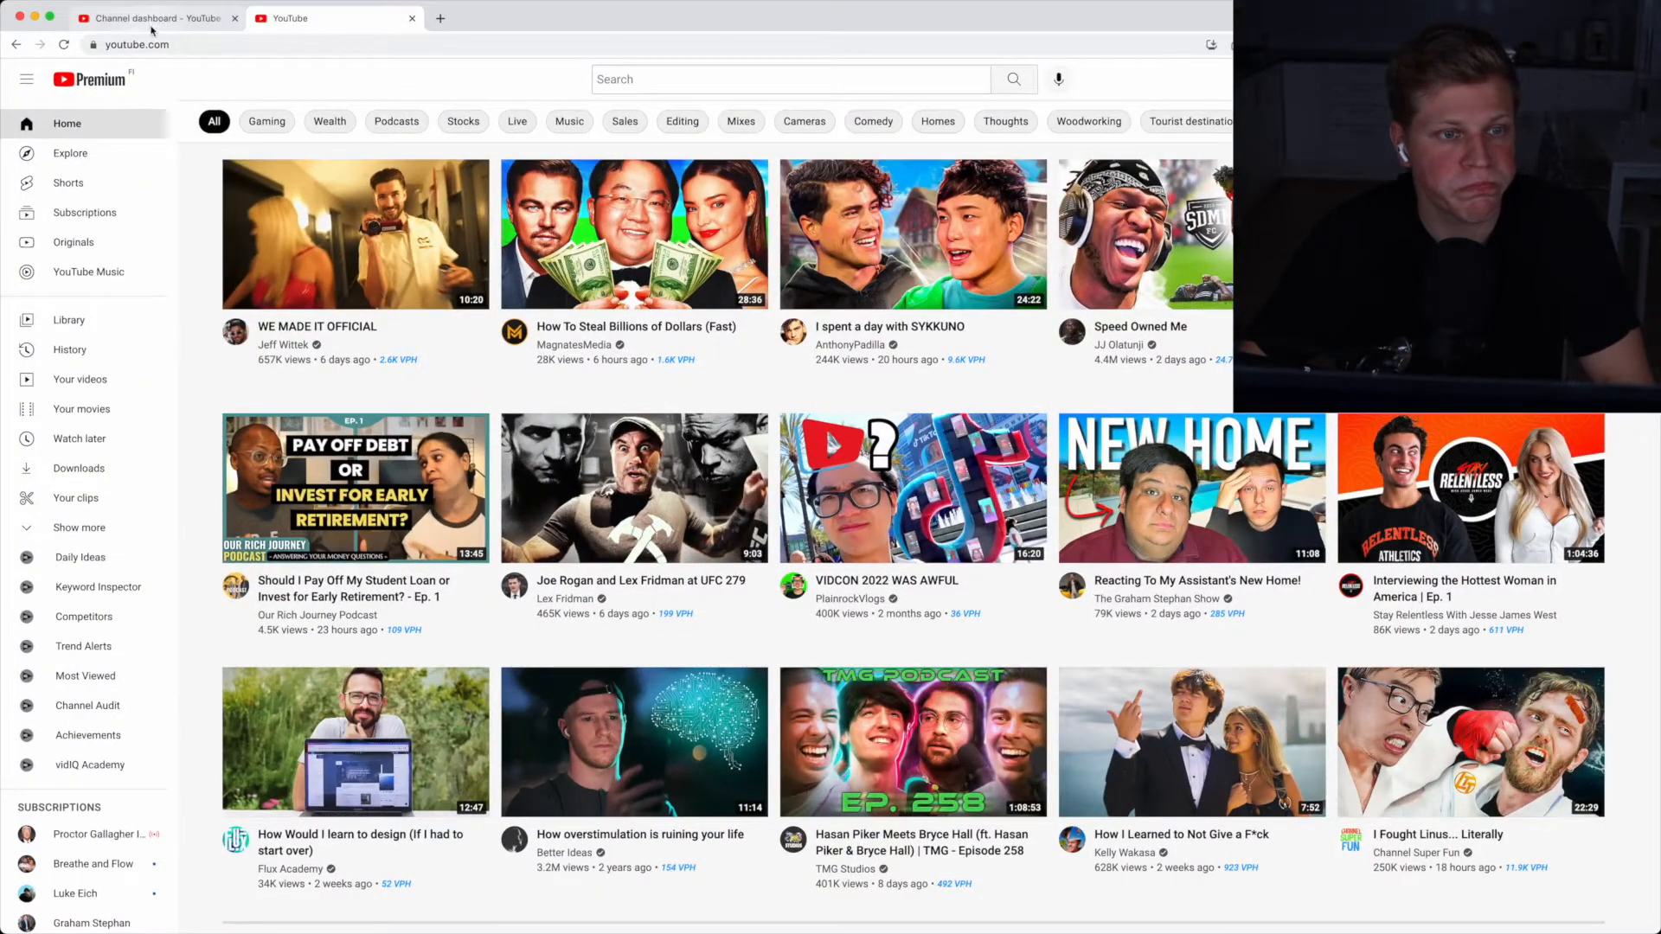
Switch to the YouTube Studio tab and open Channel analytics: 331 views, €9.35 revenue
{"action": "left_click", "coordinate": [154, 18]}
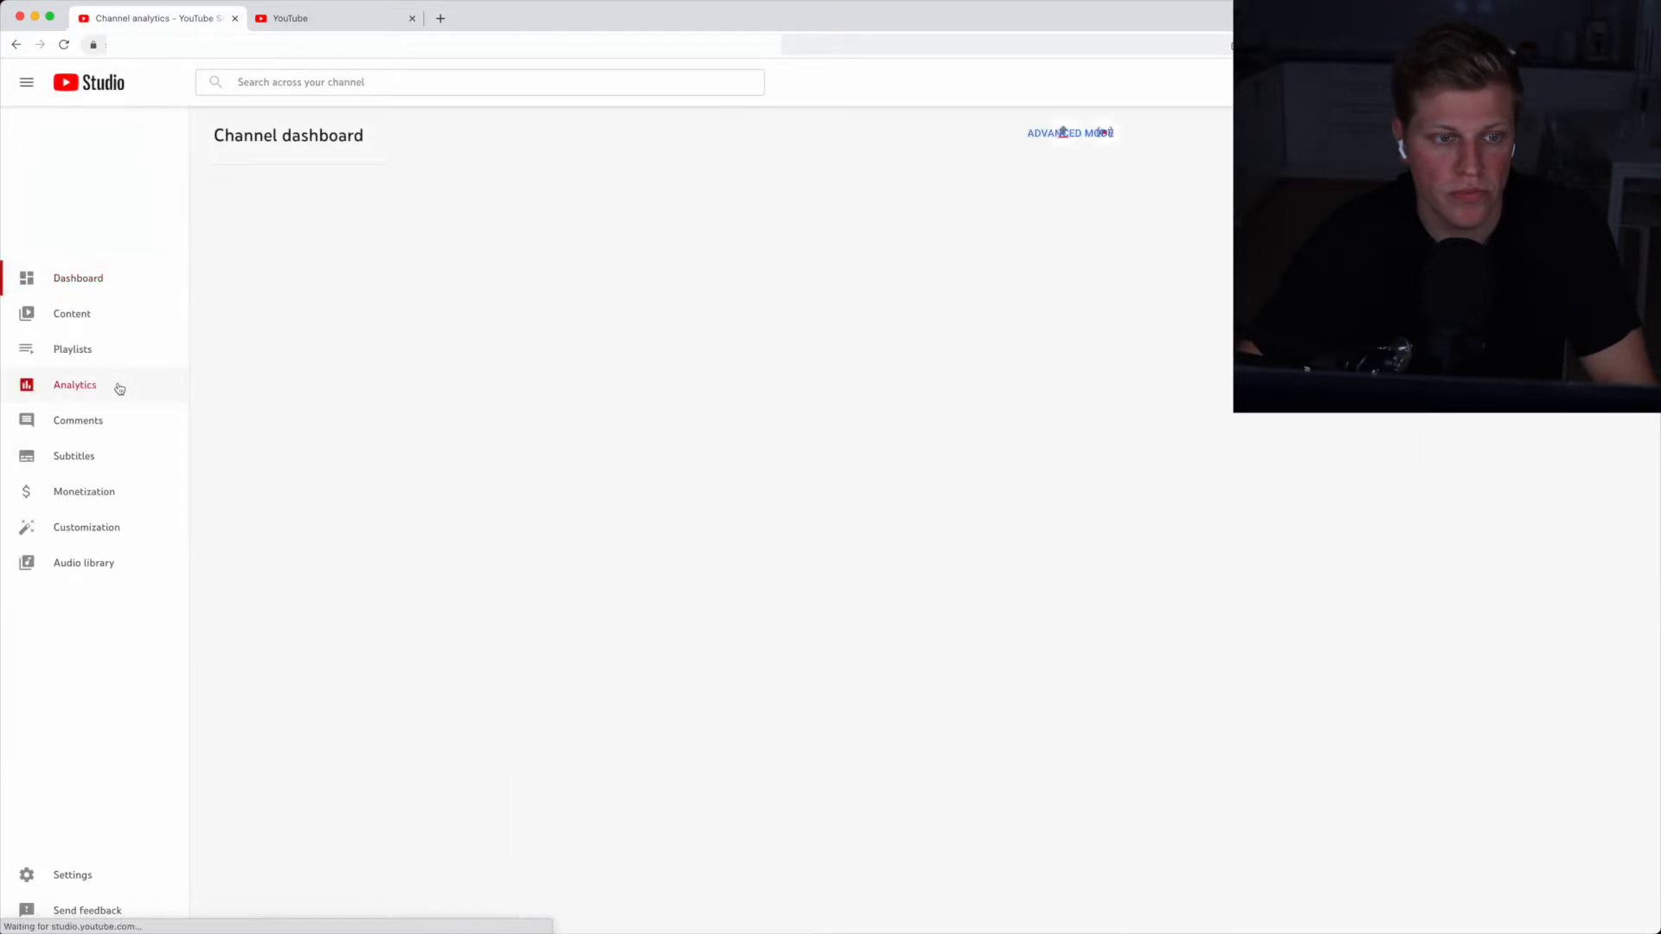
{"action": "left_click", "coordinate": [74, 384]}
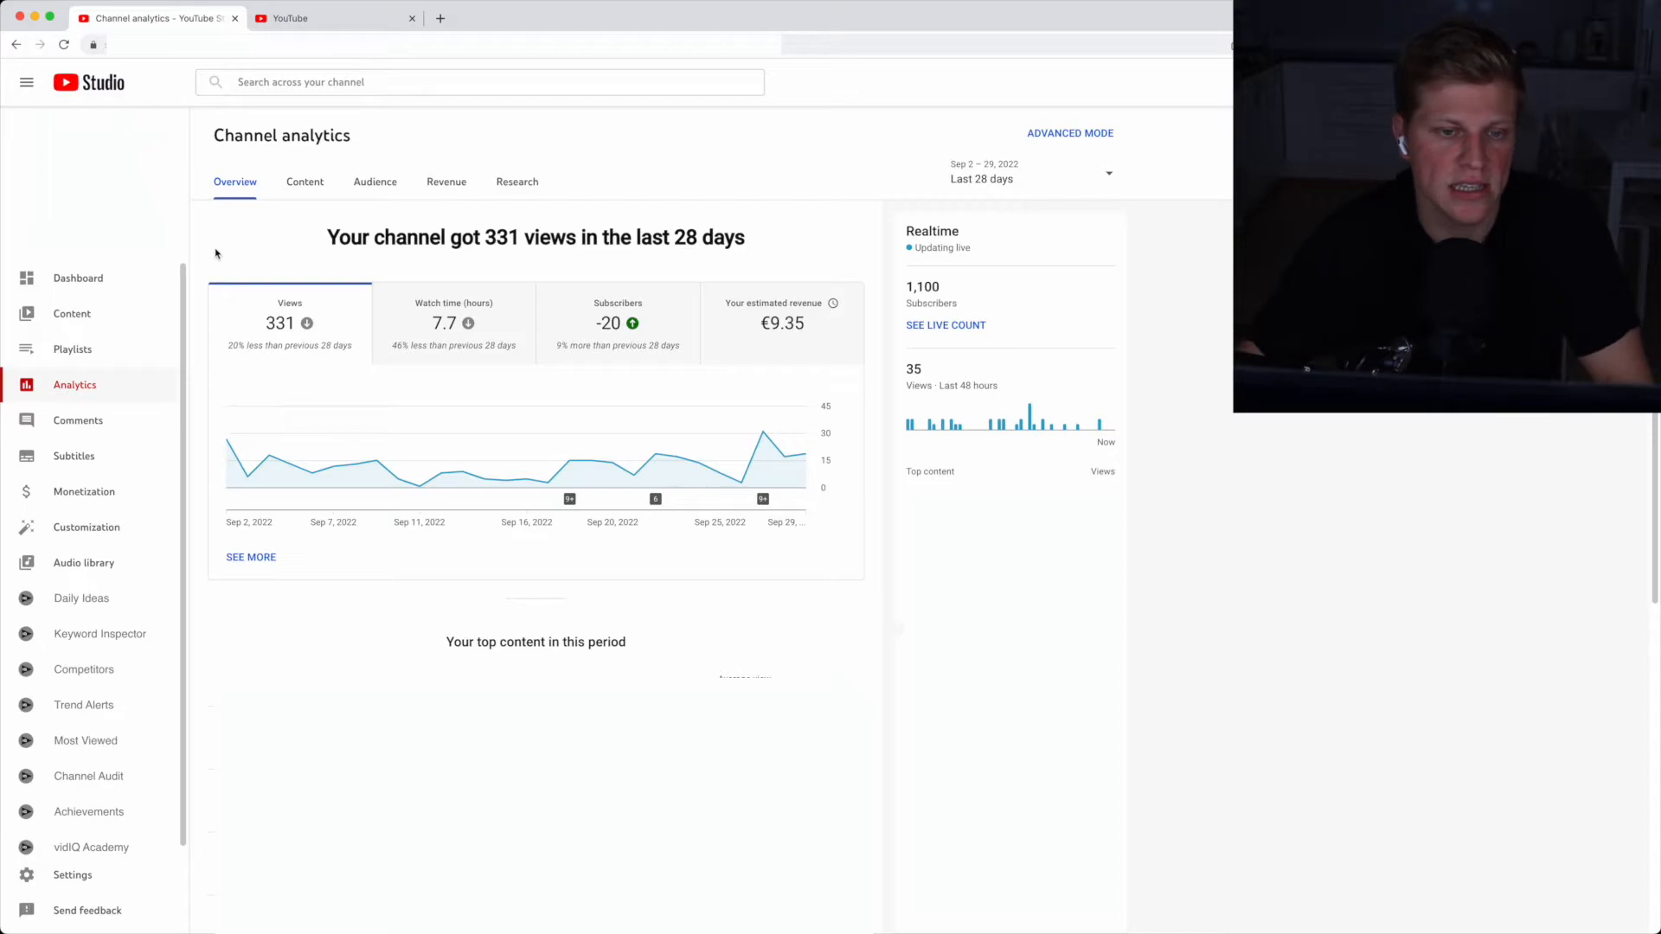
View the Revenue analytics tab: €9.35 revenue, €29.98 RPM and €92.90 playback-based CPM
{"action": "left_click", "coordinate": [447, 181]}
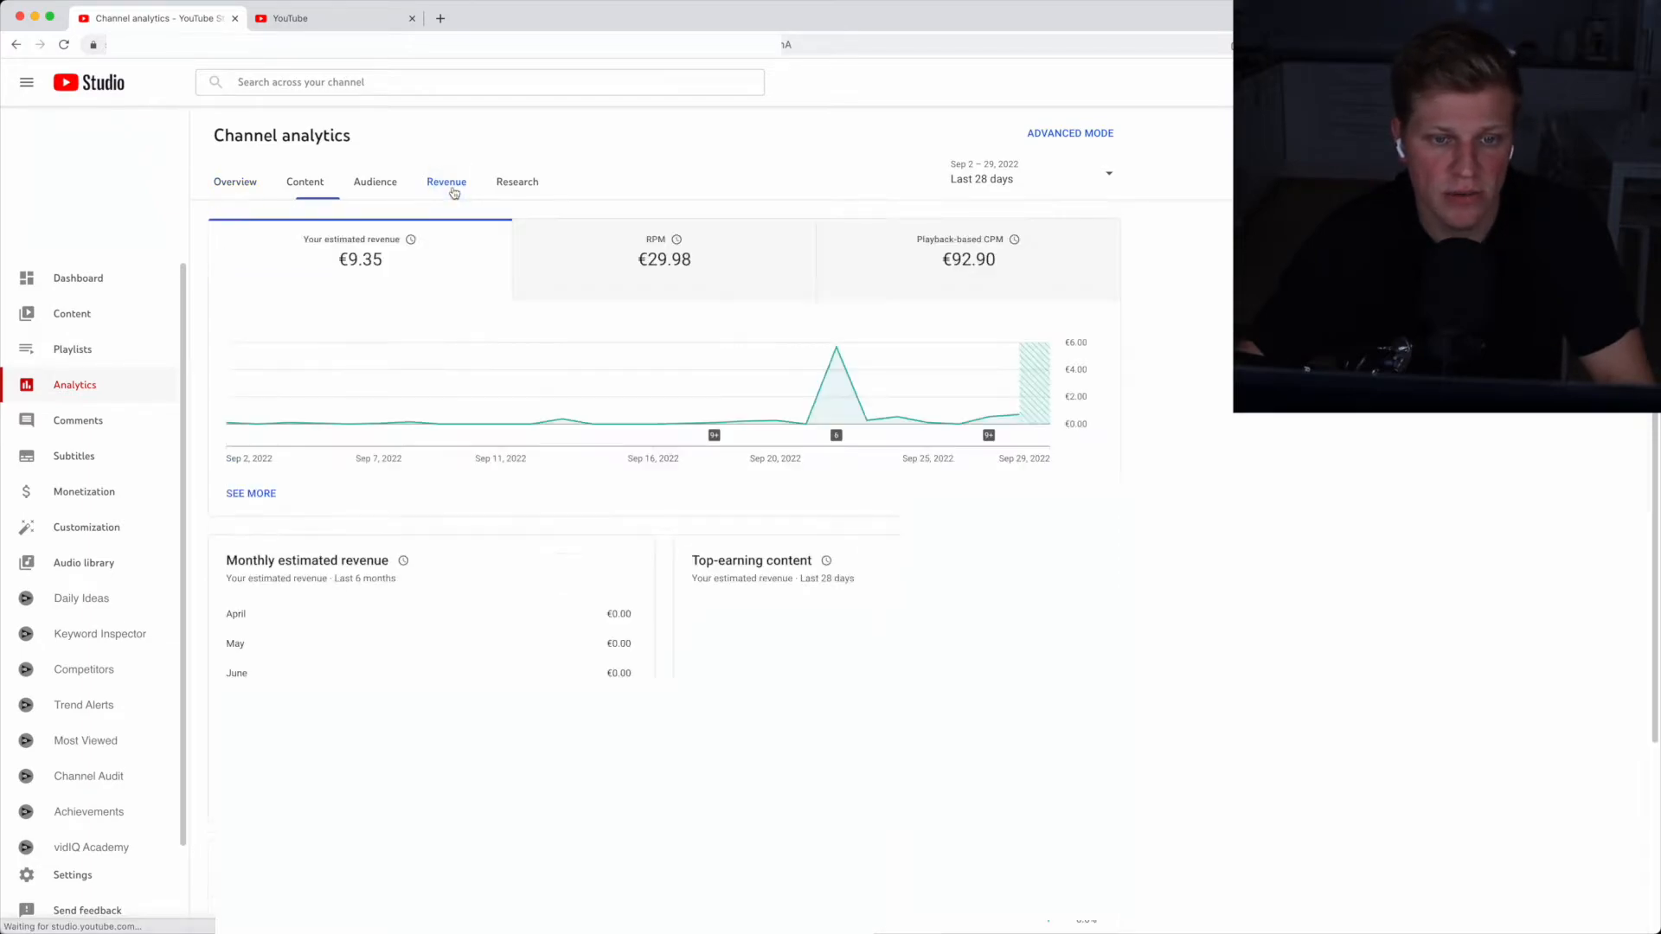
{"action": "mouse_move", "coordinate": [637, 271]}
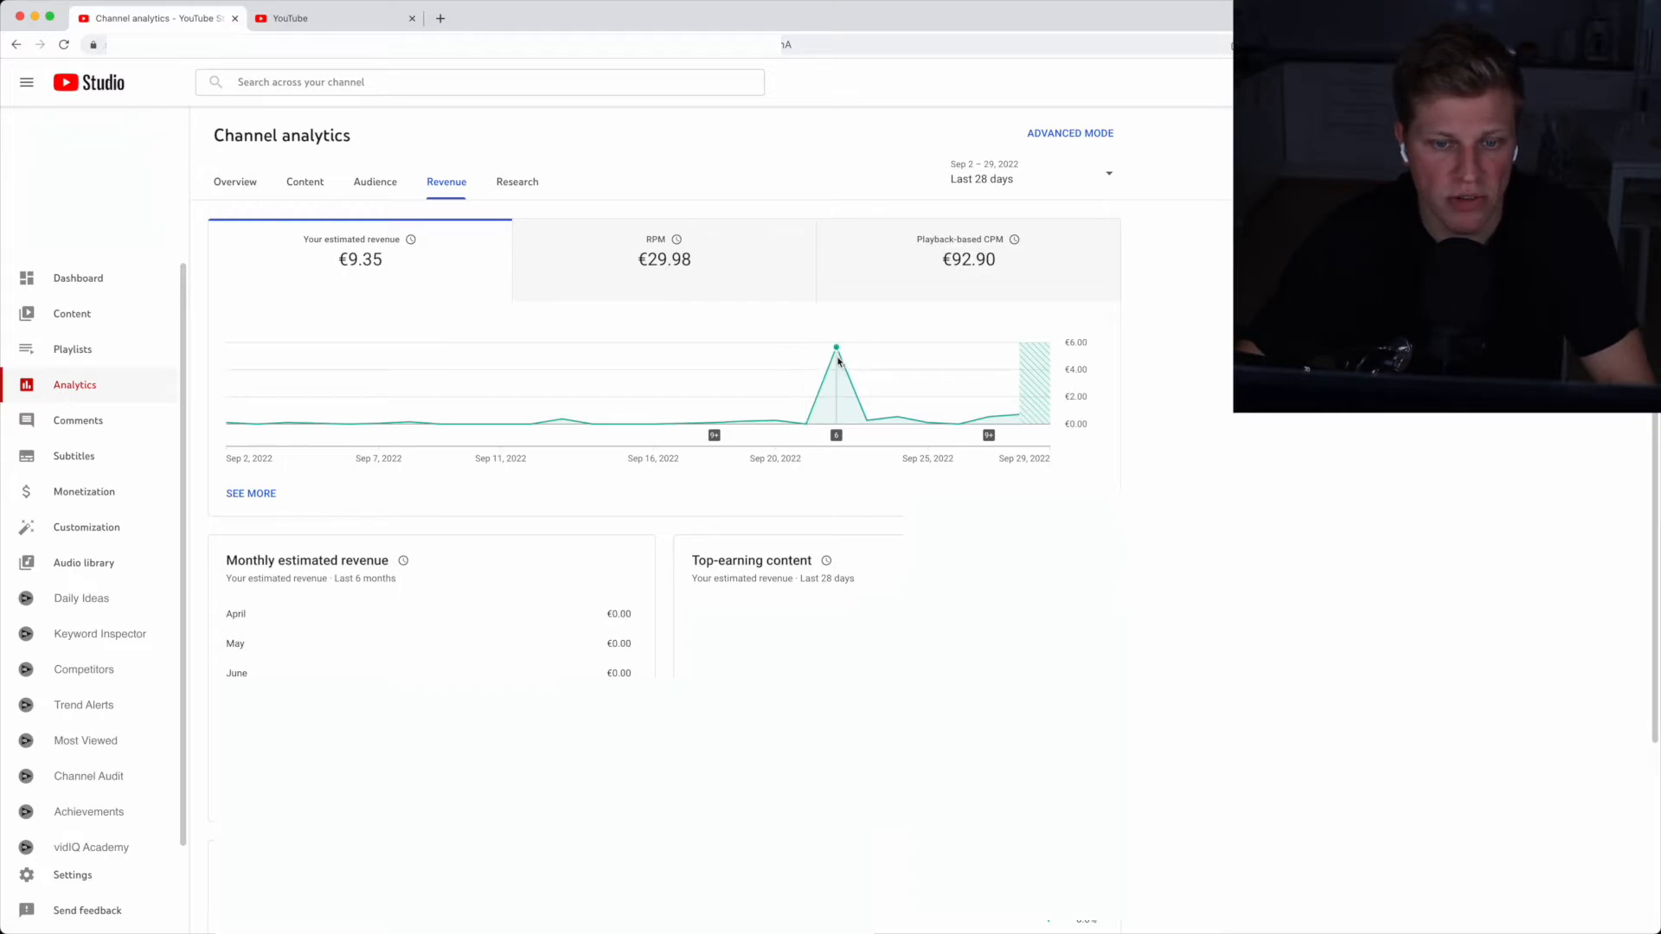
{"action": "mouse_move", "coordinate": [835, 349]}
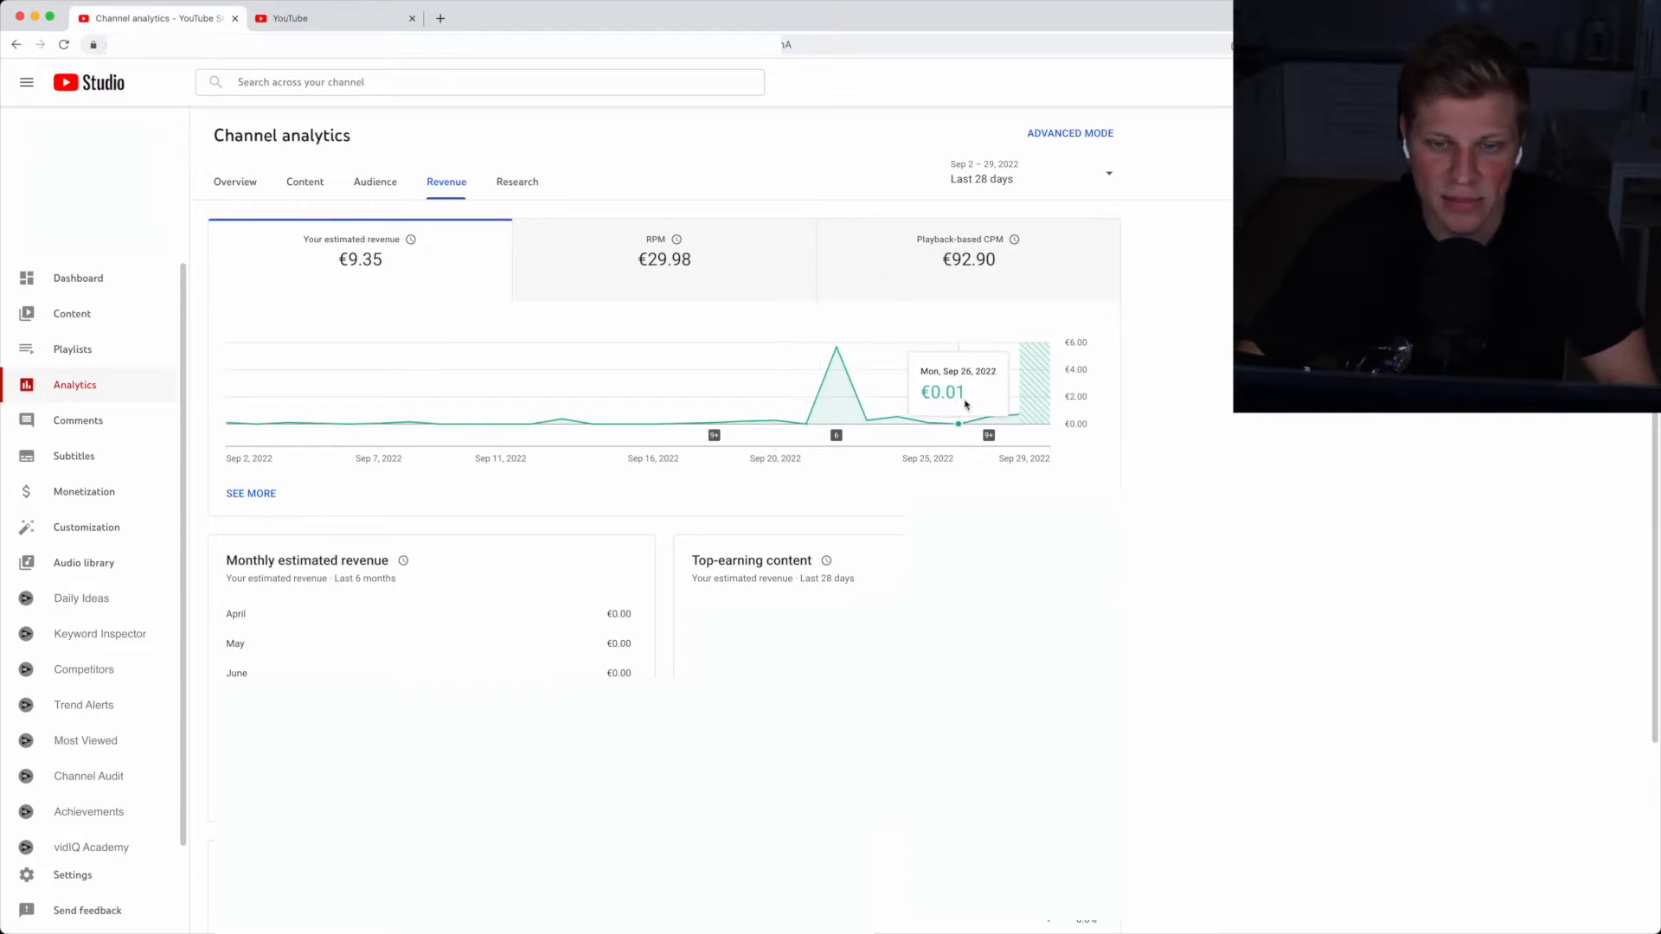
{"action": "mouse_move", "coordinate": [1001, 414]}
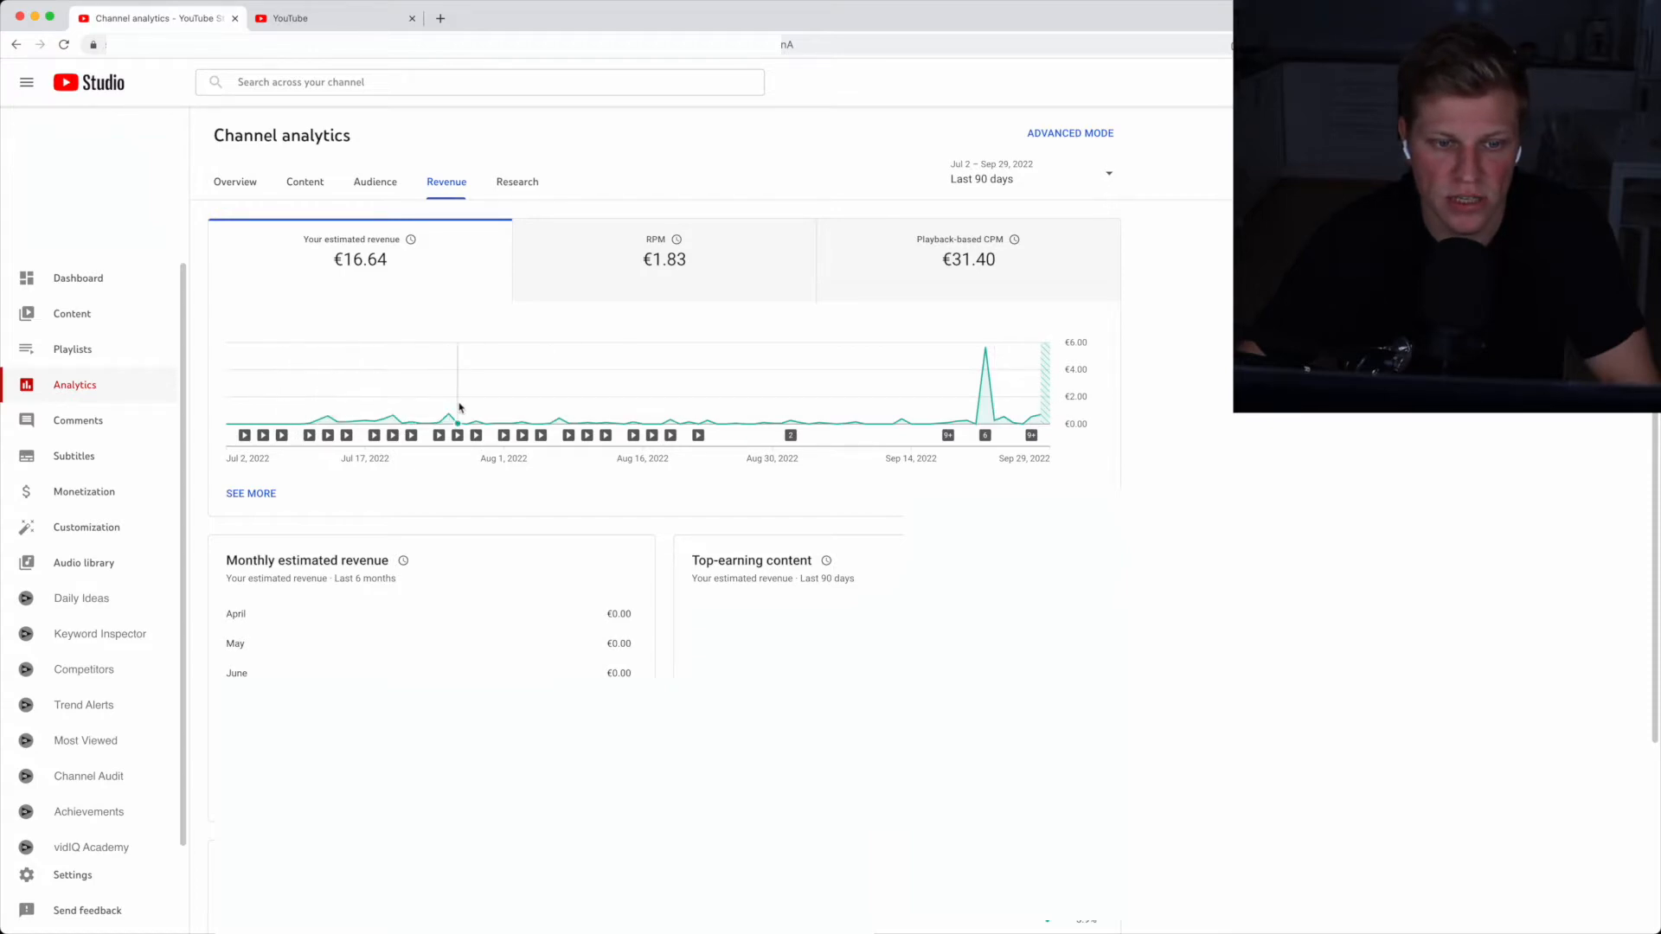
{"action": "mouse_move", "coordinate": [865, 424]}
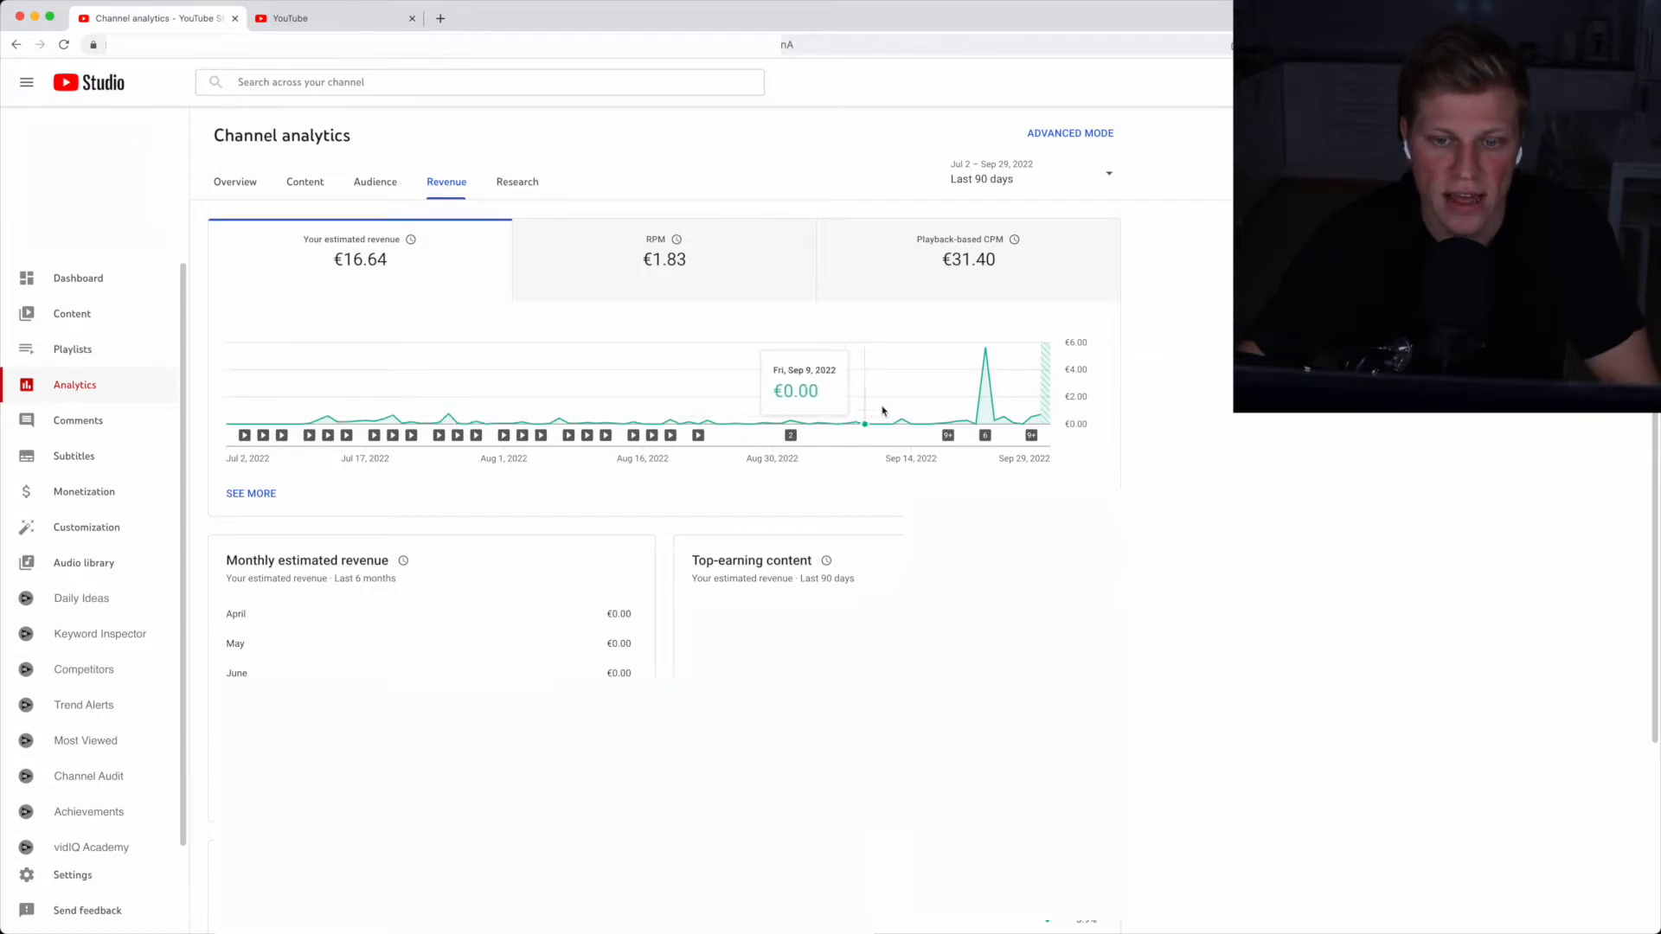
{"action": "mouse_move", "coordinate": [994, 407]}
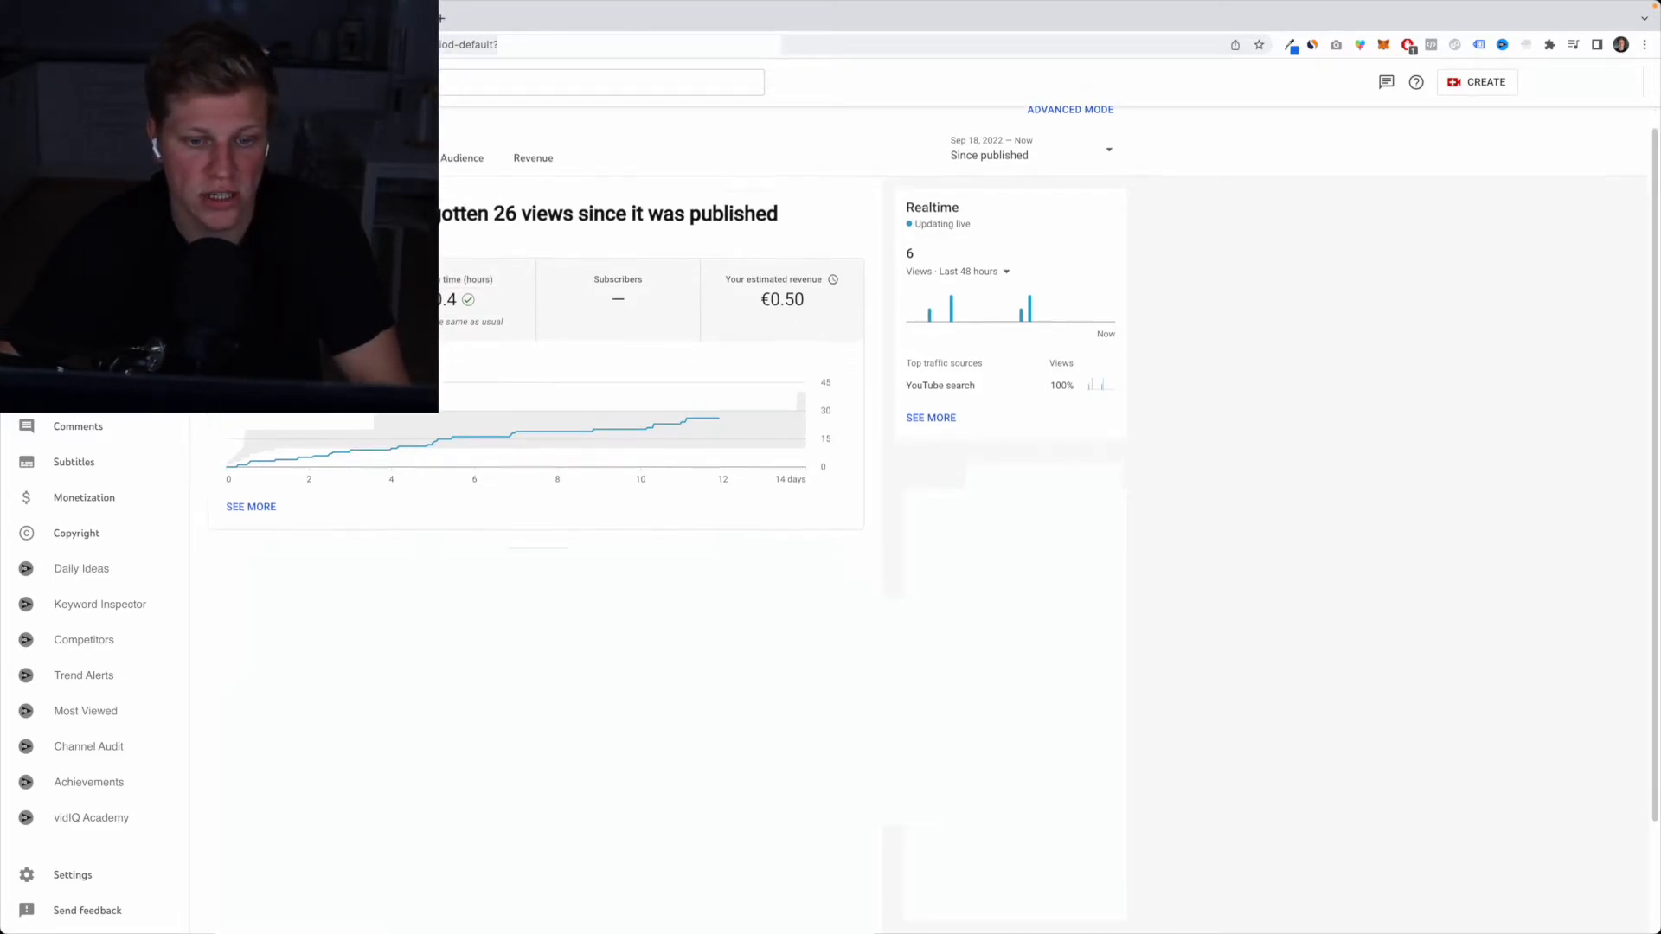
Scroll the analytics page, then switch to the other channel account from the profile menu
{"action": "scroll", "scroll_direction": "down", "scroll_amount": 3}
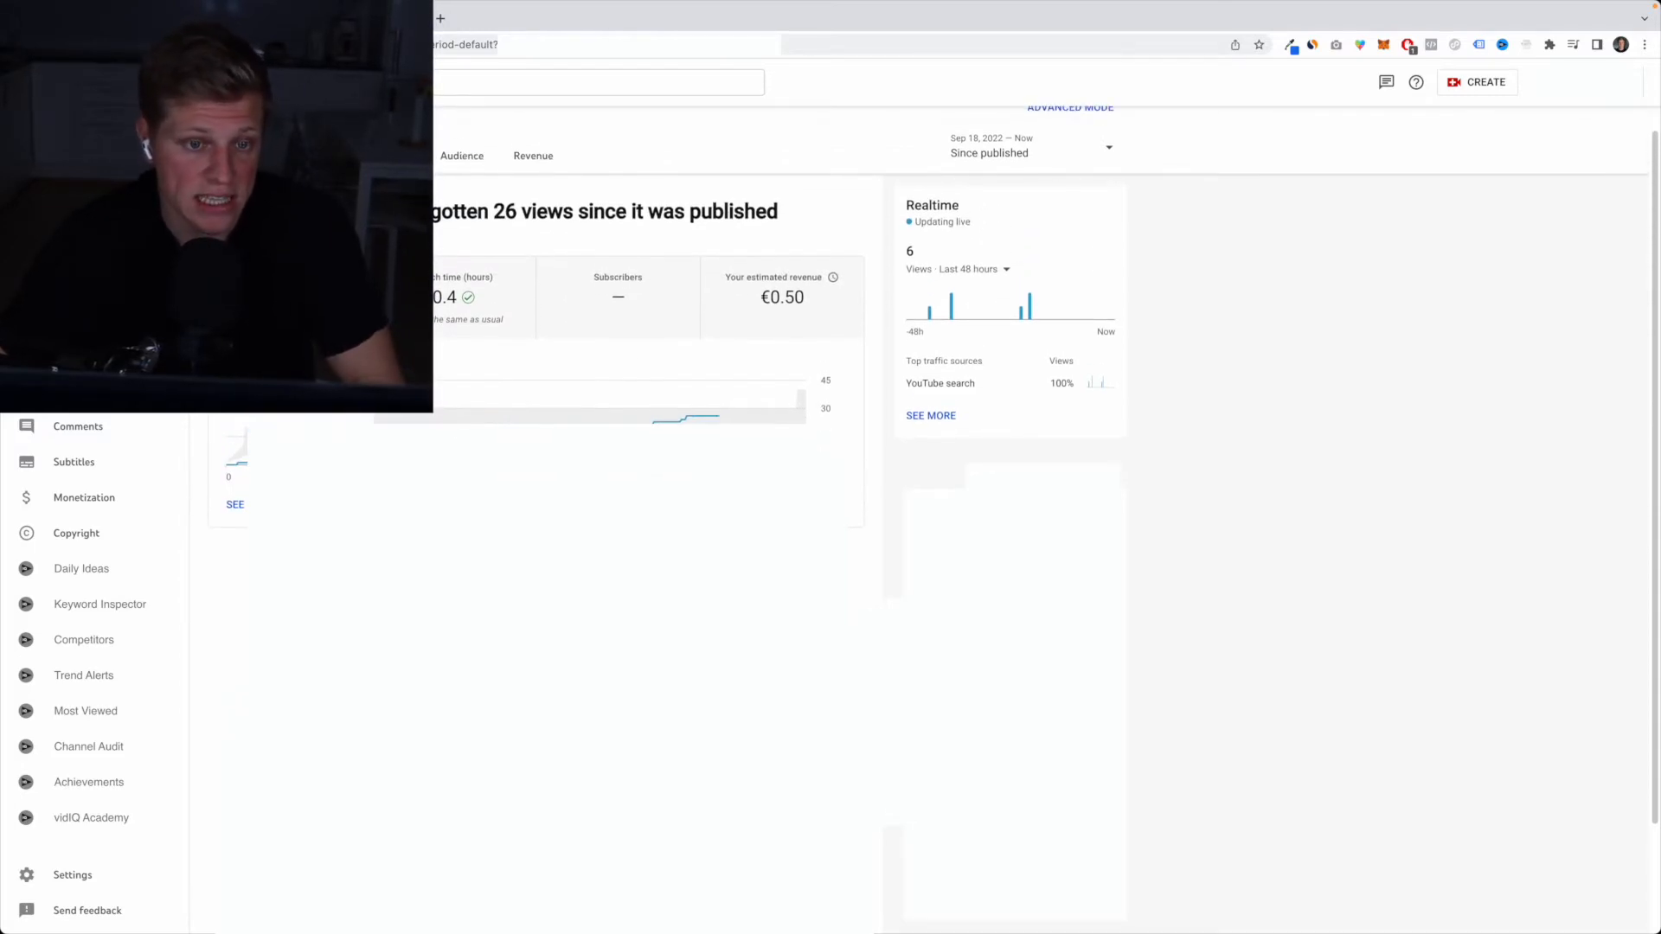
{"action": "scroll", "scroll_direction": "down", "scroll_amount": 3}
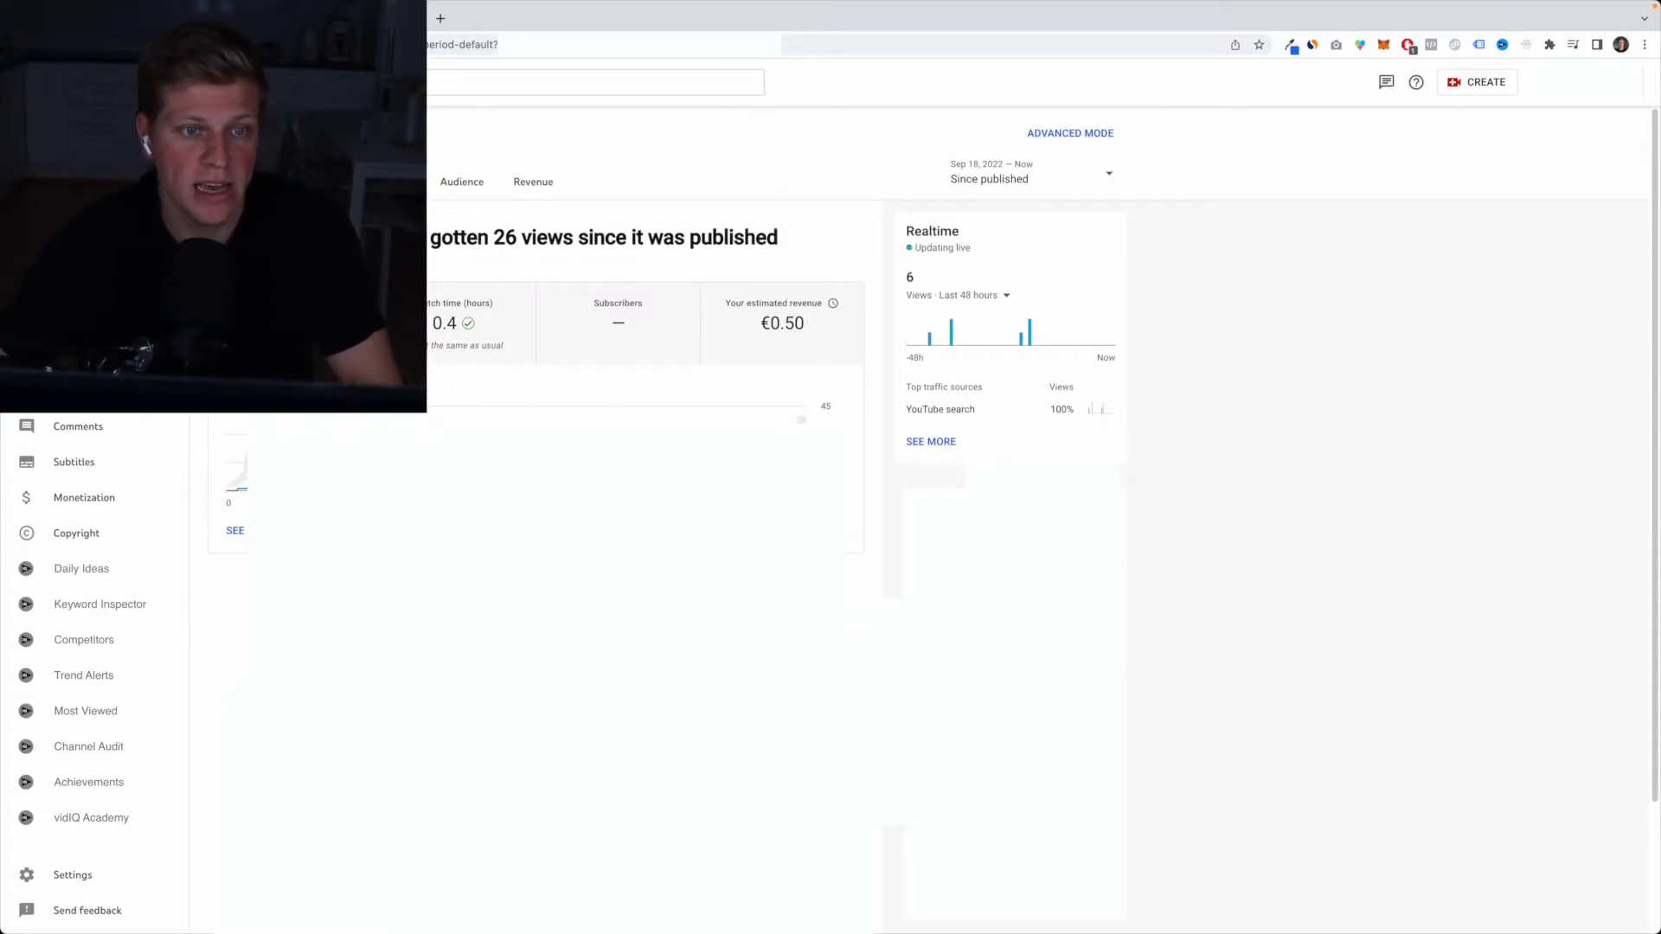
{"action": "left_click", "coordinate": [1619, 44]}
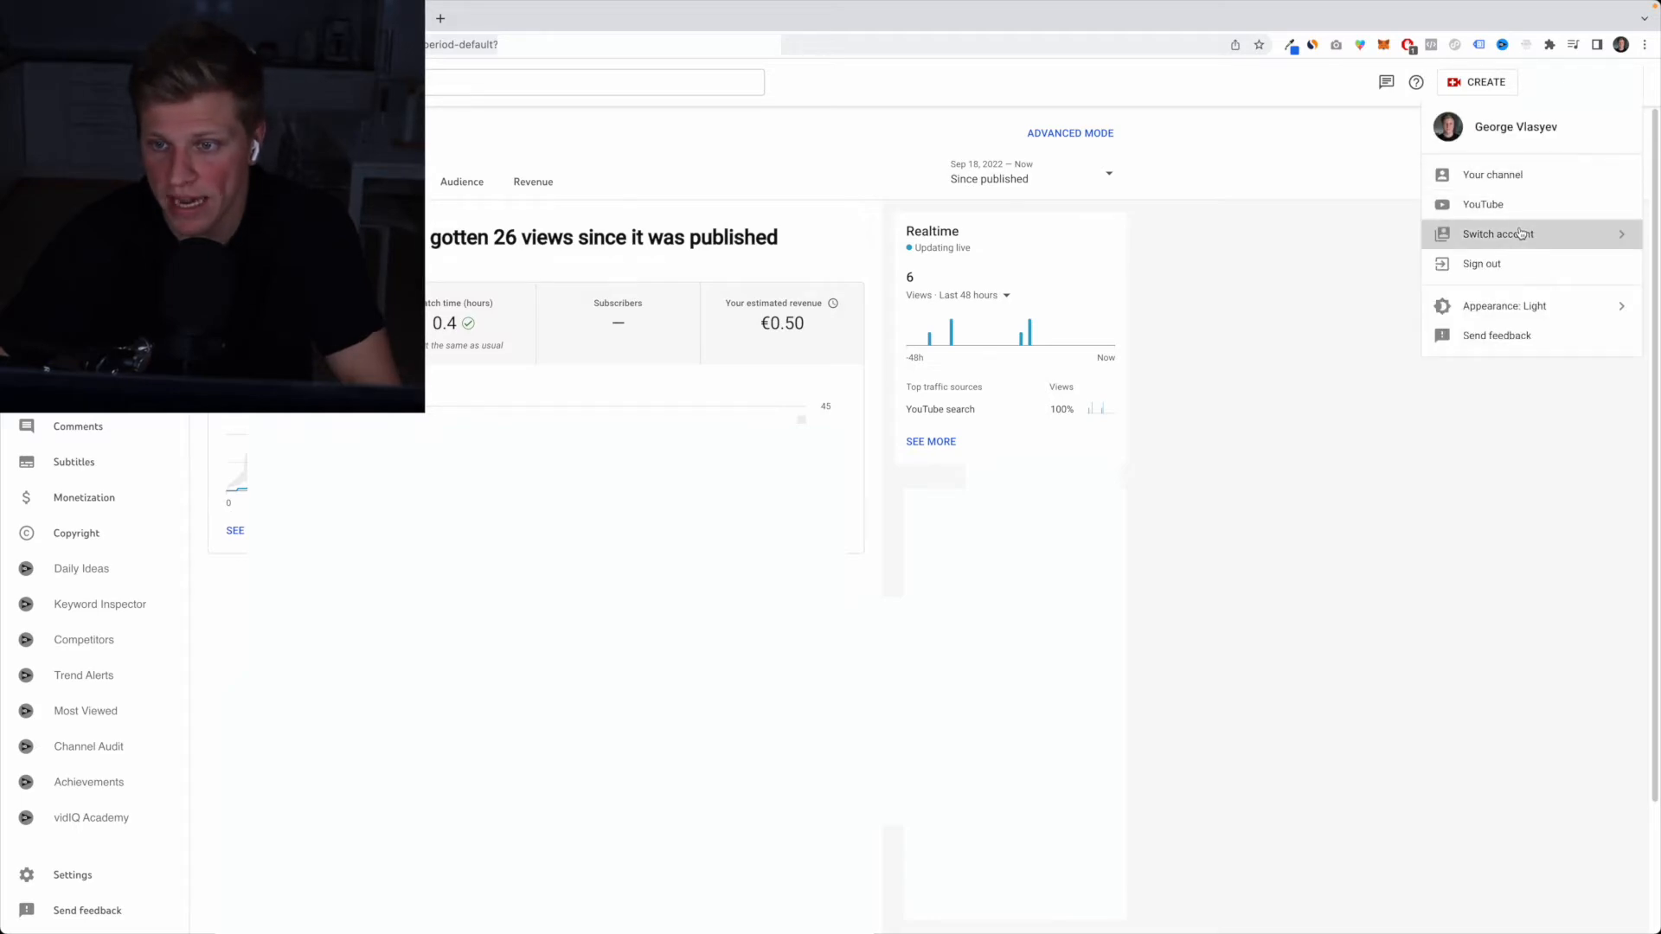
{"action": "left_click", "coordinate": [1496, 234]}
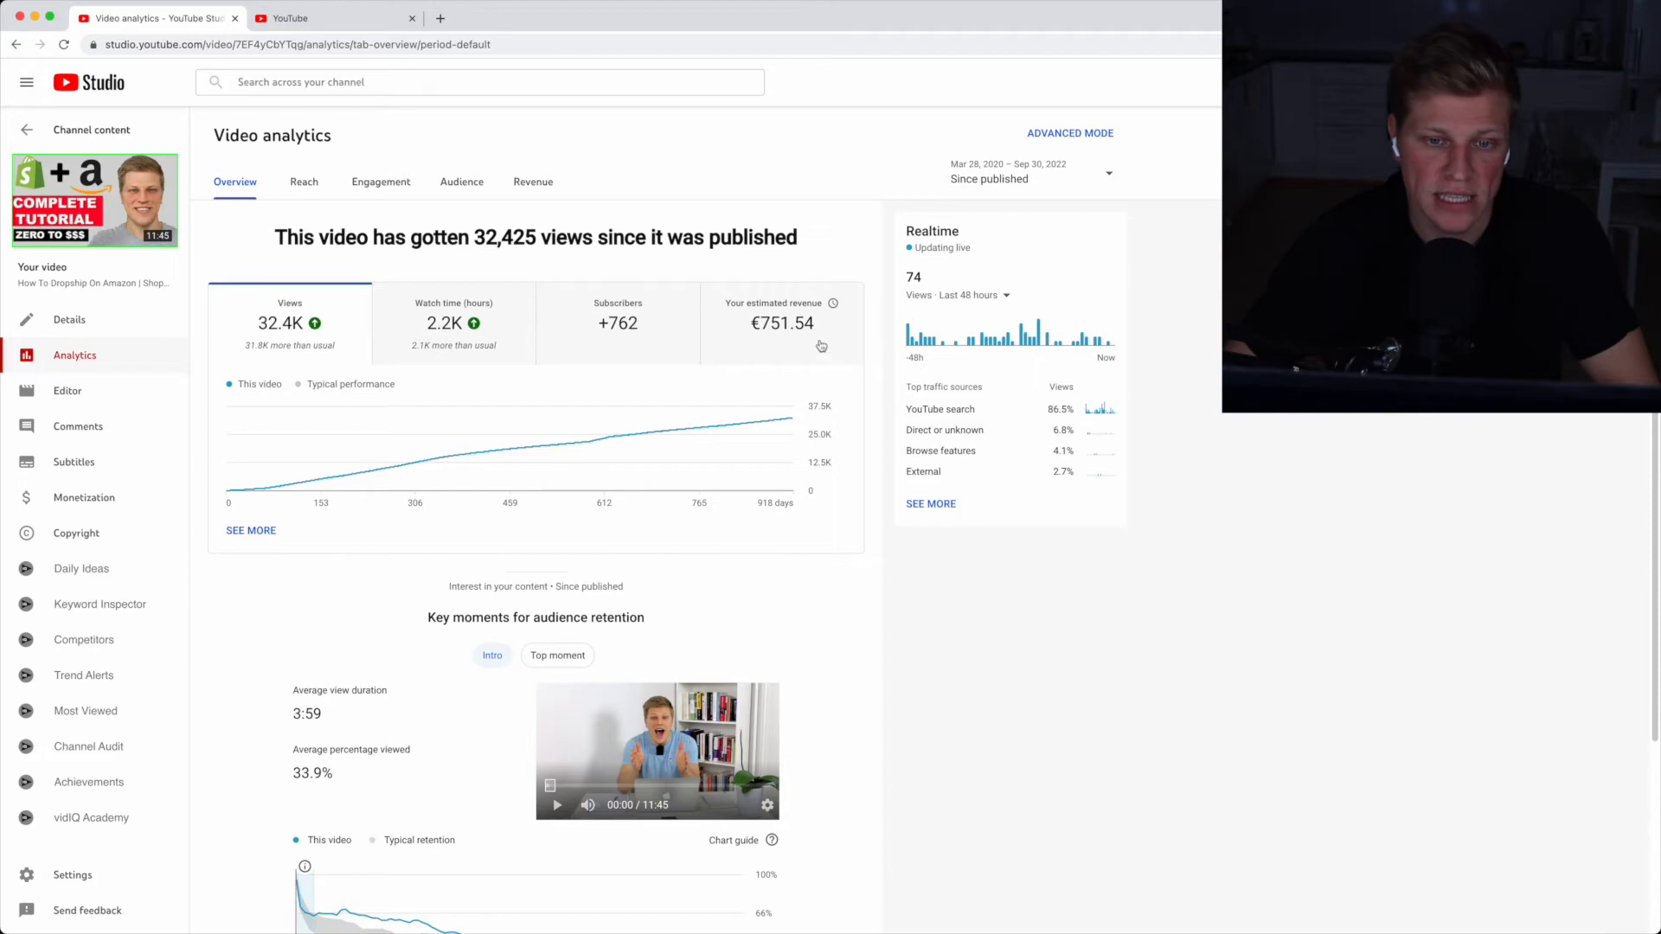
Chart the video's estimated revenue and €23.22 RPM, then return to its Overview analytics
{"action": "left_click", "coordinate": [782, 323]}
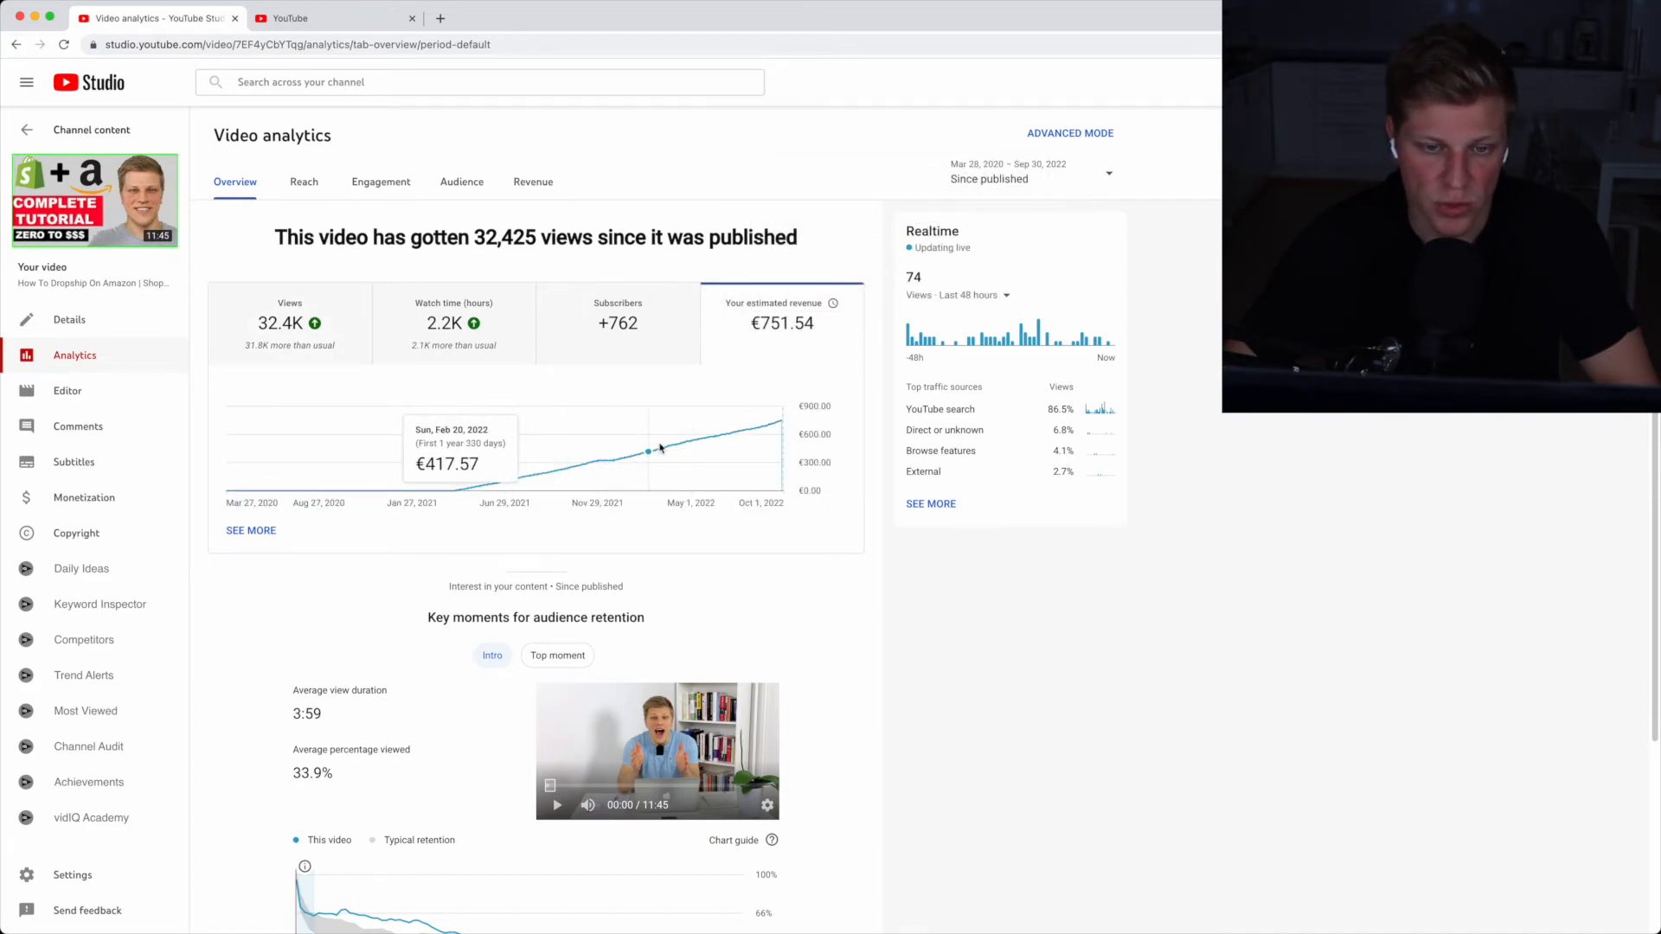
{"action": "mouse_move", "coordinate": [692, 302]}
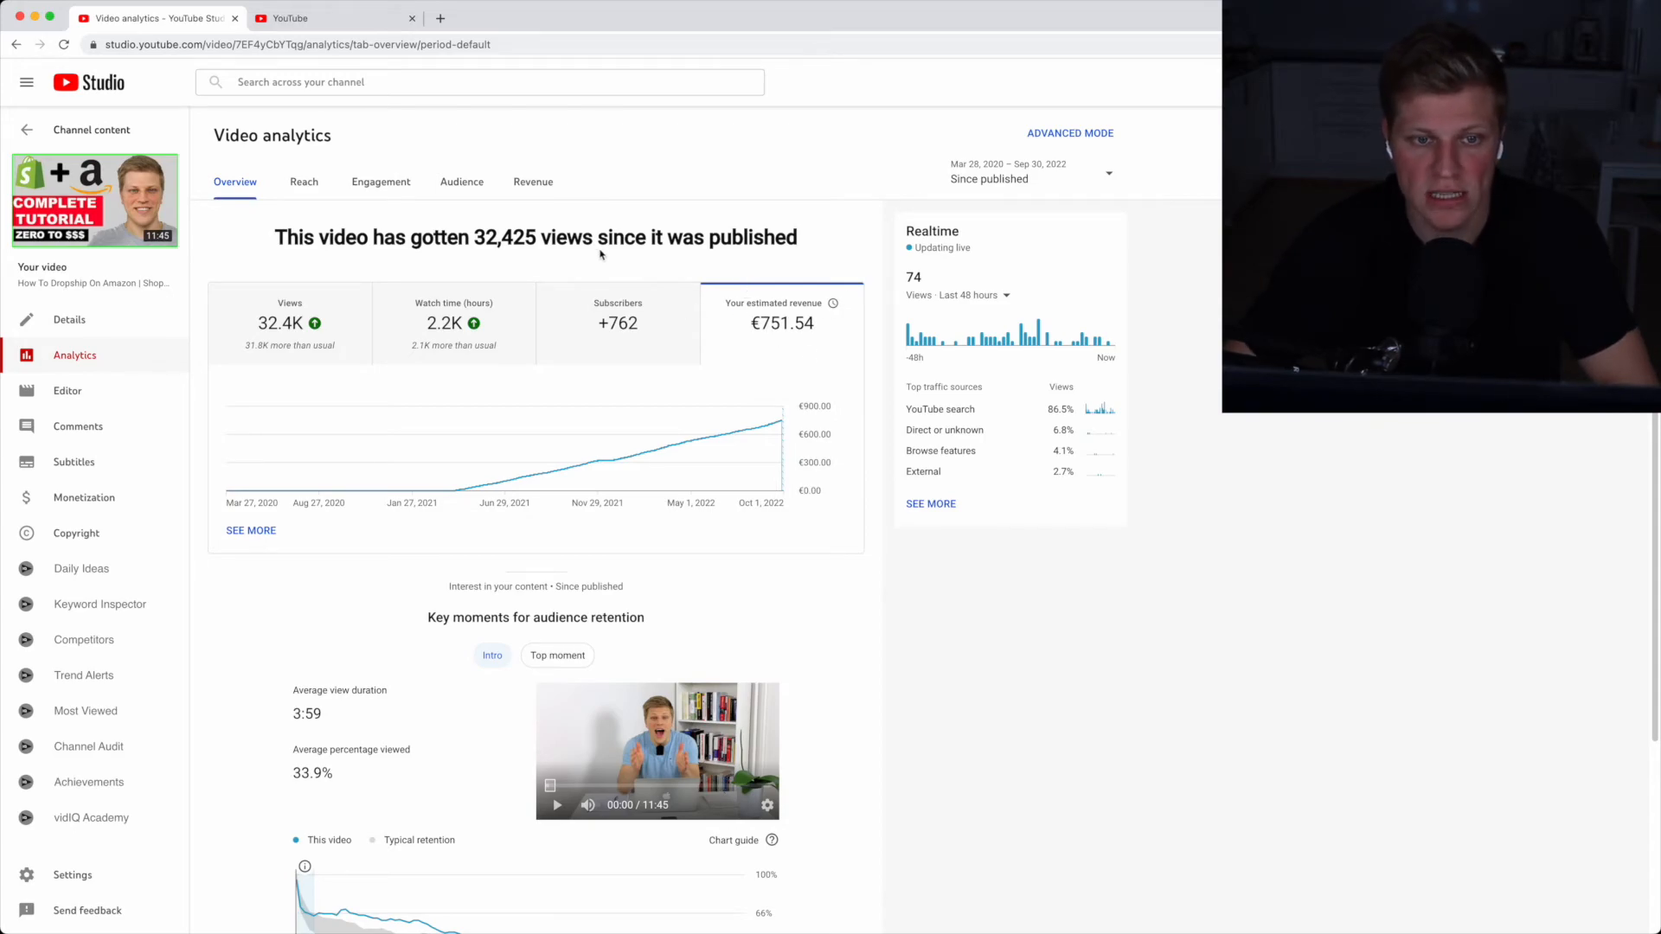
{"action": "left_click", "coordinate": [533, 181]}
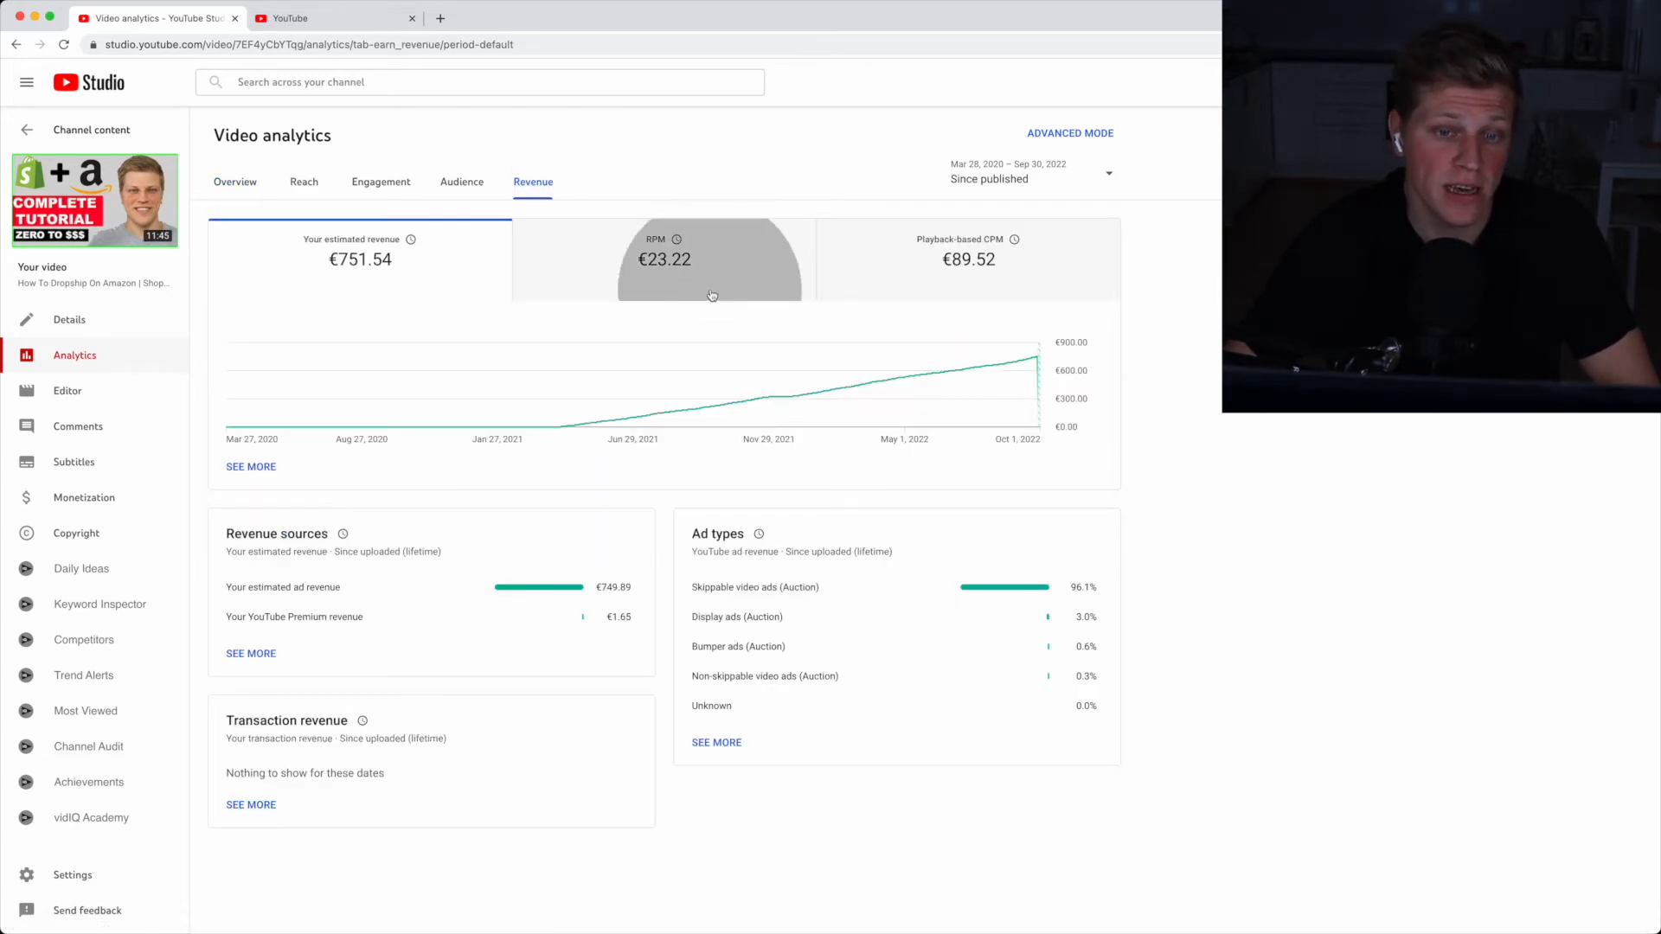
{"action": "left_click", "coordinate": [665, 259]}
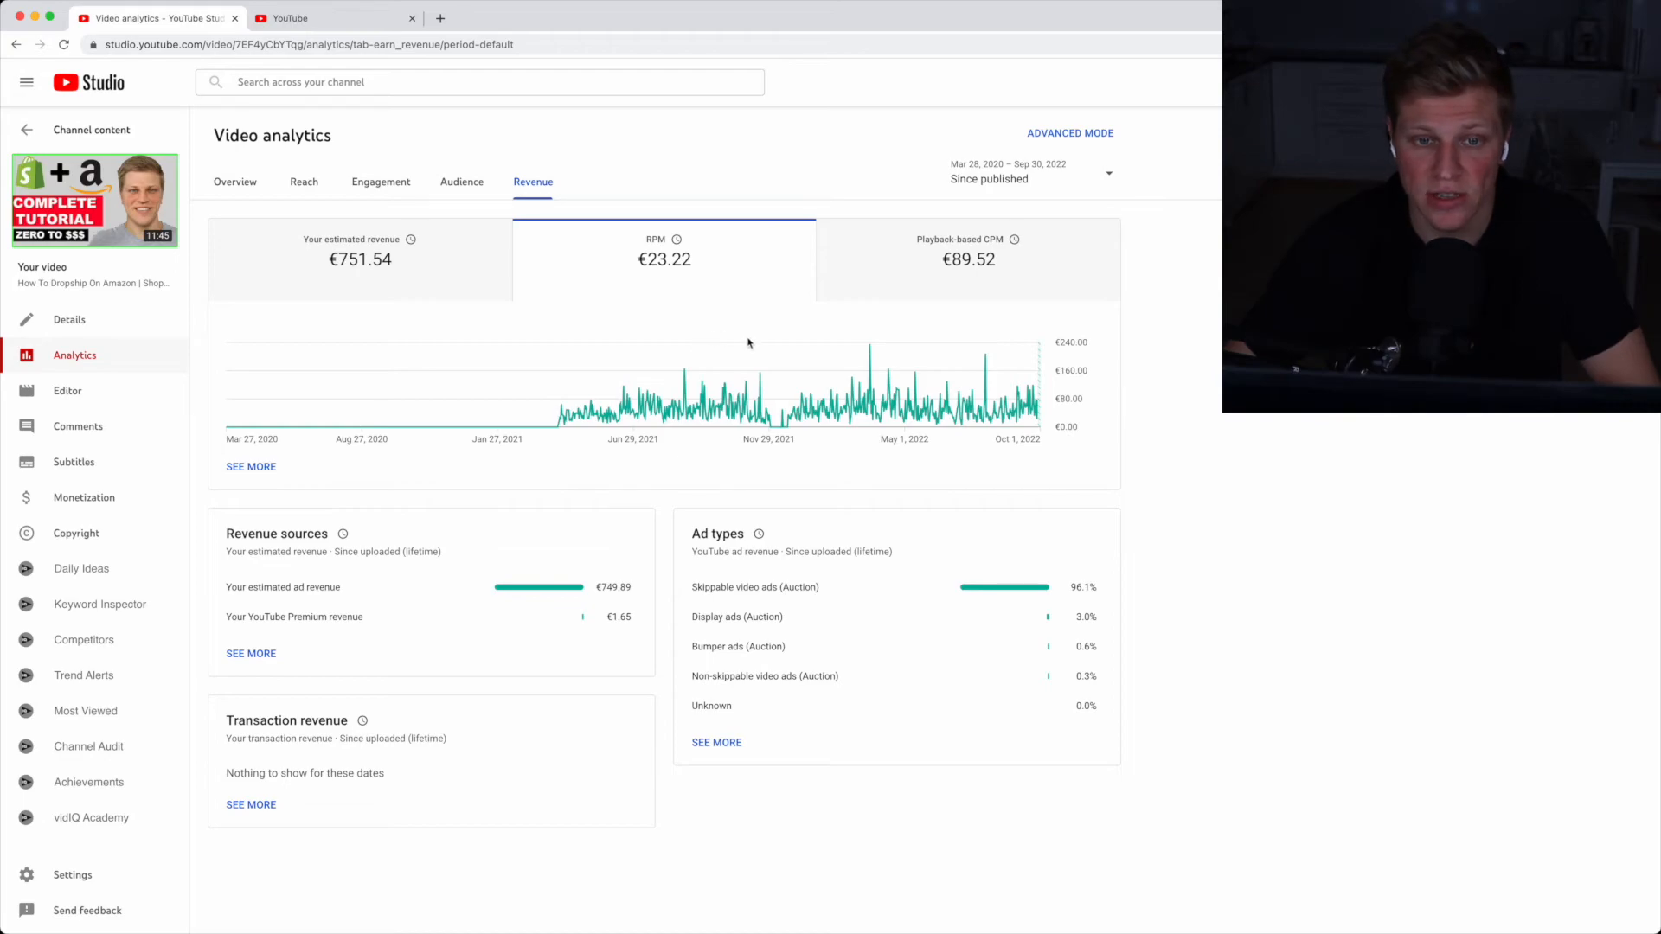
{"action": "mouse_move", "coordinate": [1025, 405]}
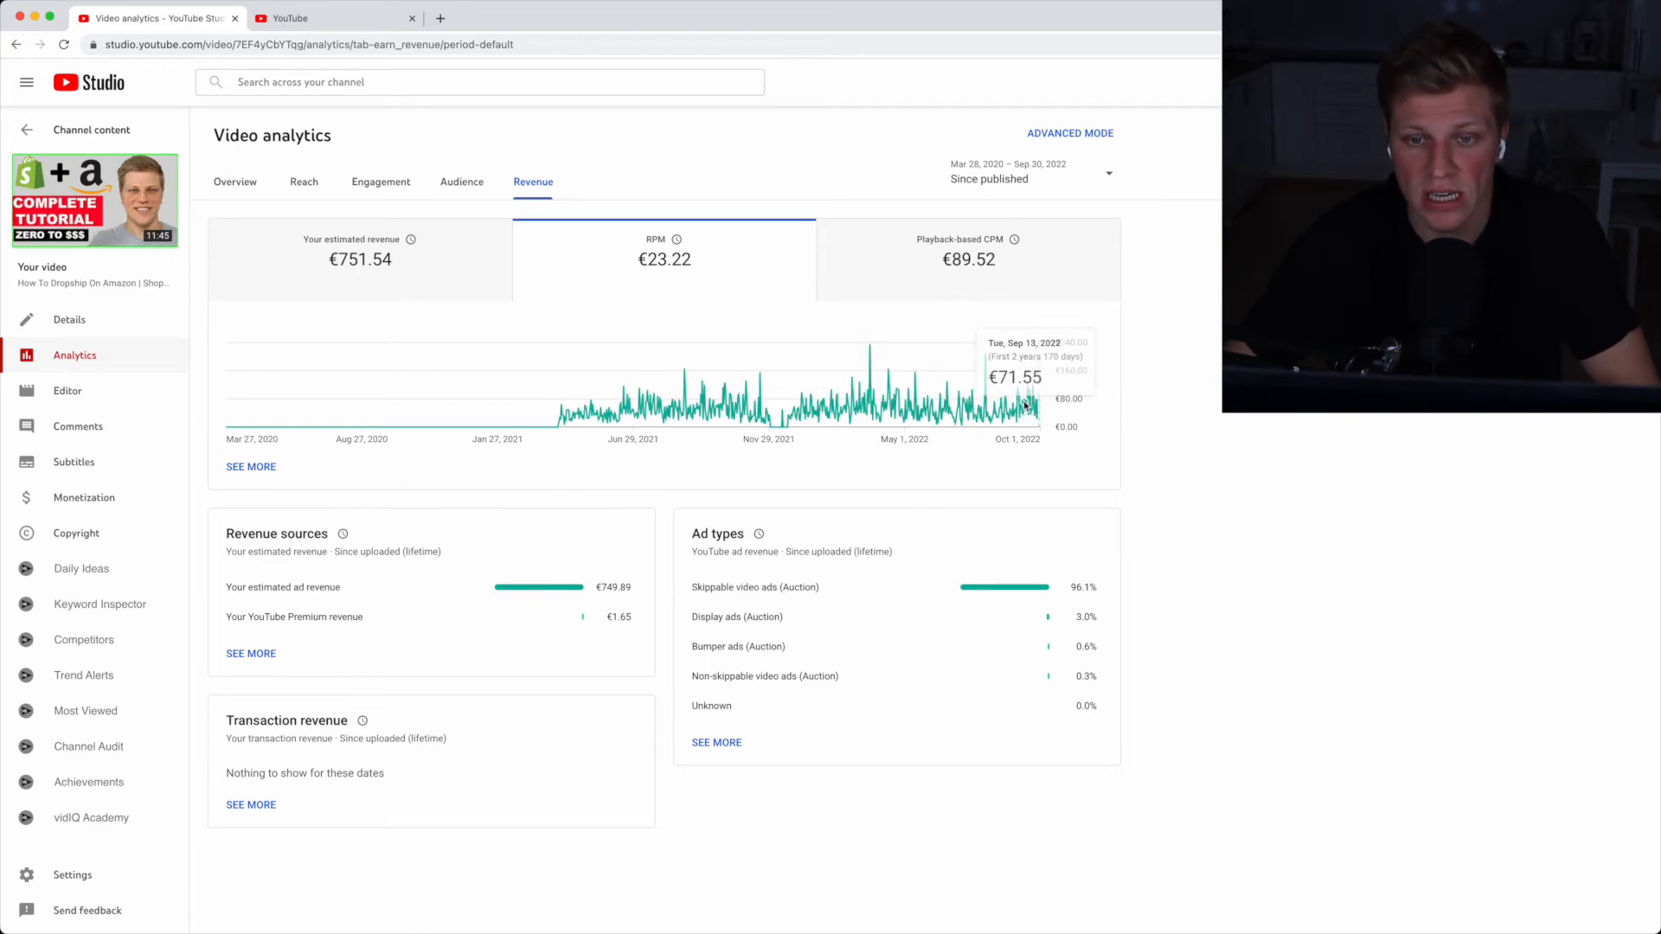
{"action": "left_click", "coordinate": [235, 181]}
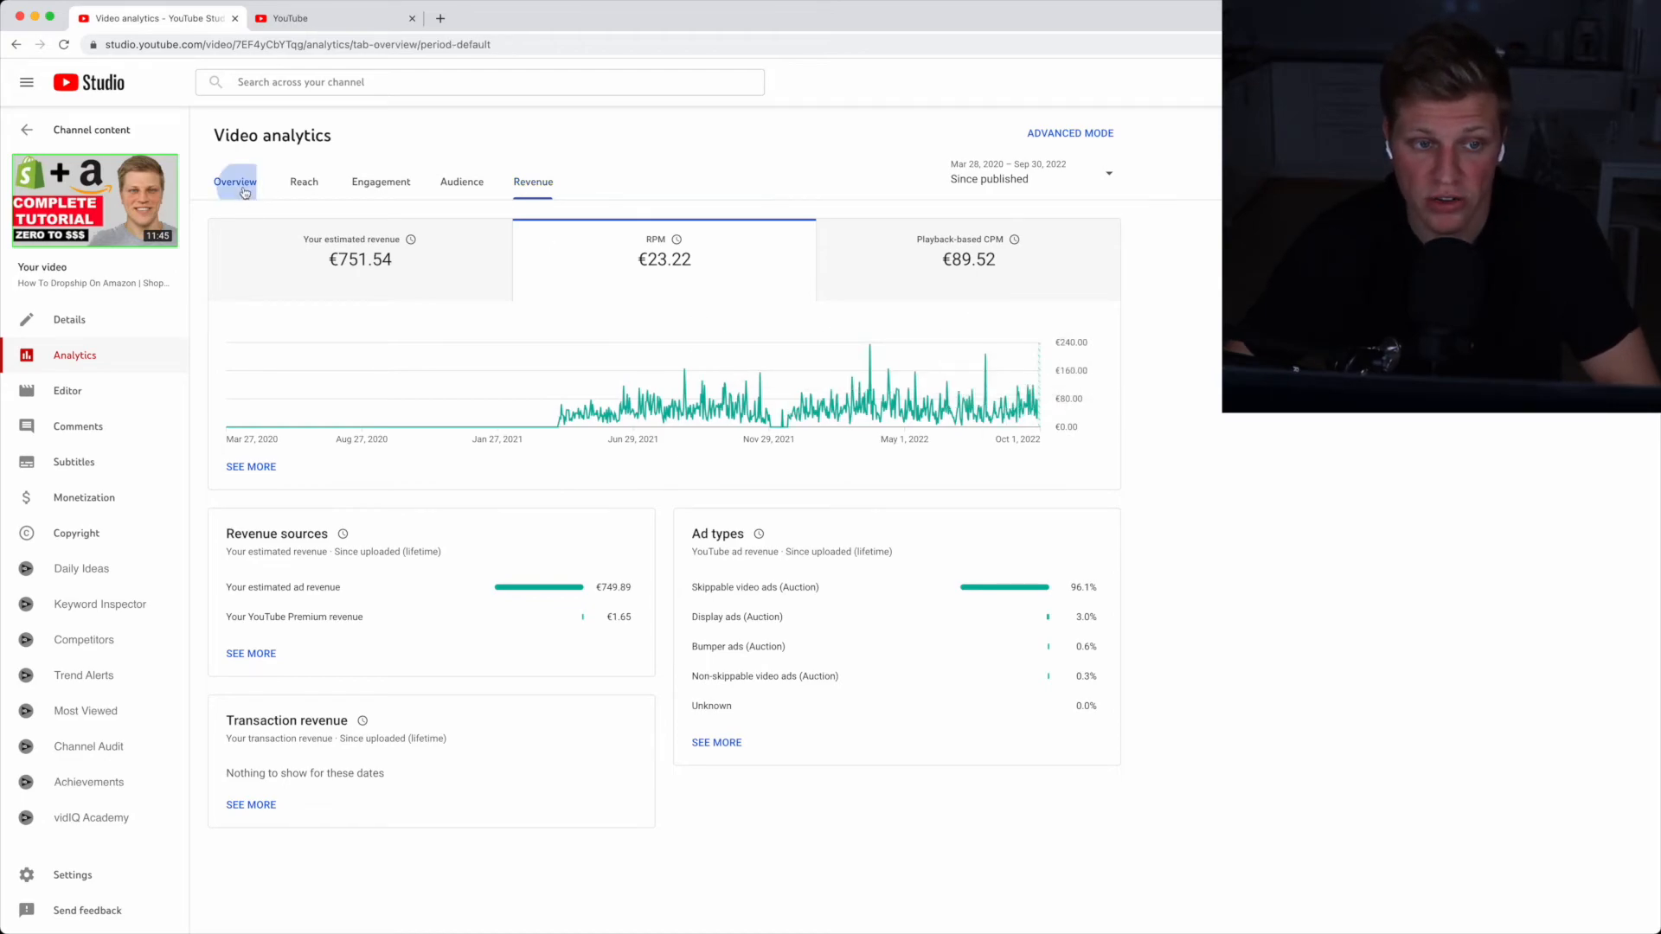
{"action": "scroll", "scroll_direction": "down", "scroll_amount": 3}
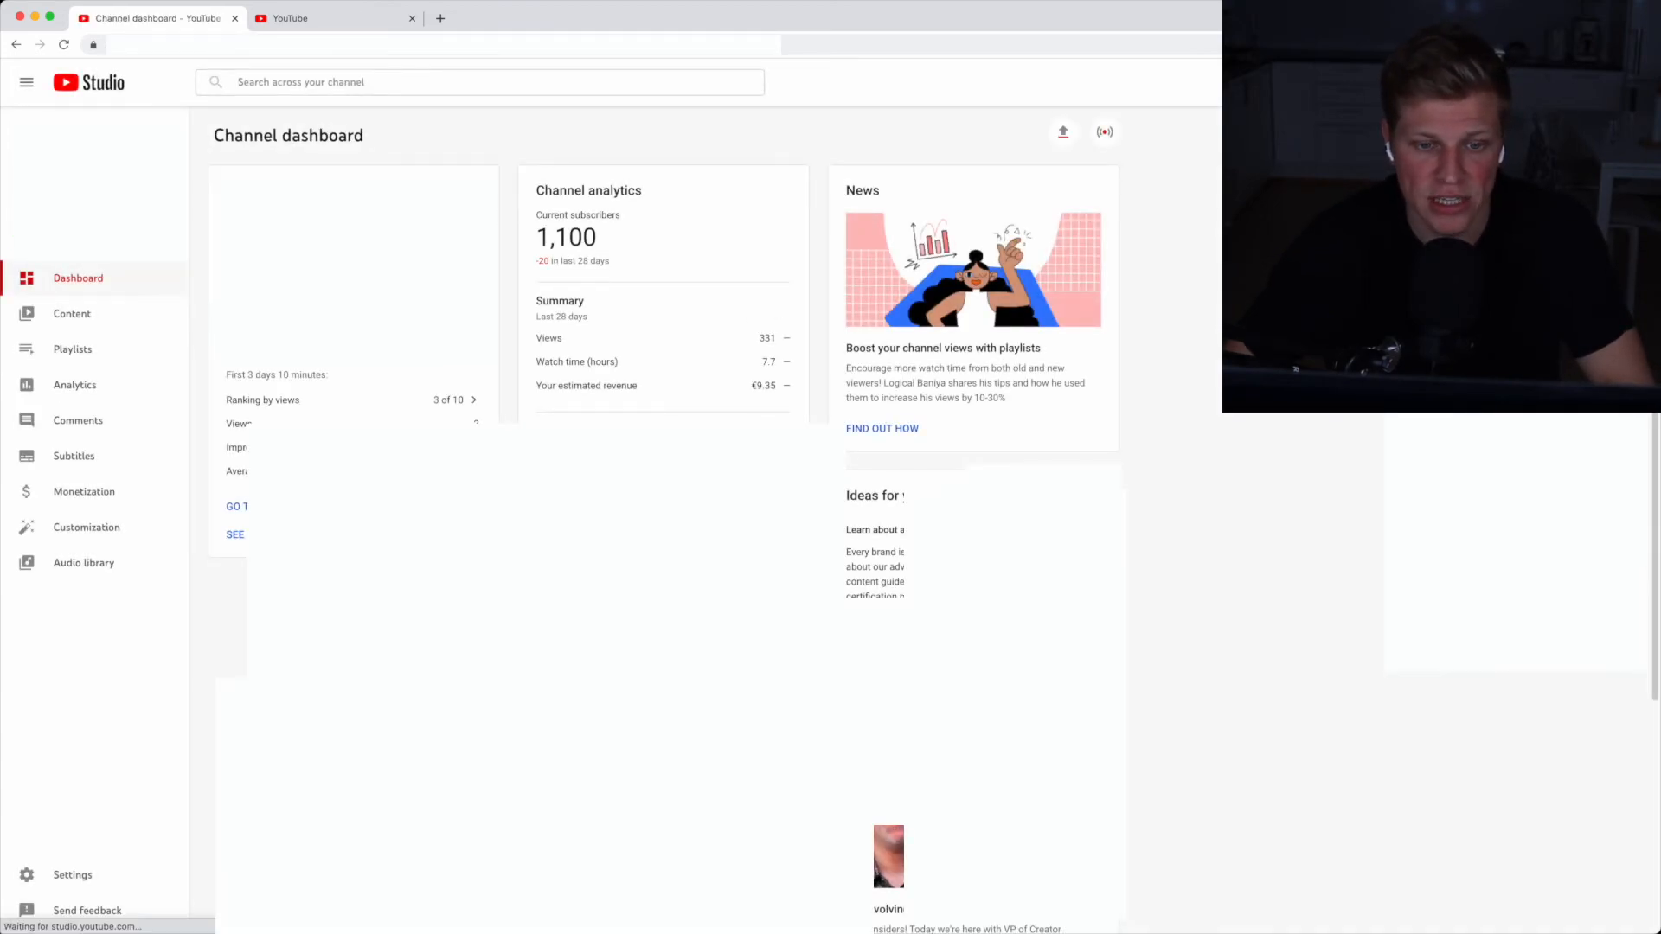
Open the Channel analytics overview showing 331 views, 7.7 watch hours and €9.35 revenue
{"action": "left_click", "coordinate": [75, 384]}
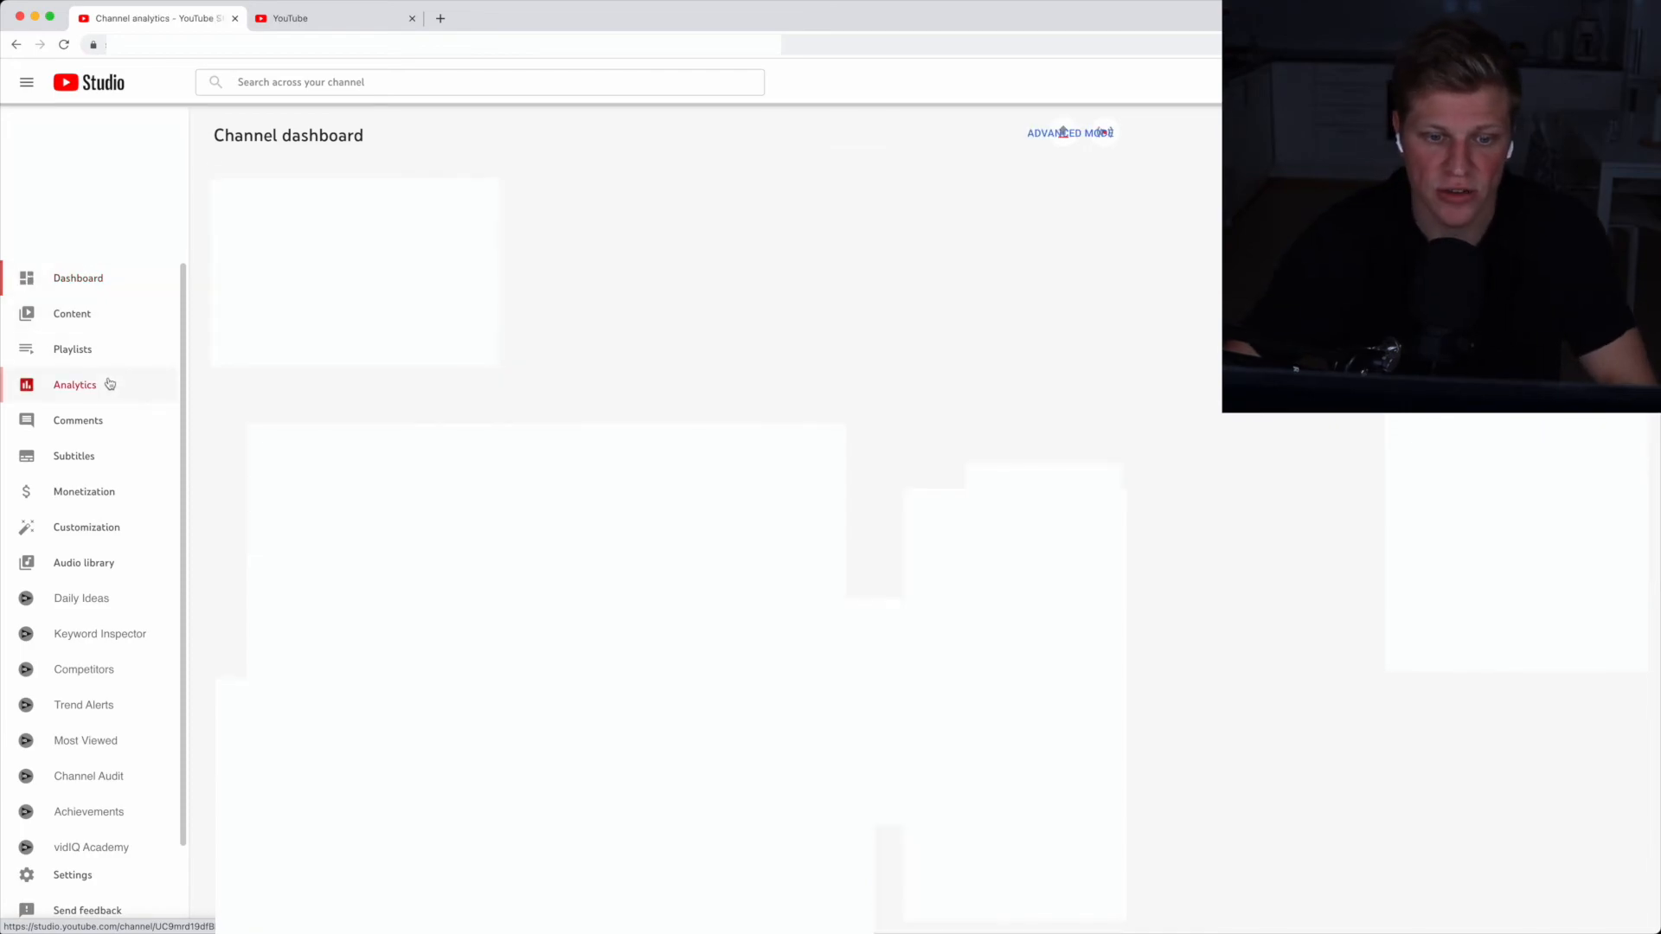
{"action": "left_click", "coordinate": [74, 384]}
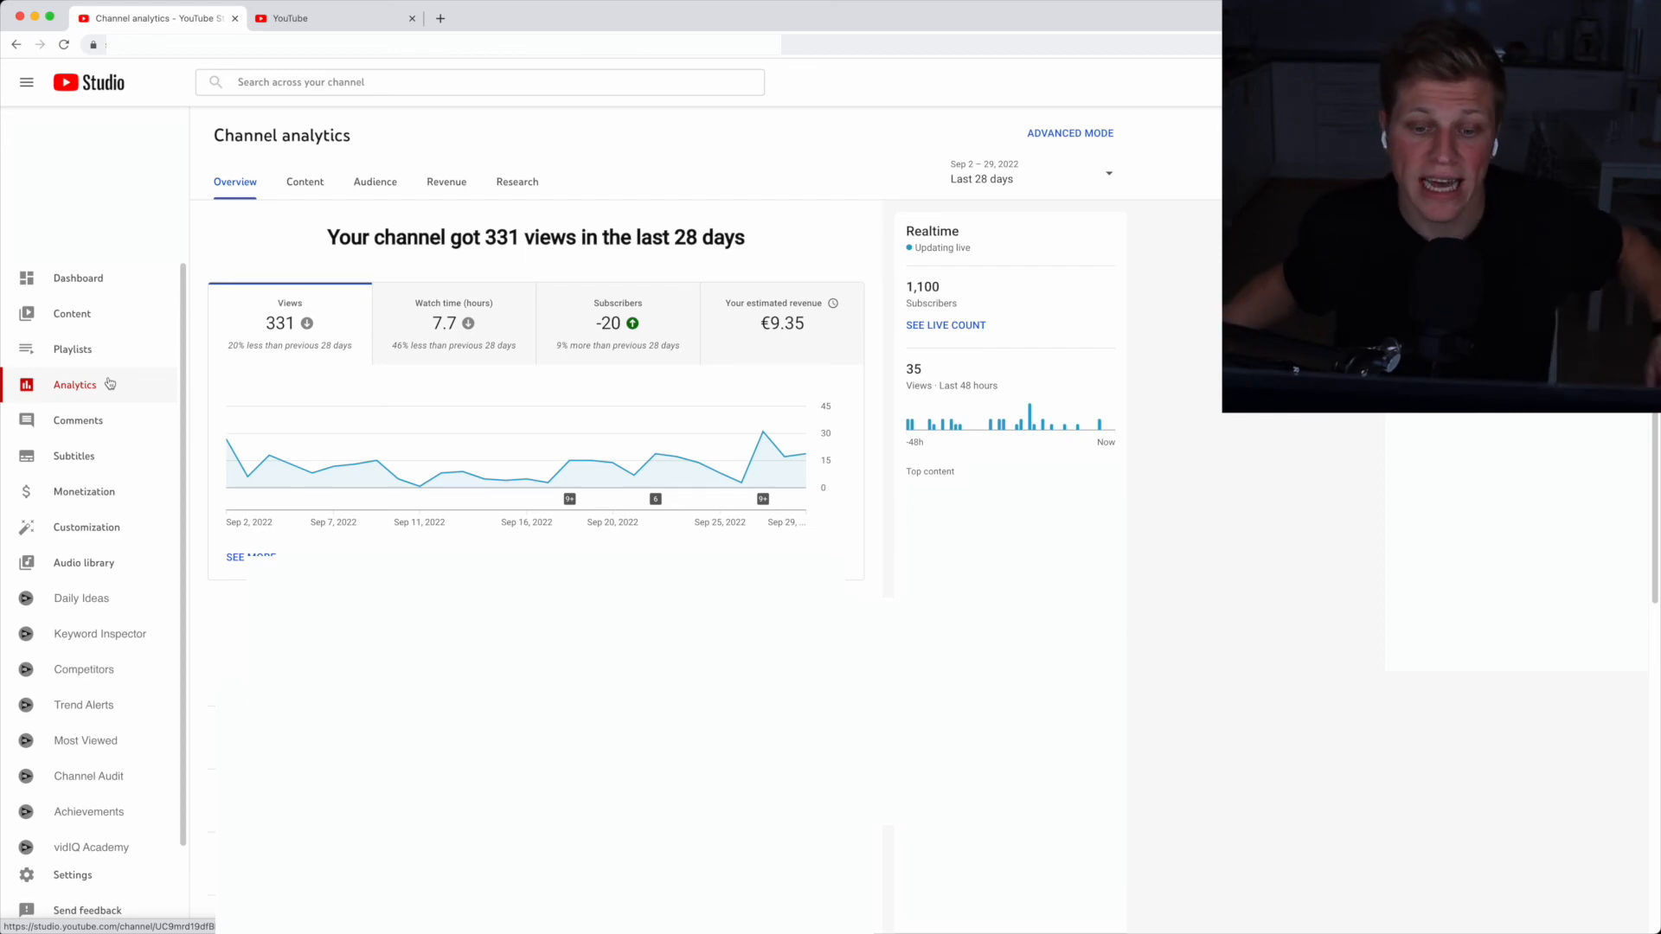
{"action": "mouse_move", "coordinate": [113, 365]}
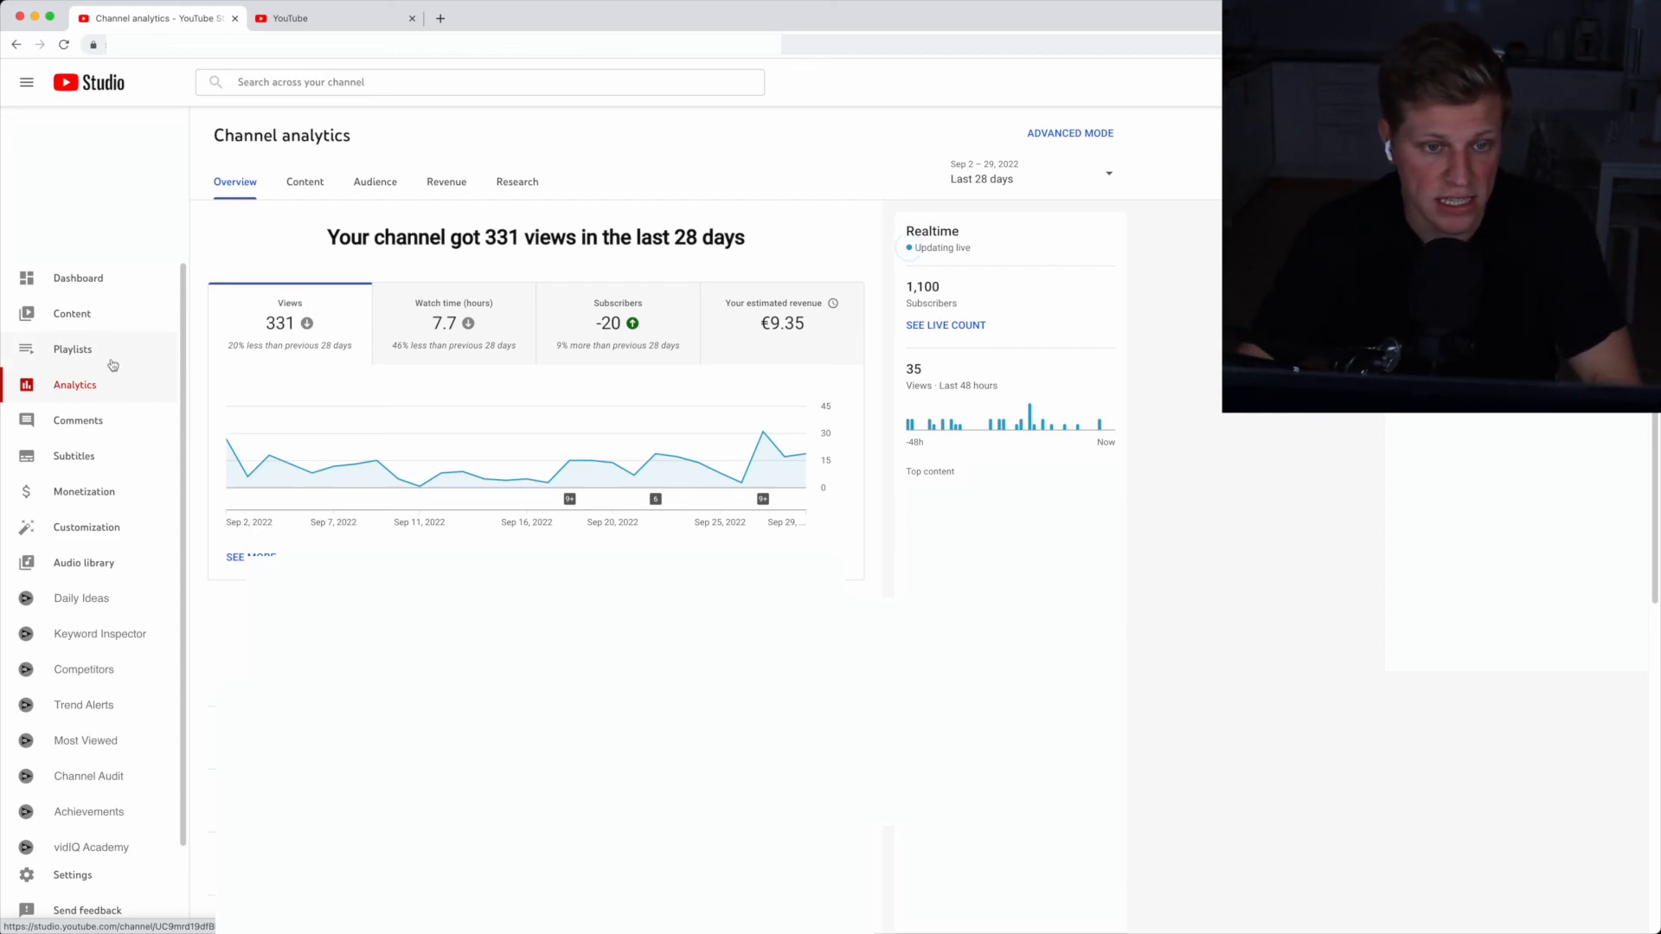